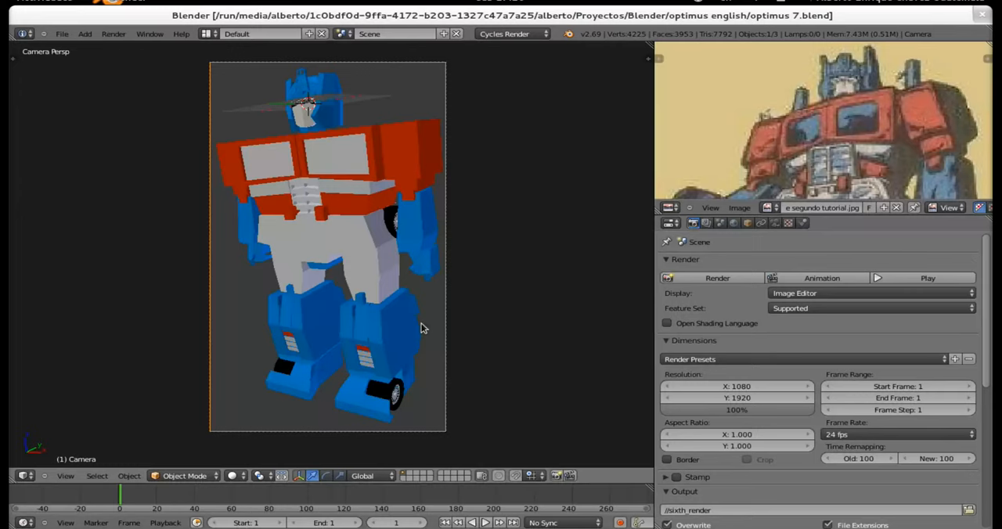
pyautogui.moveTo(598, 133)
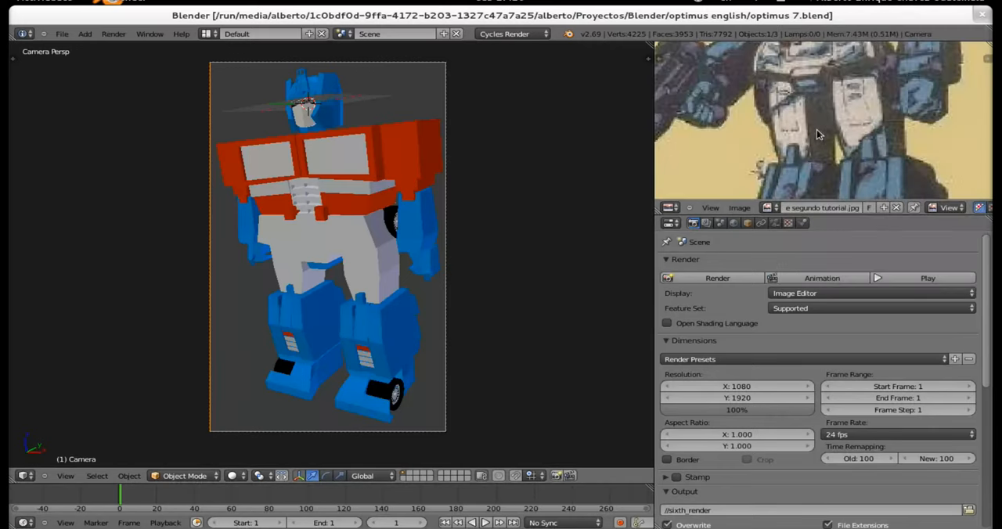
pyautogui.moveTo(836, 201)
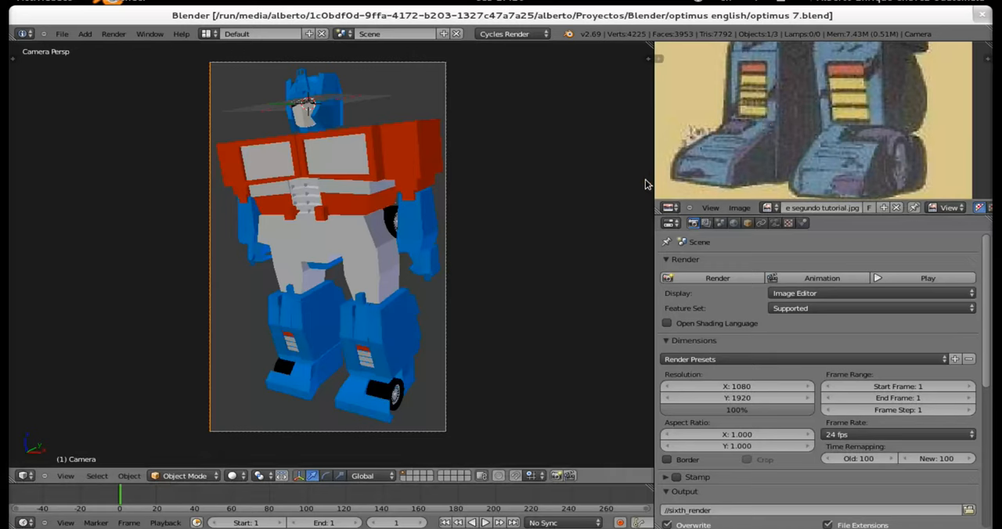
pyautogui.moveTo(376, 241)
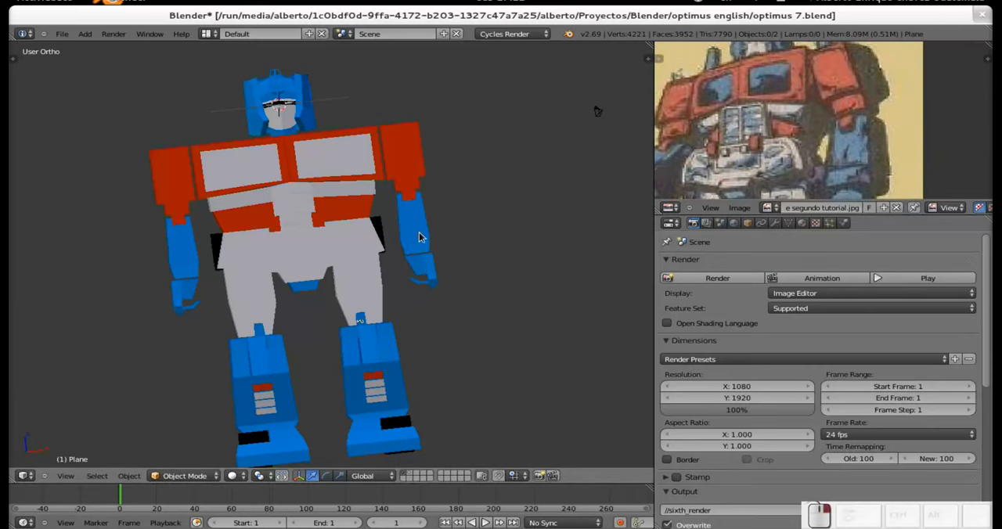
# Enter Edit Mode on the robot body and select, scale and split parts of the mesh.
pyautogui.press('Tab')
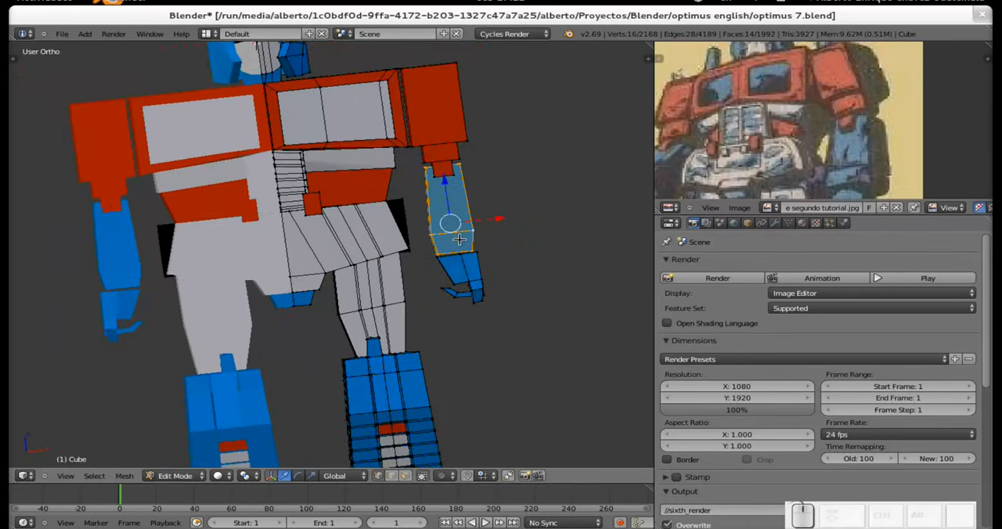
pyautogui.moveTo(478, 229)
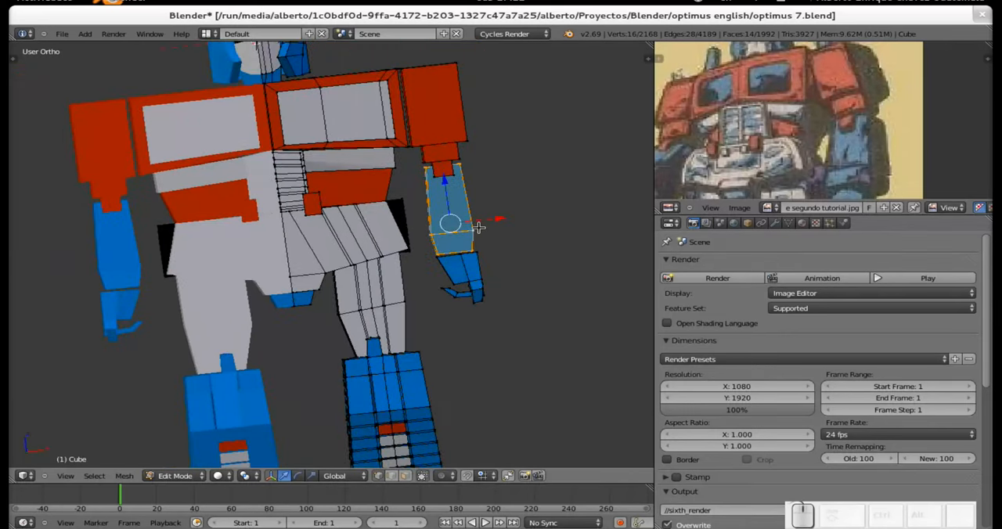
pyautogui.moveTo(473, 229)
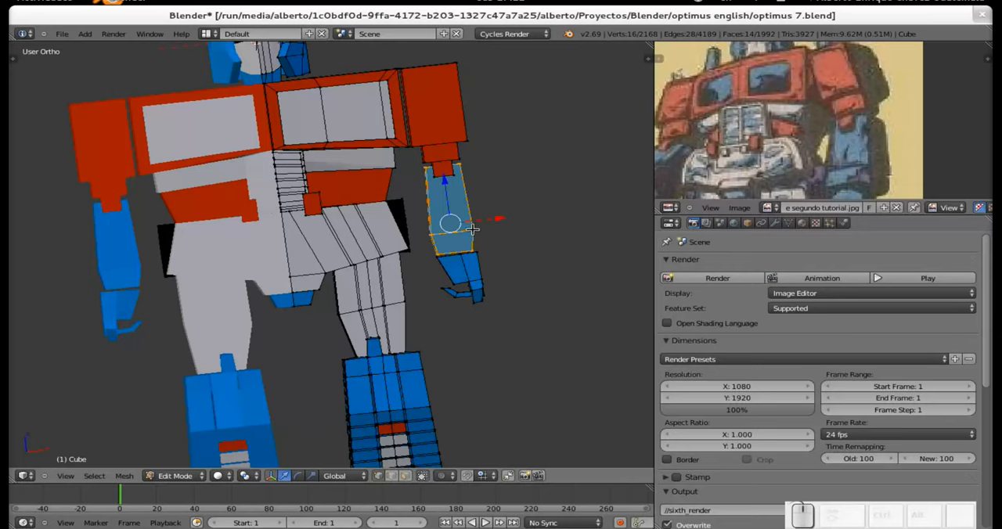
pyautogui.moveTo(426, 187)
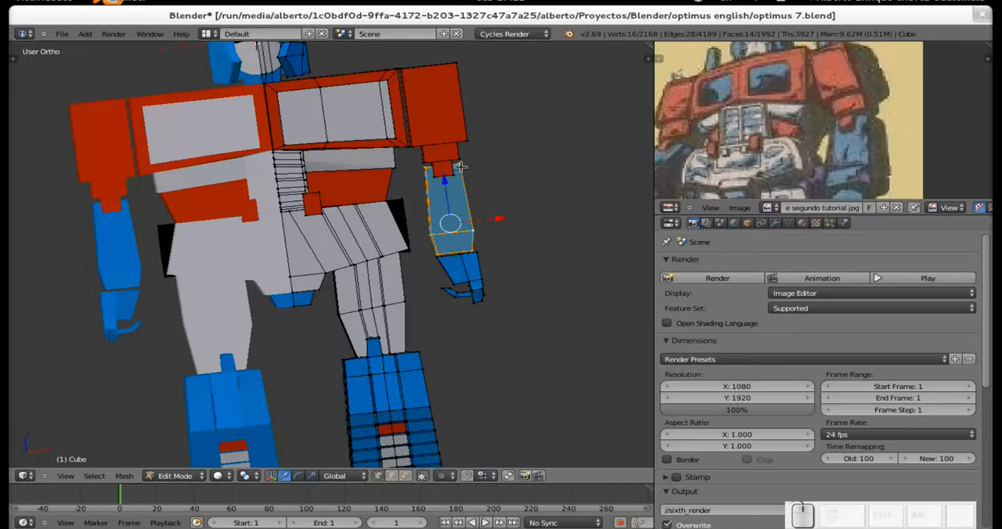
pyautogui.moveTo(504, 238)
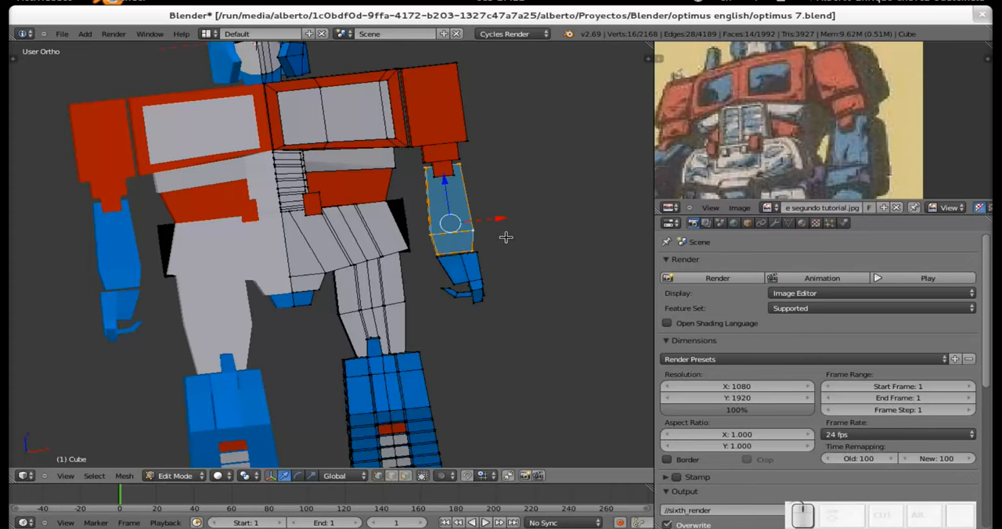
pyautogui.press('s')
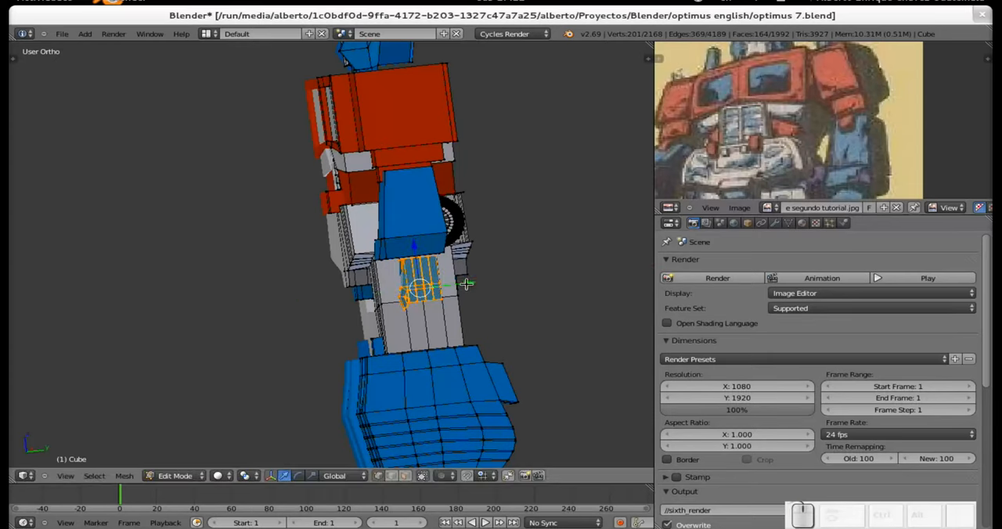
pyautogui.press('Y')
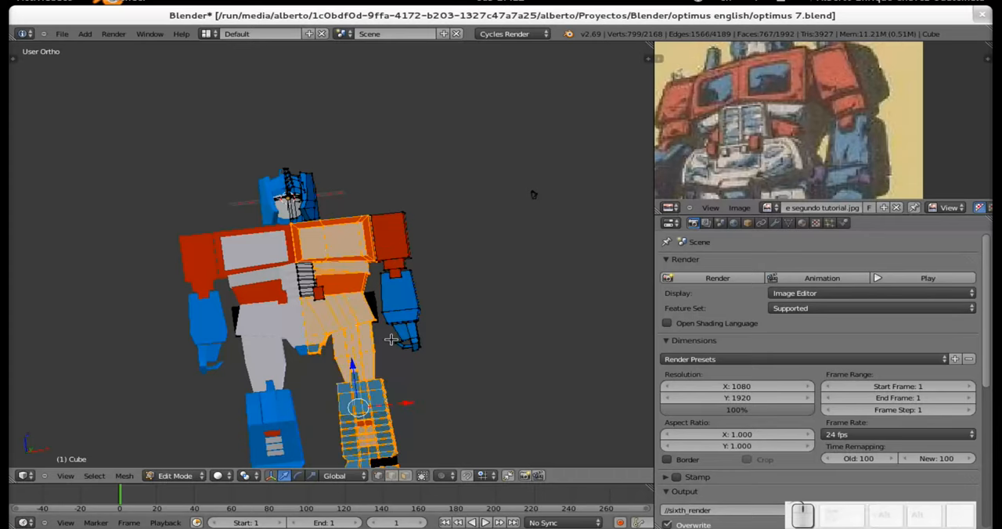
pyautogui.moveTo(407, 400)
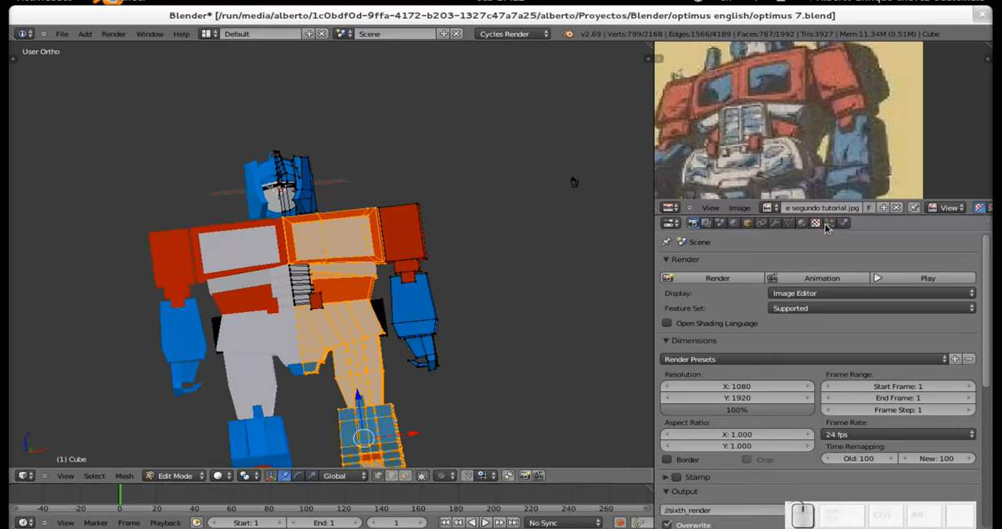
# Show the body's Modifiers tab with its X-axis Mirror, then move editing to the forearm mesh.
pyautogui.click(814, 222)
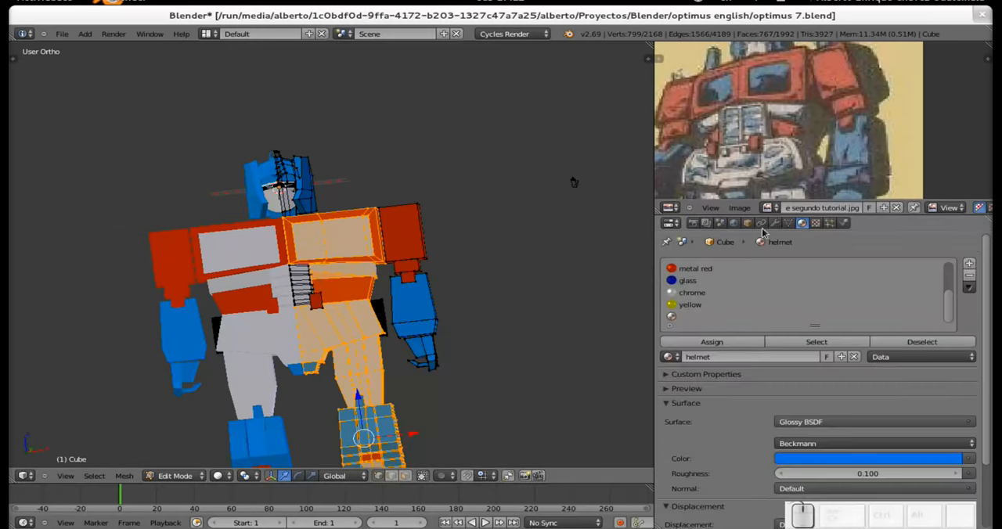
pyautogui.click(774, 222)
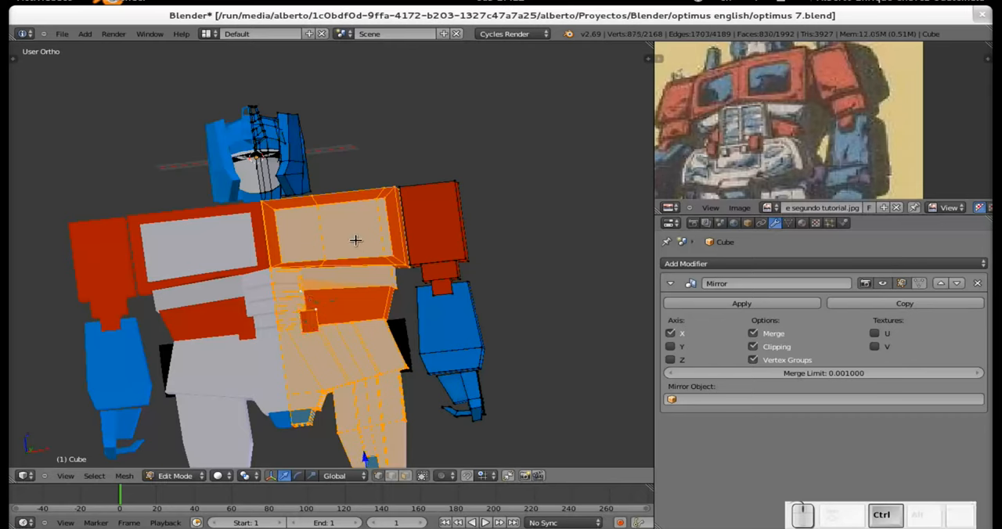
pyautogui.moveTo(423, 279)
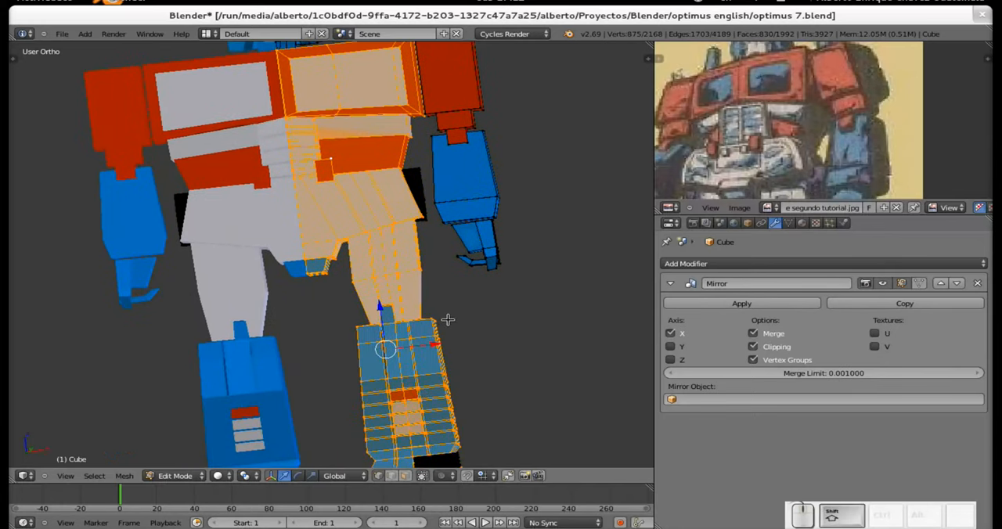
pyautogui.press('s')
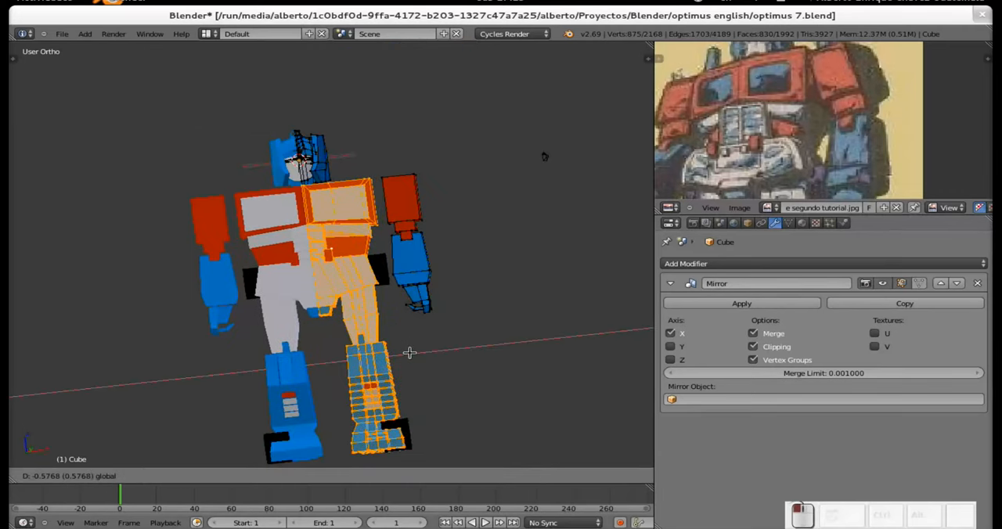
pyautogui.press('Tab')
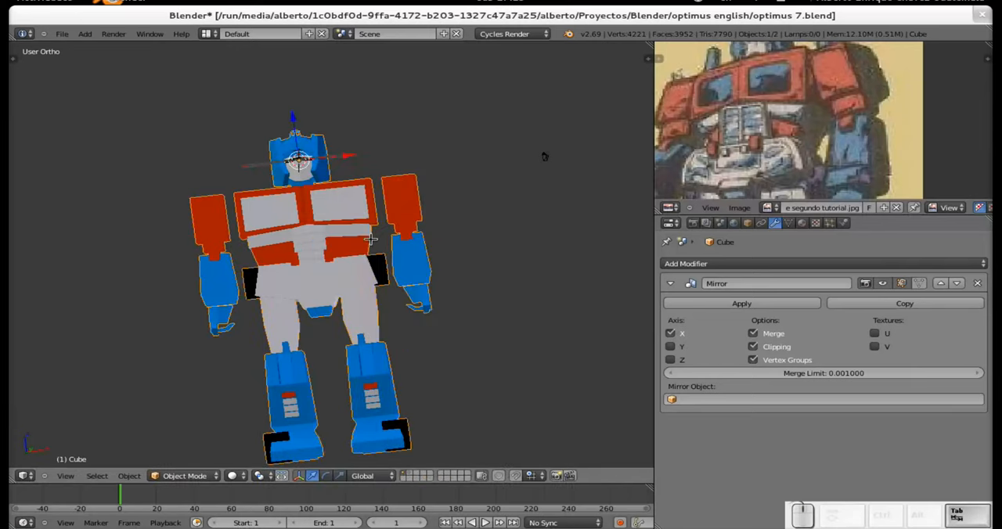
pyautogui.press('Tab')
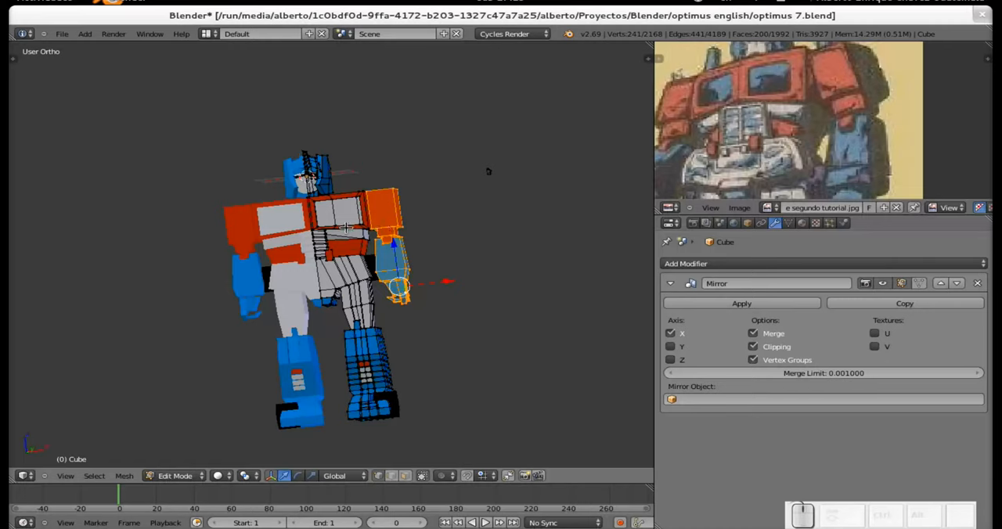
pyautogui.press('Tab')
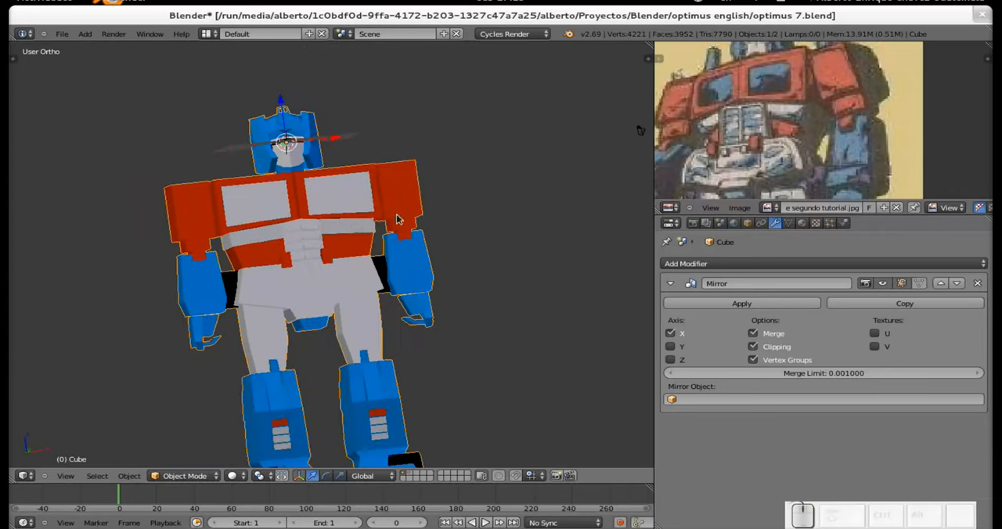
pyautogui.moveTo(176, 166)
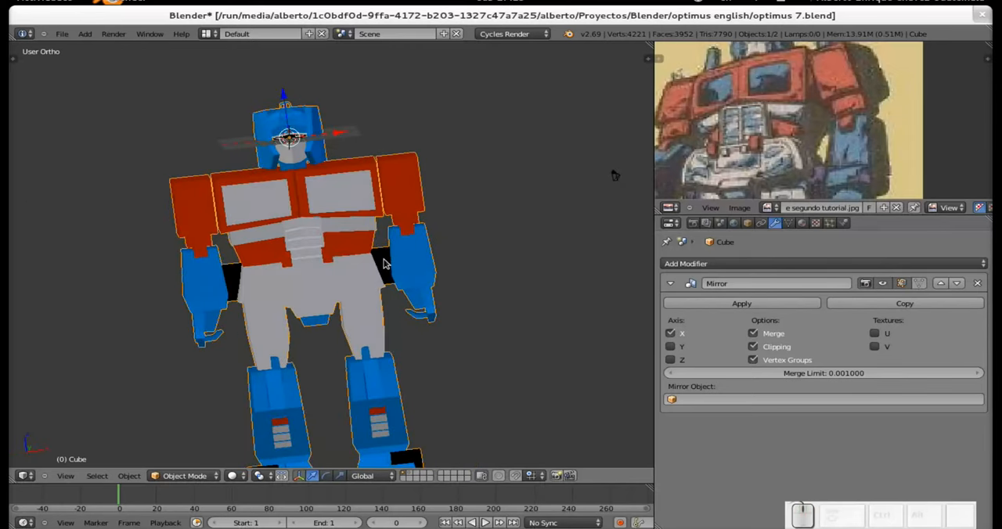
pyautogui.press('Tab')
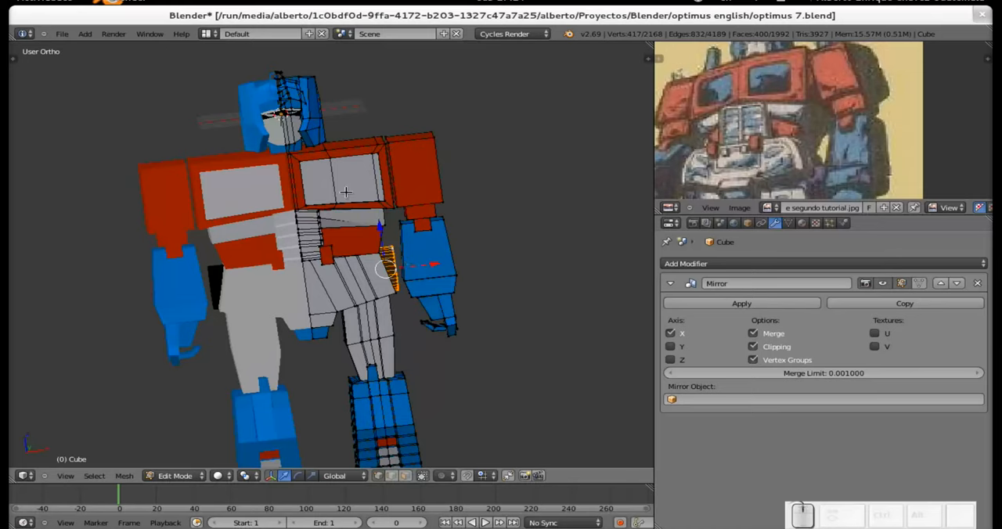
pyautogui.moveTo(397, 215)
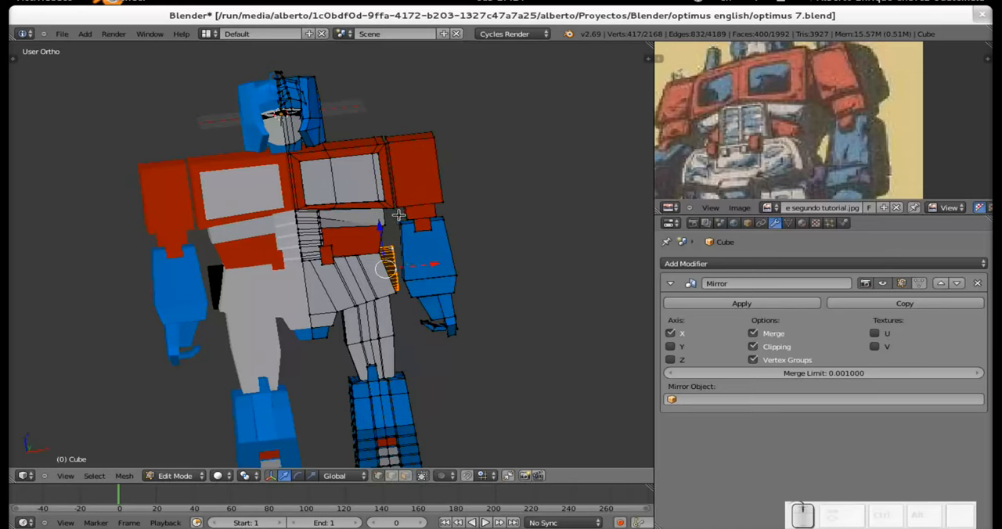
pyautogui.press('Tab')
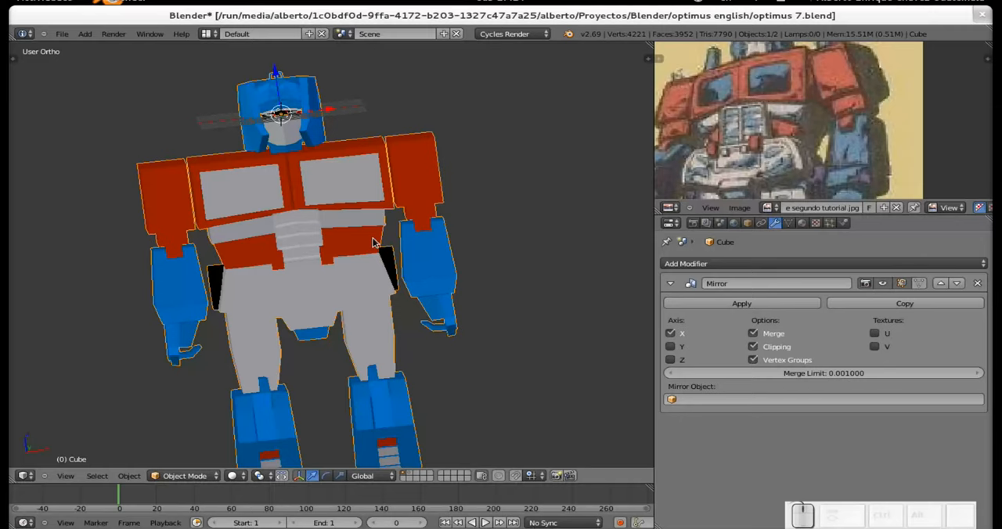
pyautogui.moveTo(401, 166)
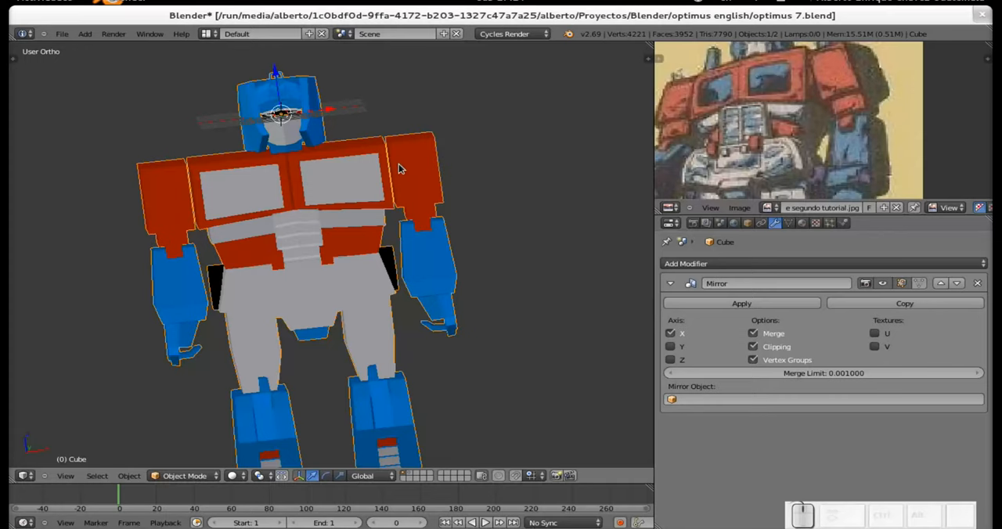
pyautogui.moveTo(566, 255)
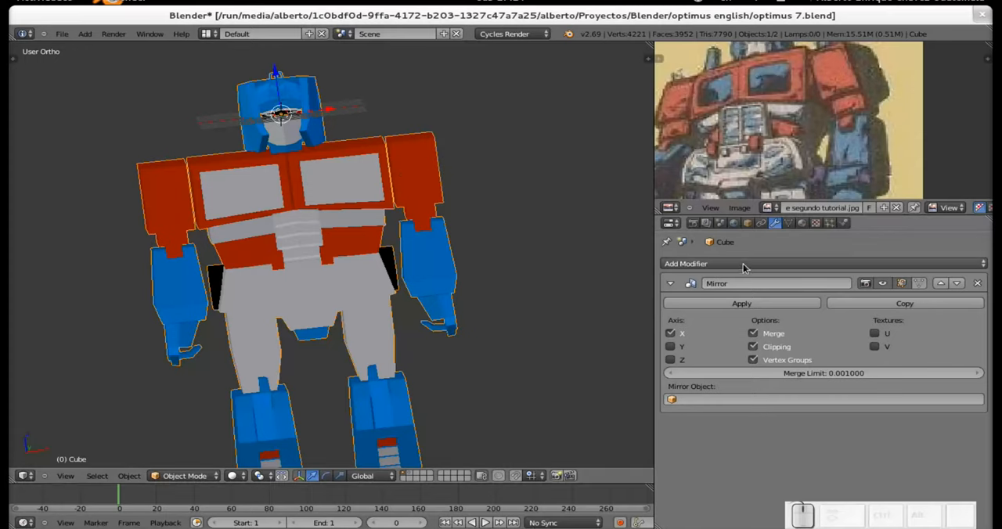
# Add a Subdivision Surface modifier below the Mirror, leaving View and Render at 2.
pyautogui.click(685, 263)
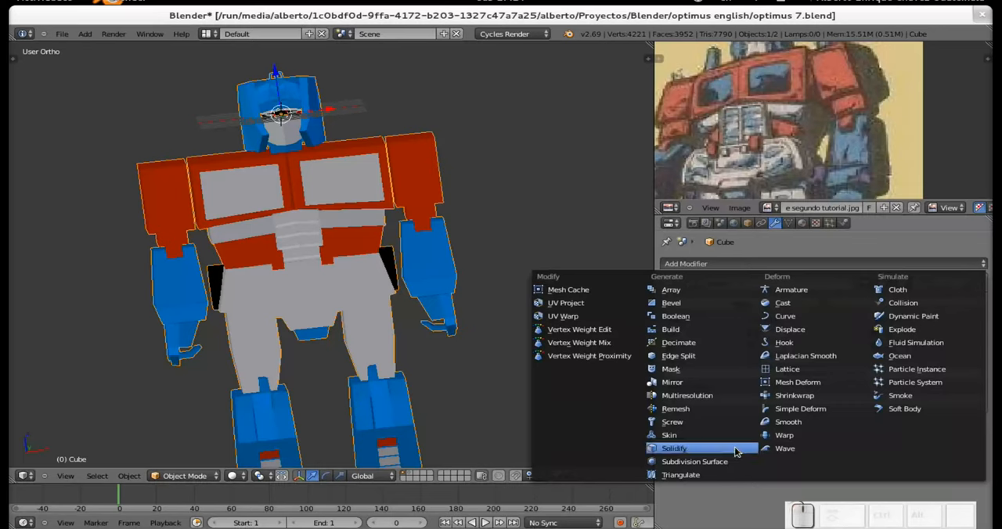
pyautogui.moveTo(786, 435)
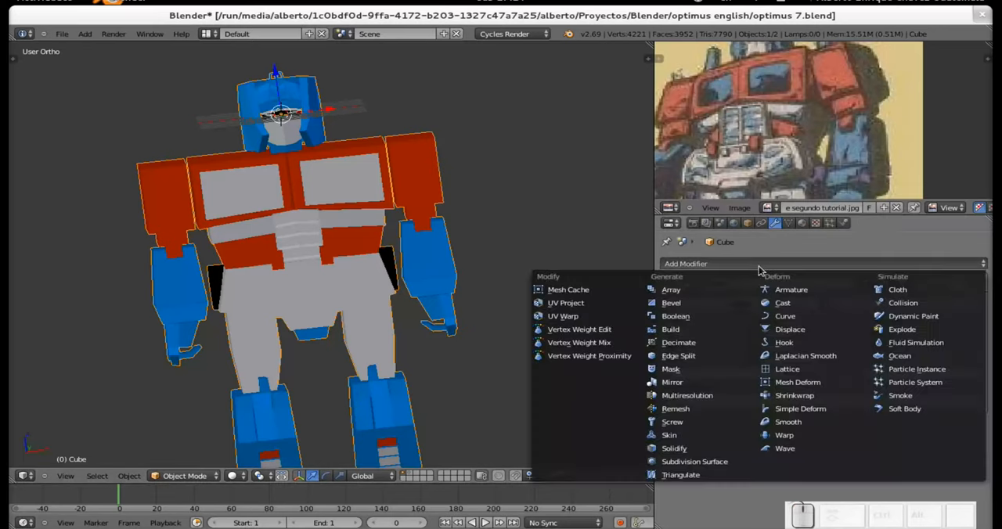
pyautogui.click(671, 382)
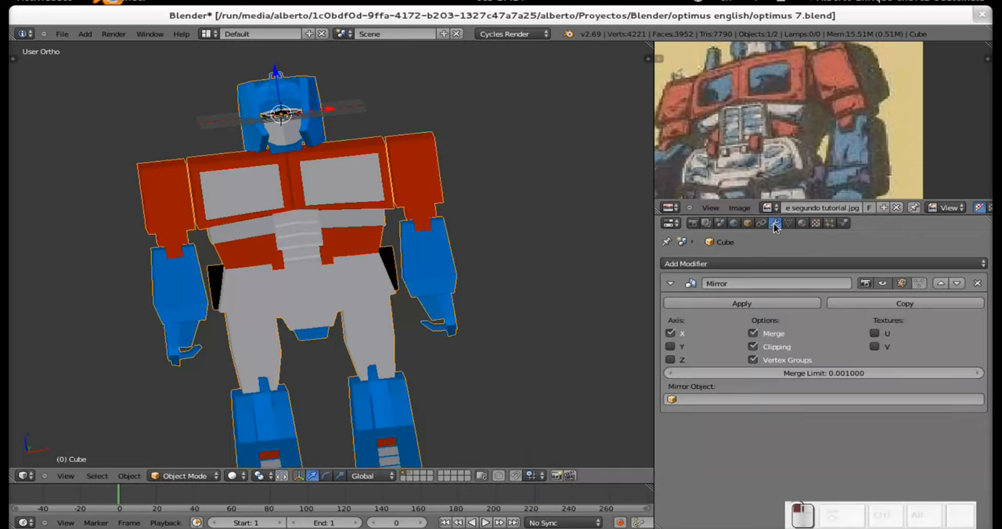
pyautogui.click(685, 263)
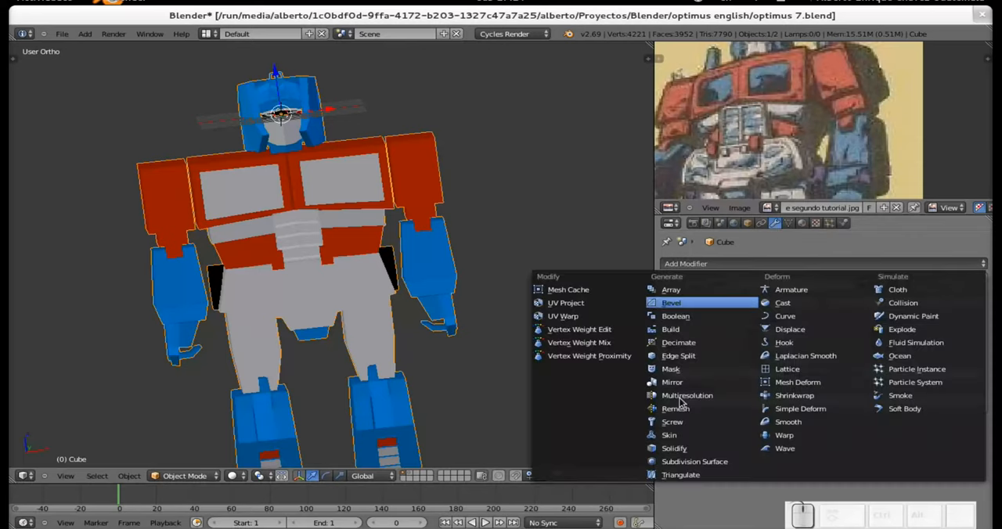
pyautogui.click(672, 382)
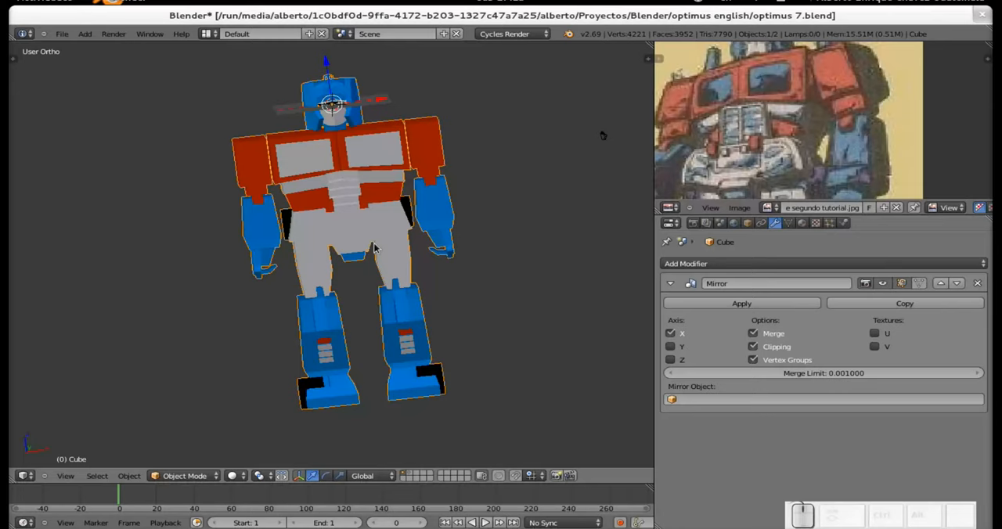
pyautogui.press('ctrl')
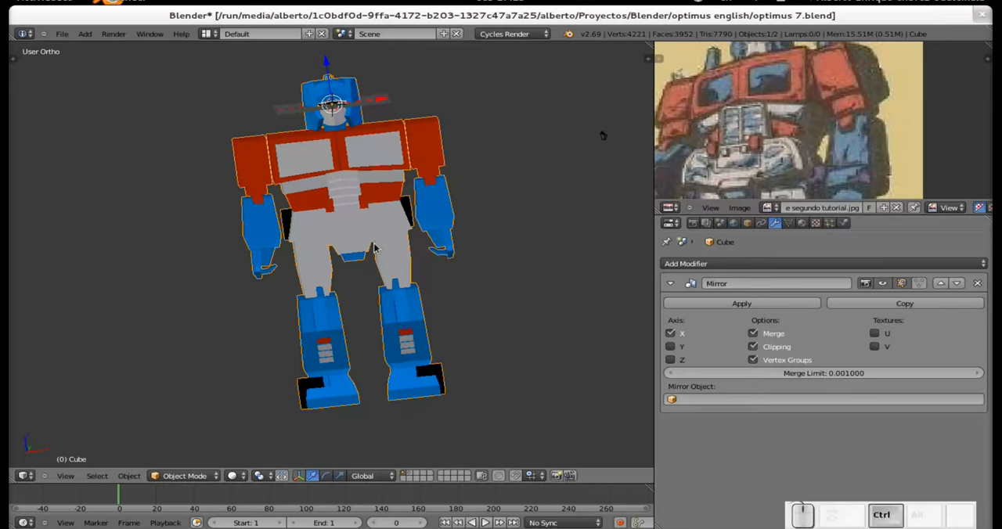
pyautogui.click(685, 263)
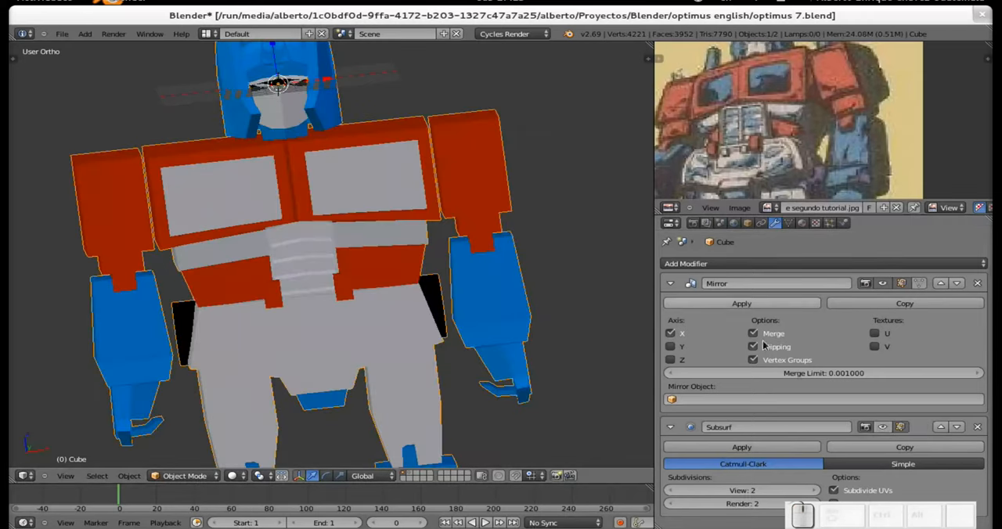
# Edit the body mesh with the Subsurf edit-mode preview off and select a torso edge loop.
pyautogui.click(752, 345)
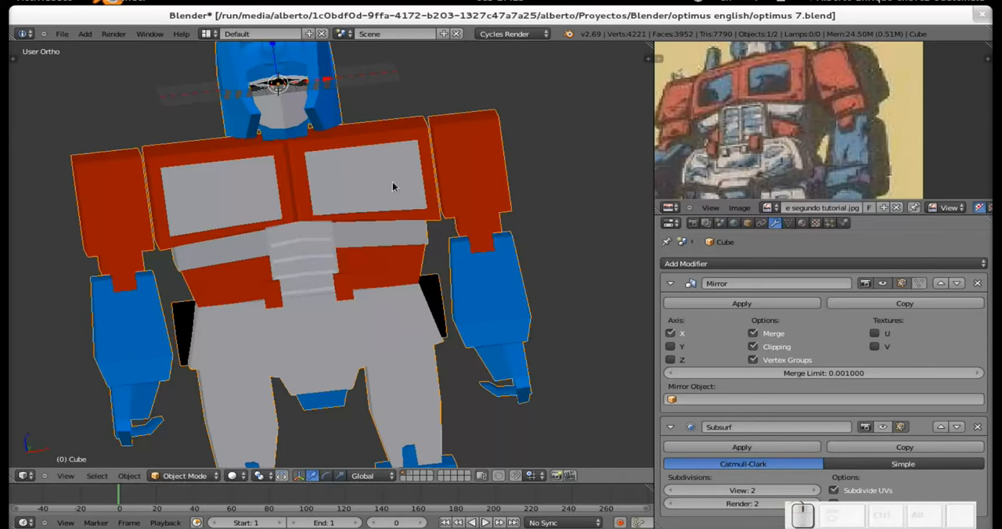
pyautogui.moveTo(388, 185)
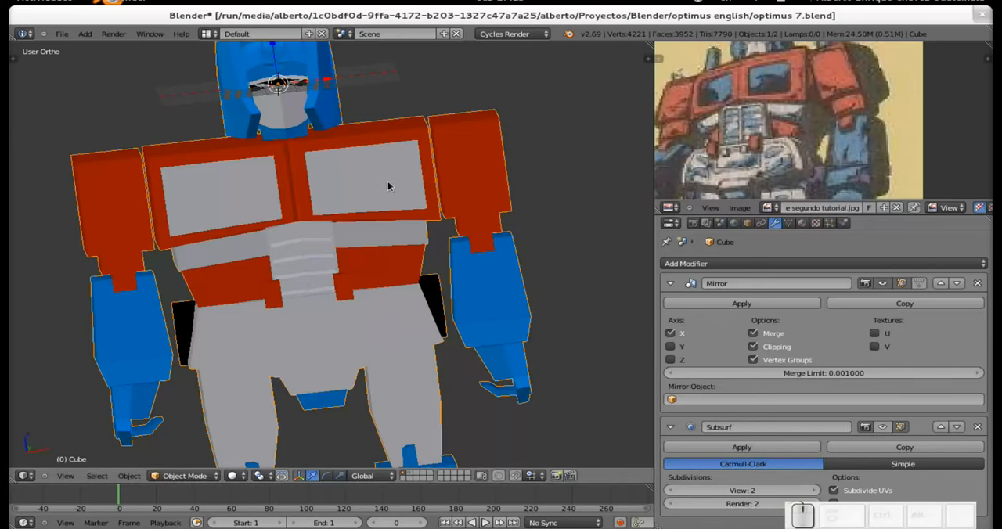
pyautogui.press('Tab')
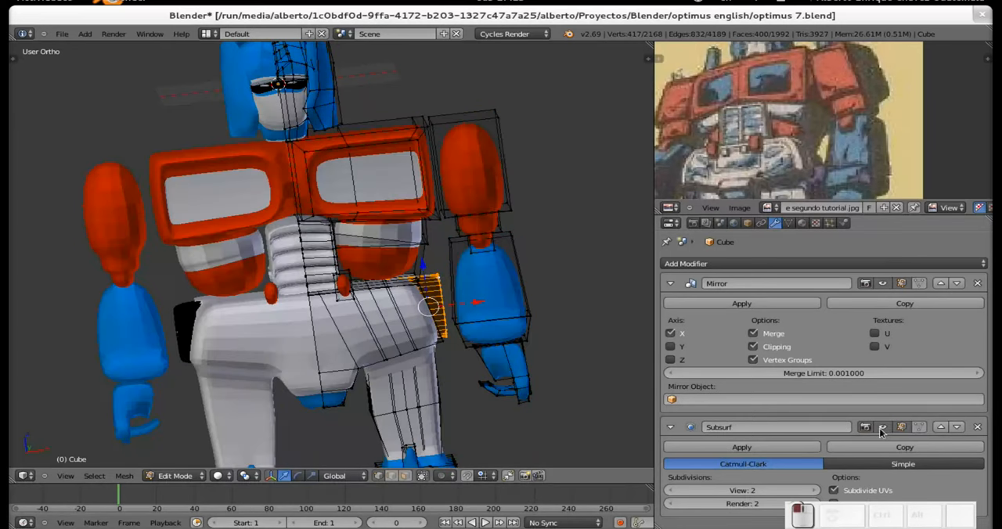
pyautogui.click(886, 429)
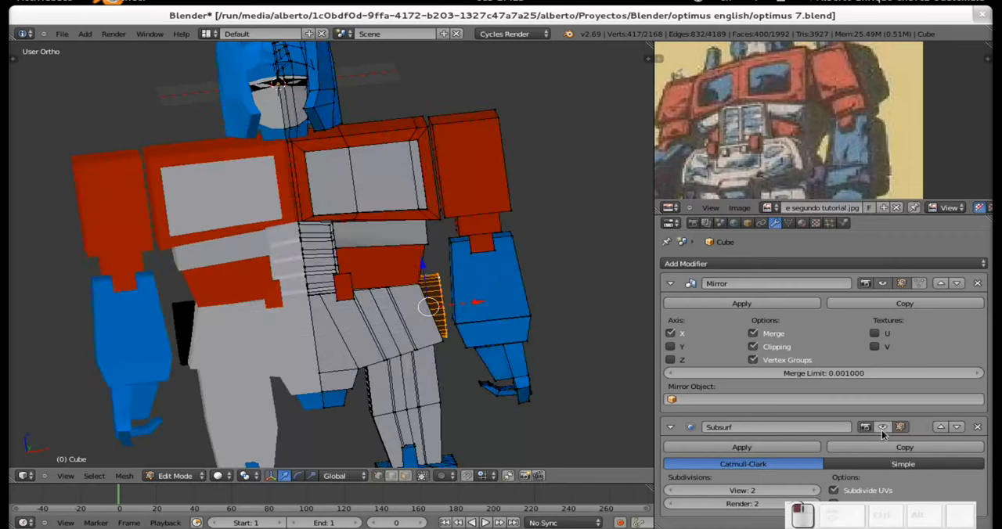
pyautogui.moveTo(633, 300)
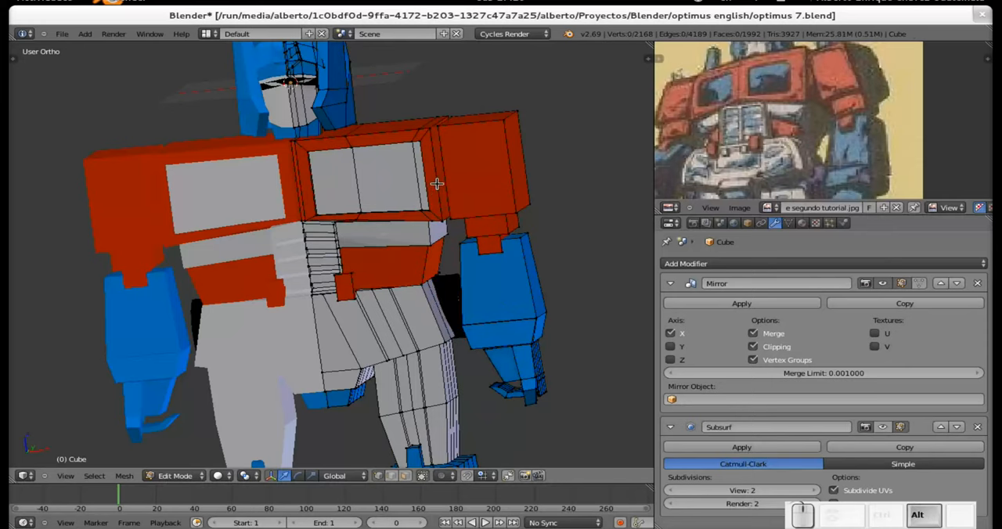
pyautogui.click(397, 163)
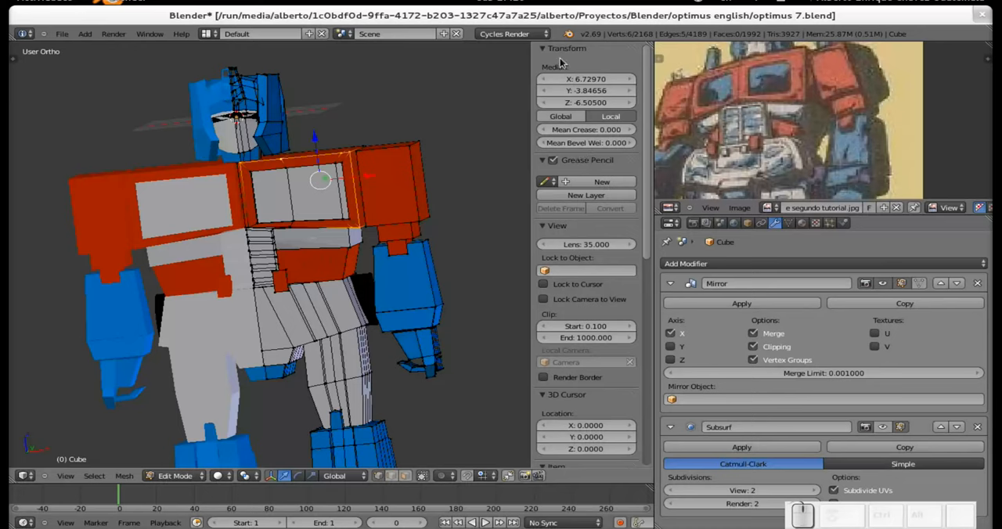
pyautogui.moveTo(587, 104)
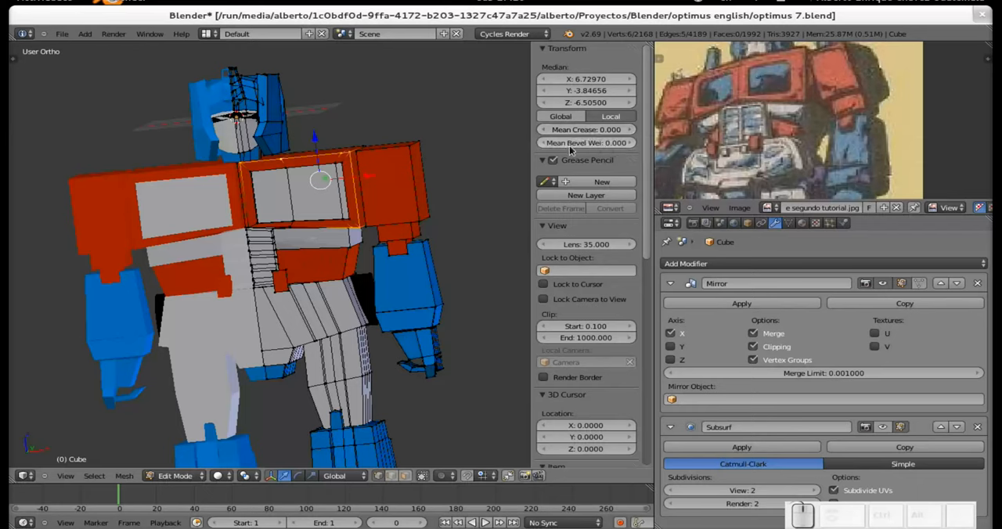
pyautogui.moveTo(576, 149)
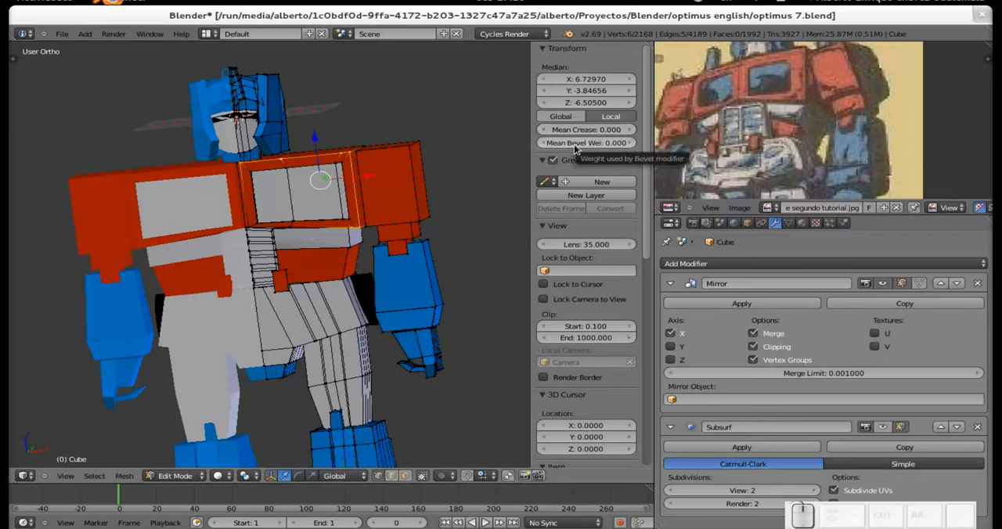
pyautogui.moveTo(576, 131)
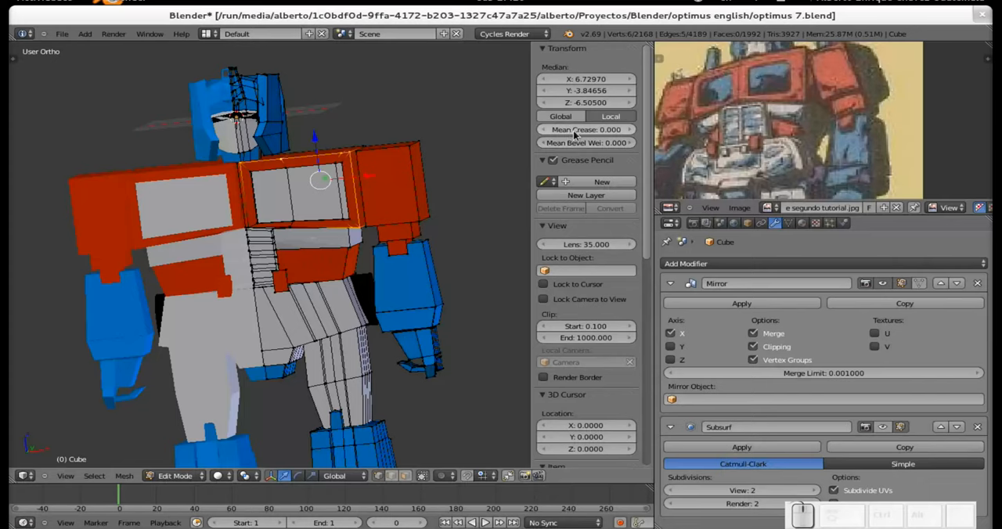
pyautogui.moveTo(566, 142)
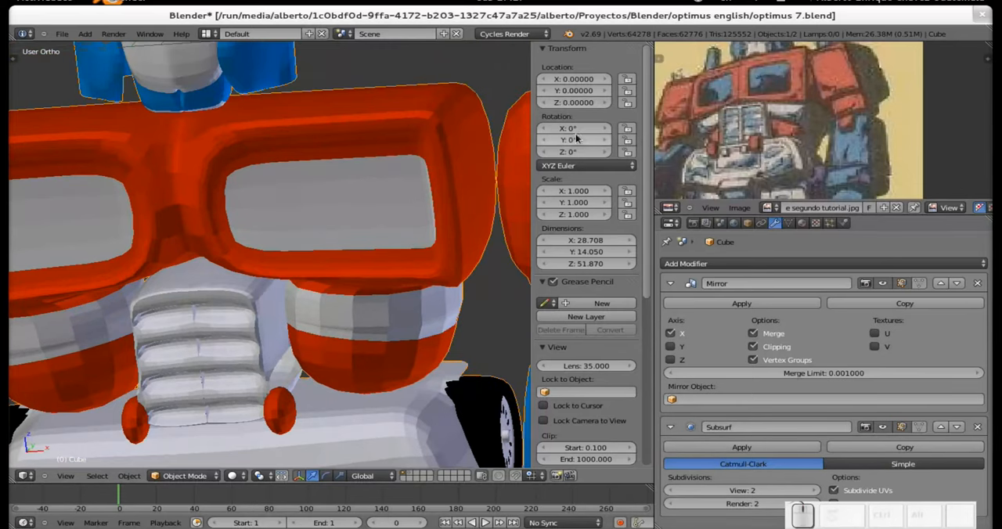
# Return to Edit Mode with the smoothed chest window in close view.
pyautogui.press('Tab')
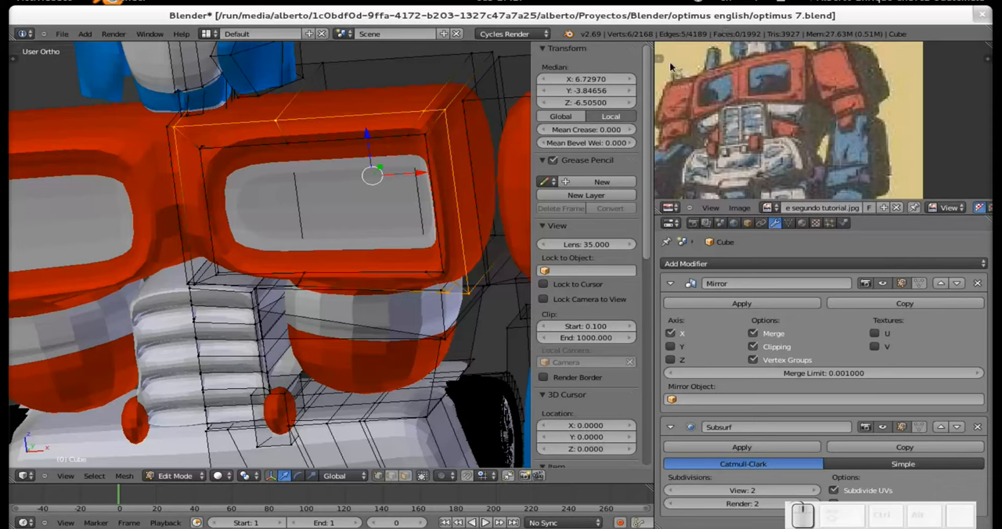
pyautogui.moveTo(573, 159)
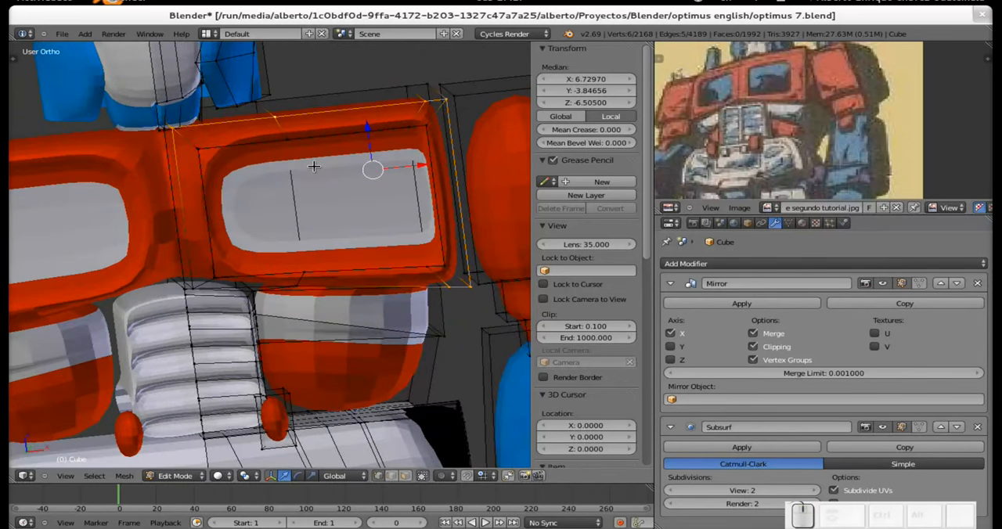
pyautogui.moveTo(305, 163)
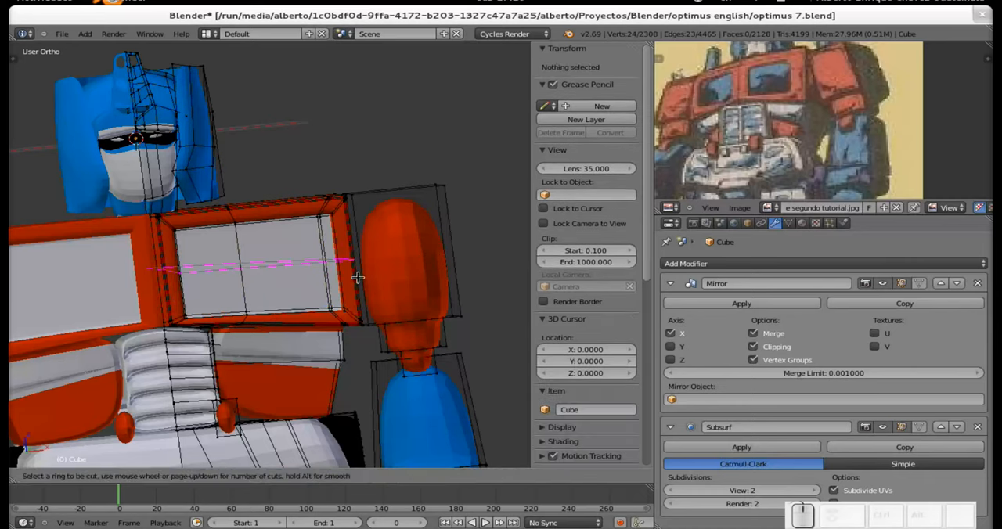
# Place a vertical edge loop across the chest panel and bring the red shoulder block into view.
pyautogui.click(388, 211)
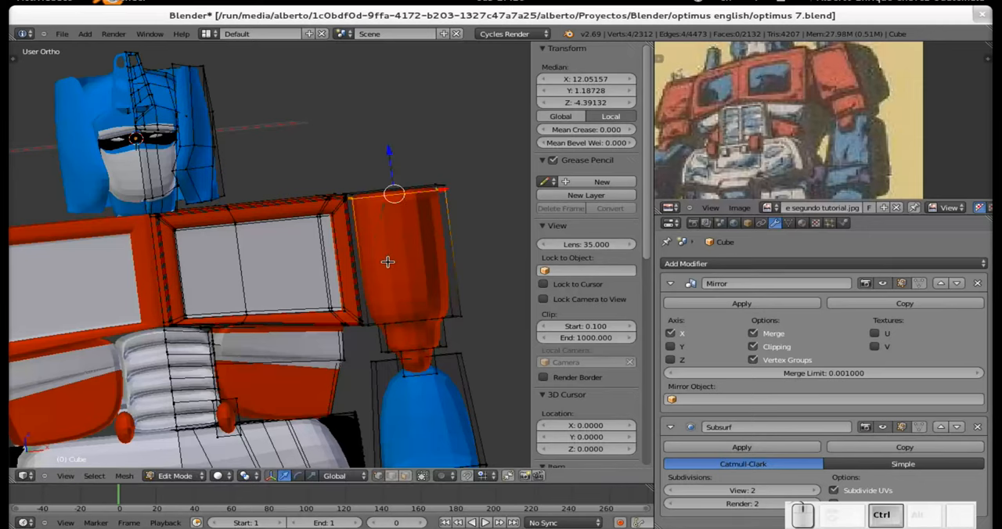
pyautogui.moveTo(395, 192); pyautogui.dragTo(368, 320)
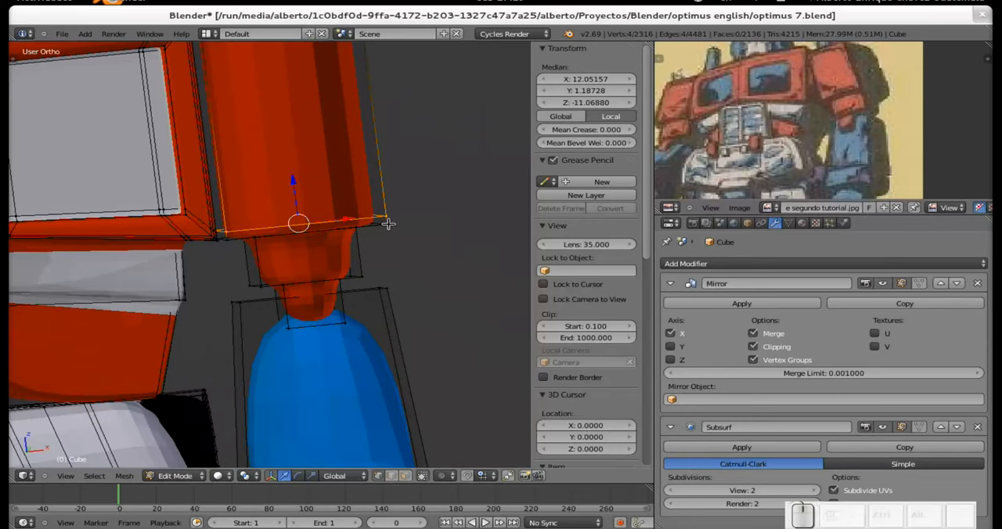
pyautogui.moveTo(327, 222)
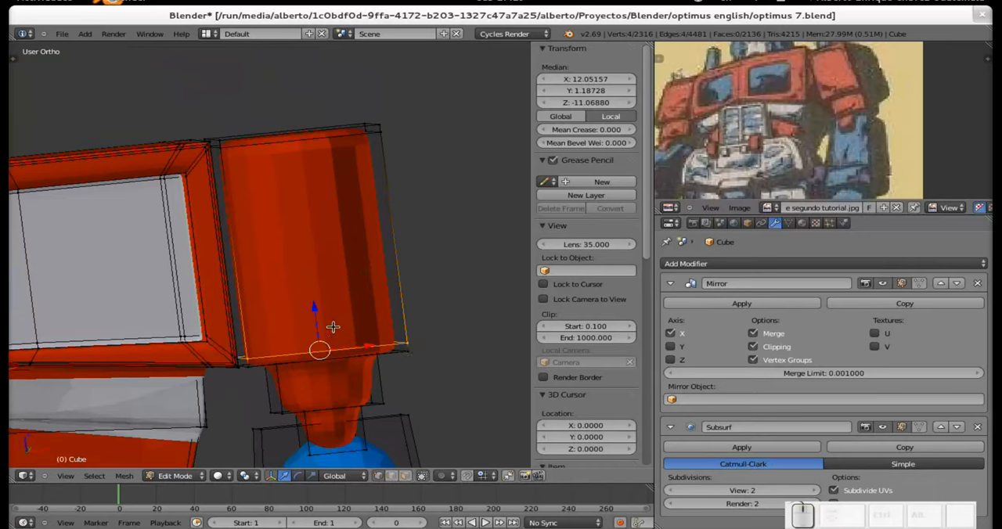
pyautogui.moveTo(332, 325)
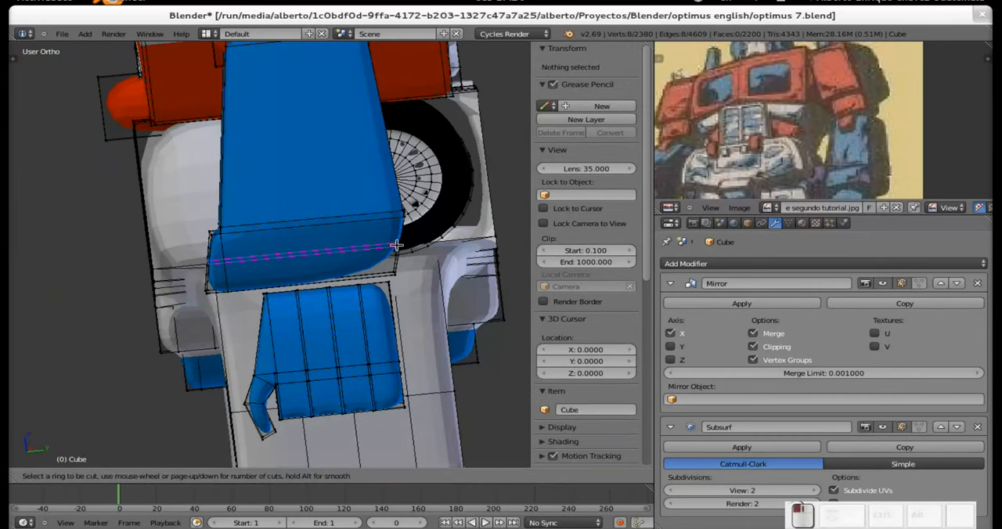
# Place an edge loop around the blue leg and start a loop cut across the abdomen grille.
pyautogui.click(394, 247)
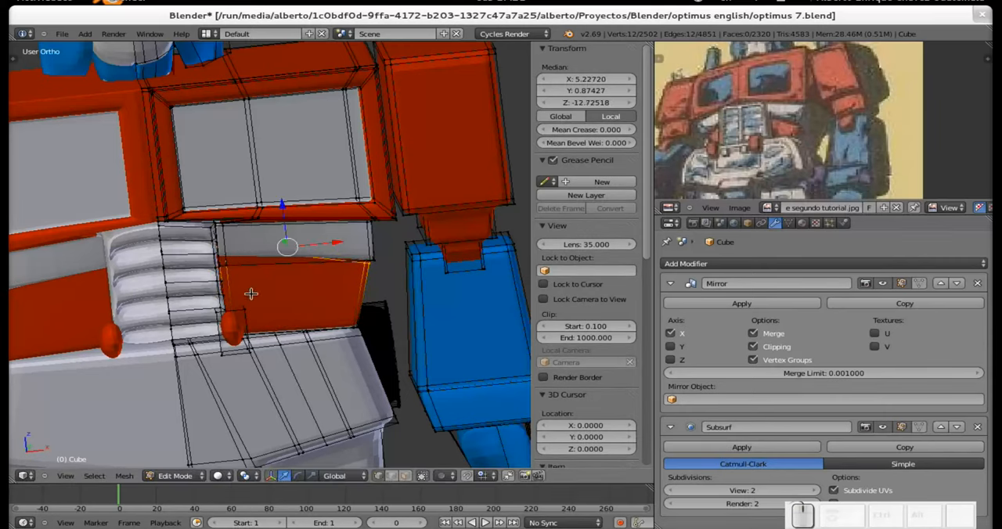
pyautogui.press('ctrl+r')
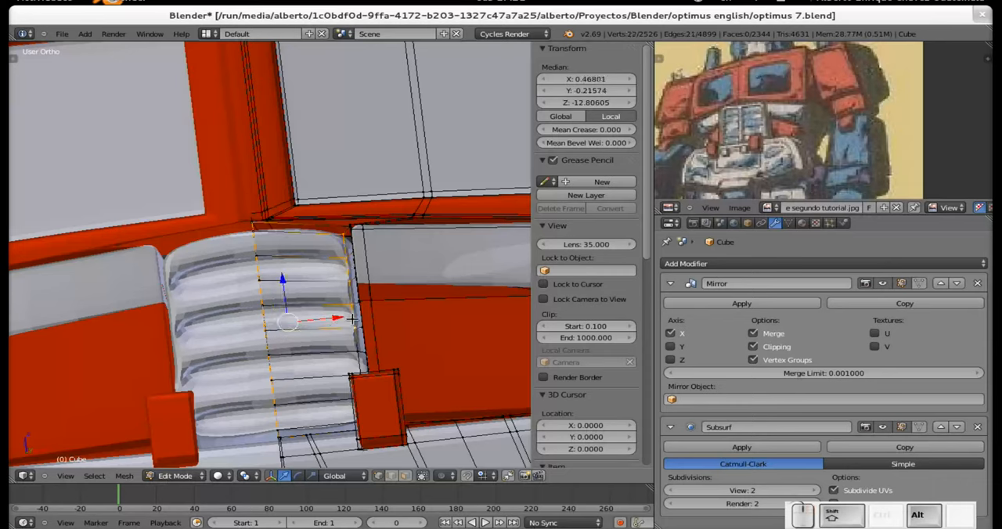
pyautogui.moveTo(283, 305)
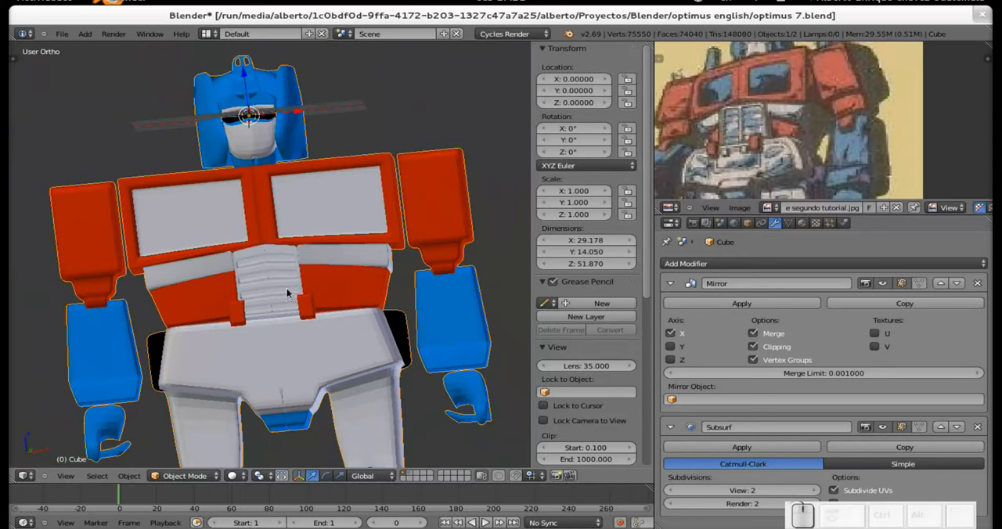
pyautogui.moveTo(304, 294)
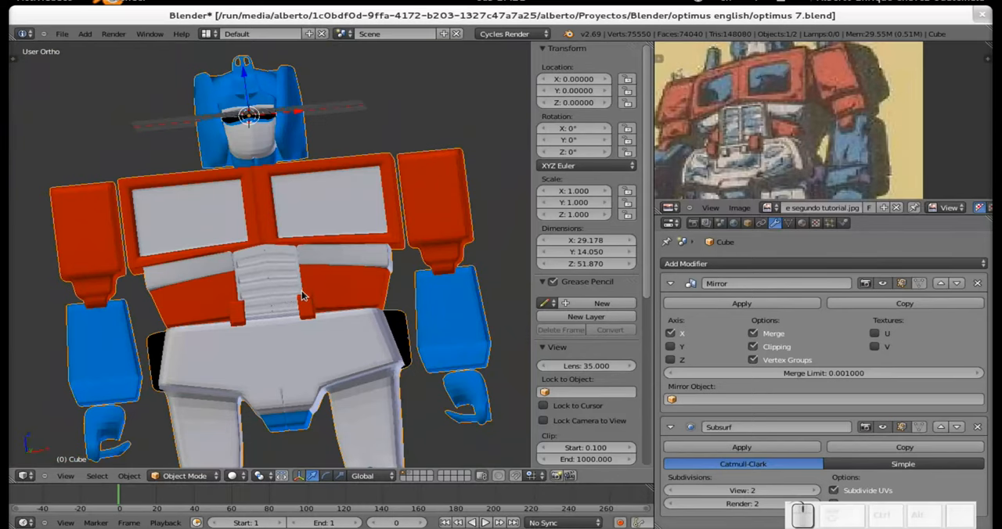
pyautogui.moveTo(302, 297)
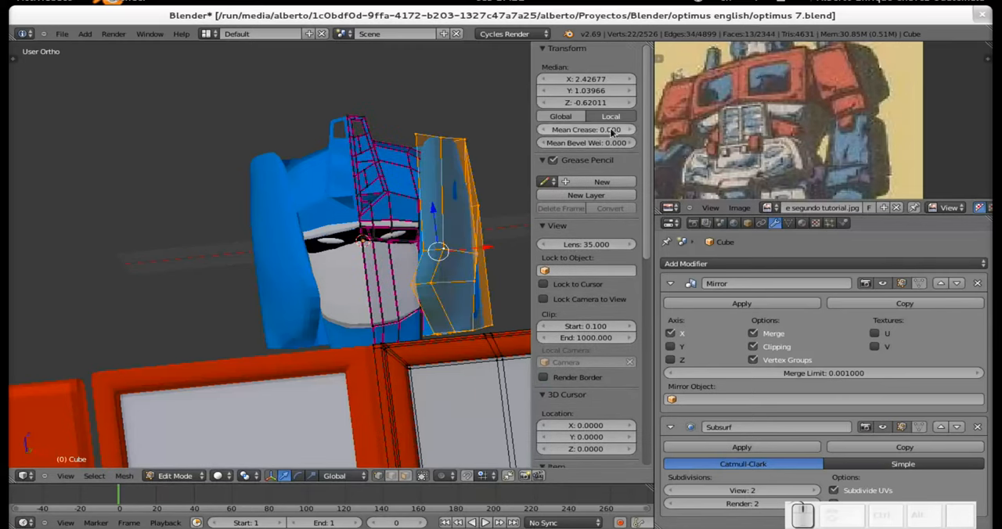
# Select the head and enter Edit Mode to crease its helmet edge loops.
pyautogui.click(586, 128)
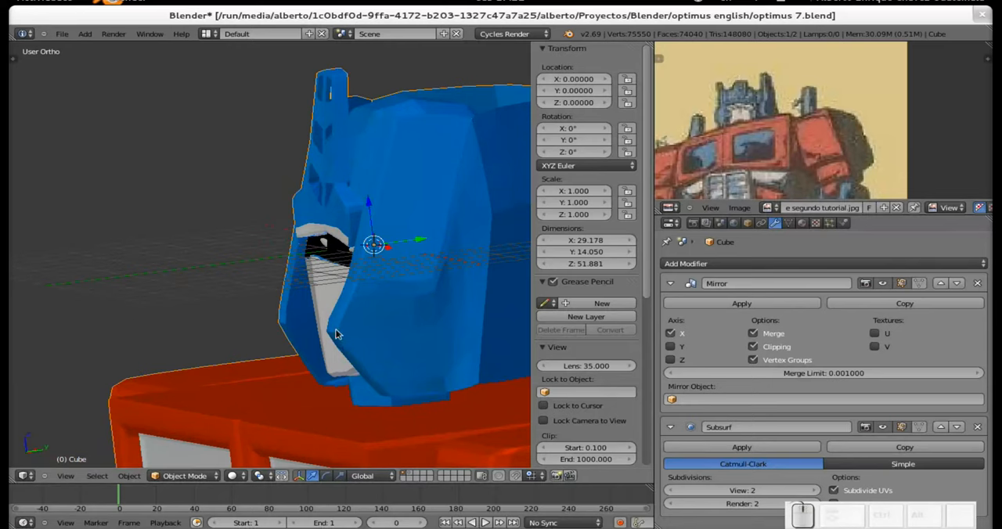
pyautogui.moveTo(357, 394)
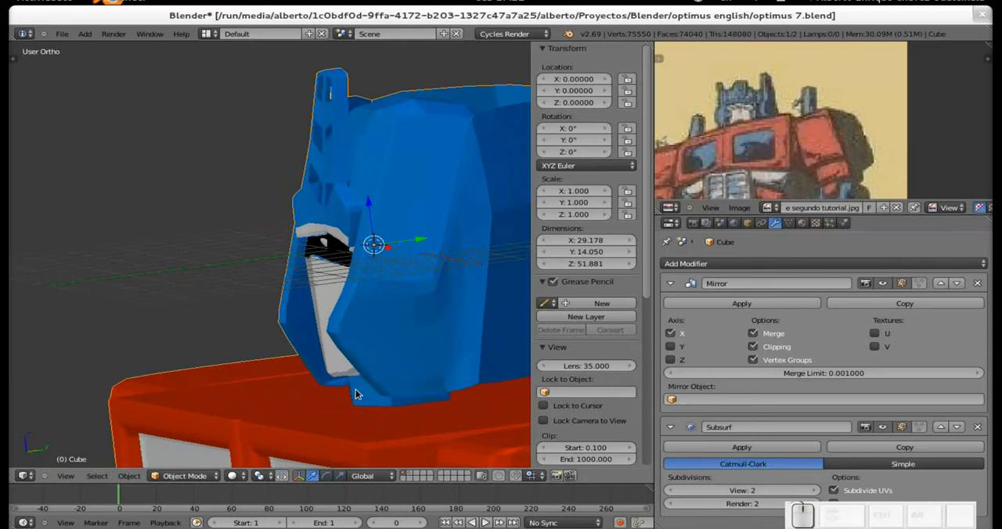
pyautogui.press('Tab')
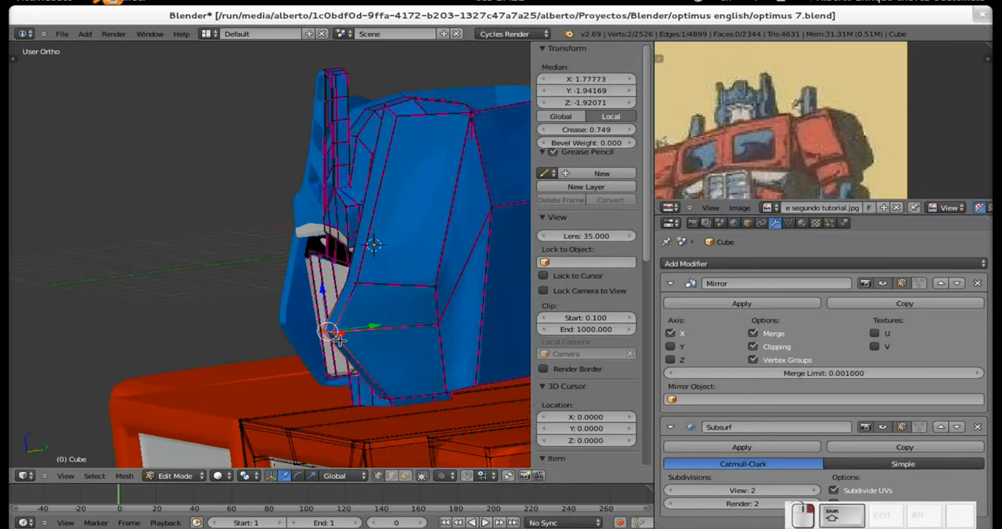
pyautogui.moveTo(337, 341); pyautogui.dragTo(379, 325)
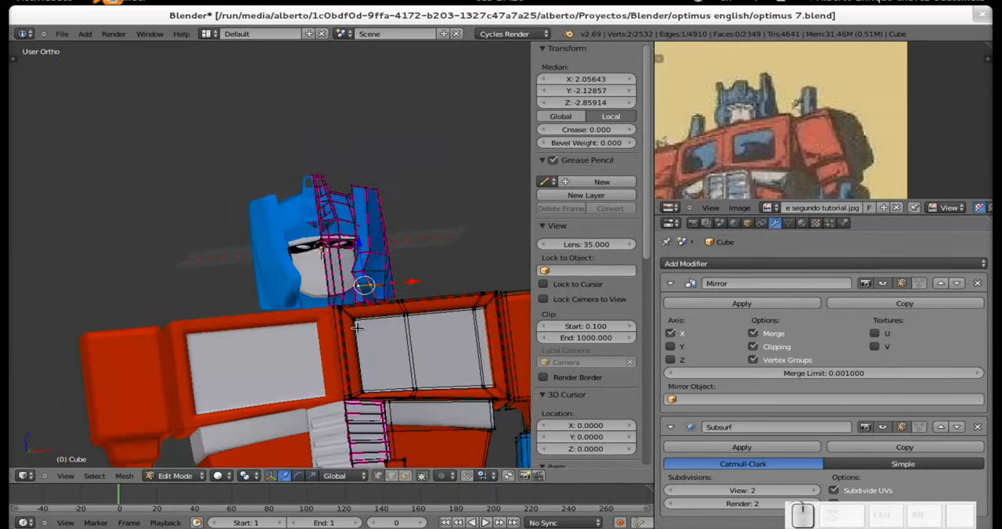
# Select the thigh and lower-leg geometry, raise its edge crease, and check the smoothed result in Object Mode.
pyautogui.press('Tab')
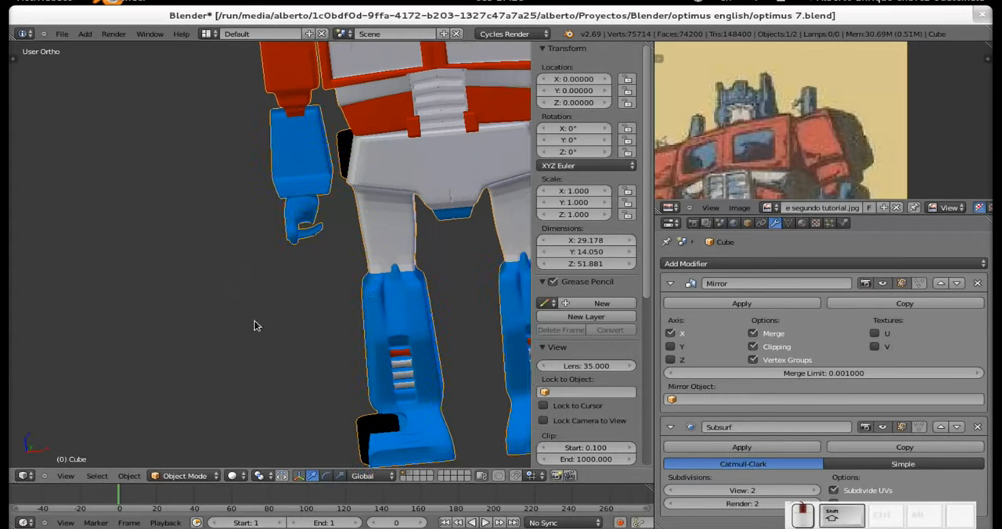
pyautogui.press('Tab')
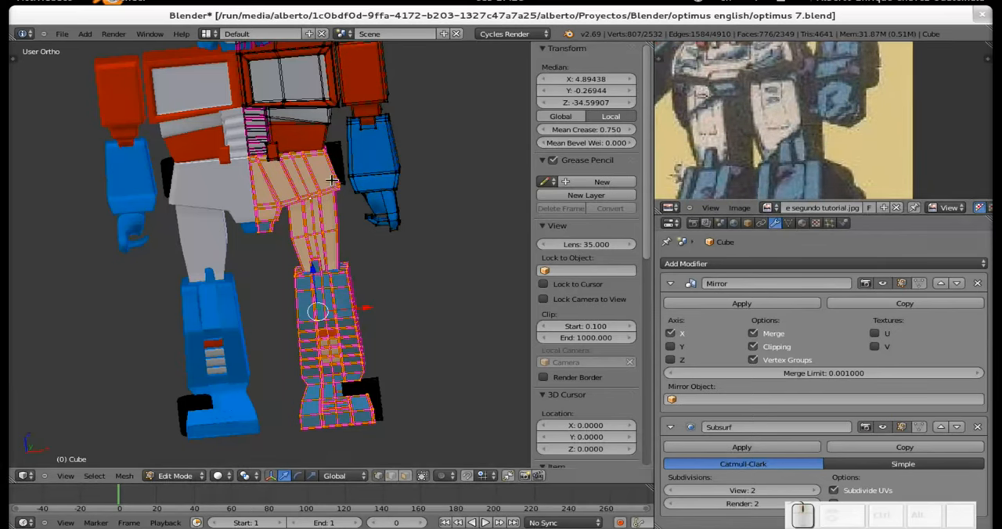
pyautogui.click(585, 128)
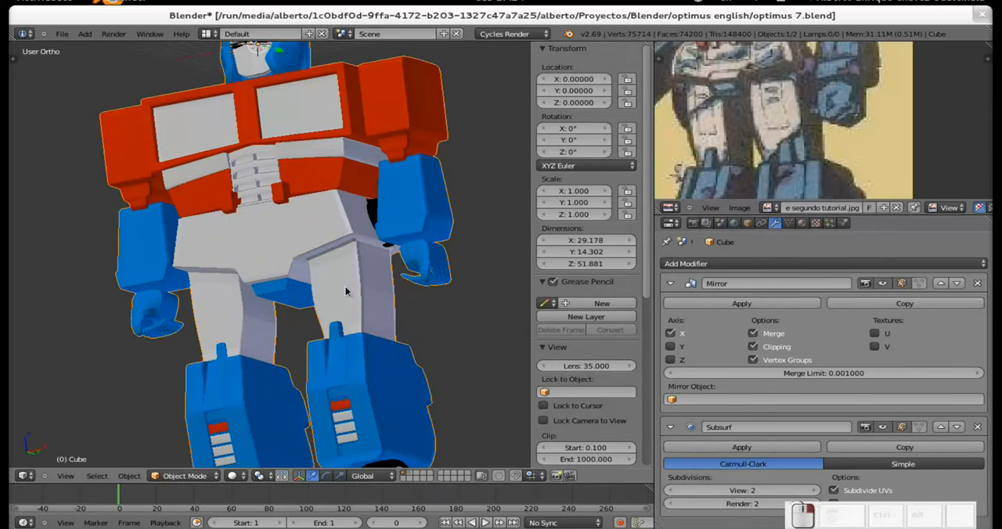
pyautogui.press('Tab')
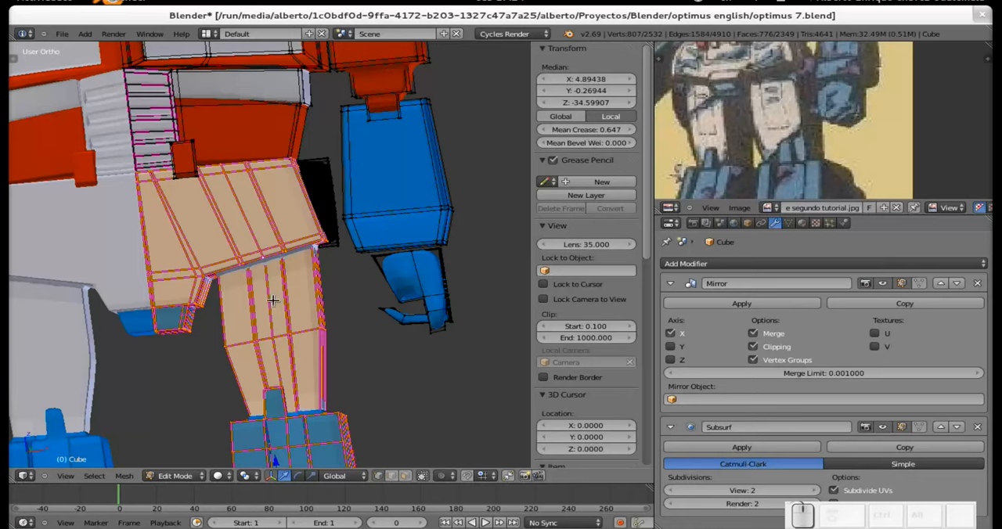
pyautogui.moveTo(485, 251)
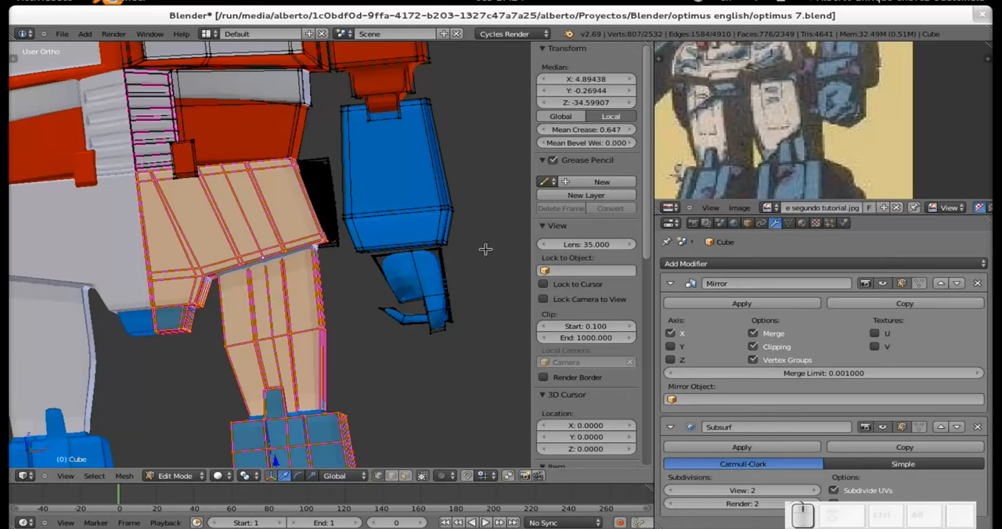
pyautogui.moveTo(313, 296)
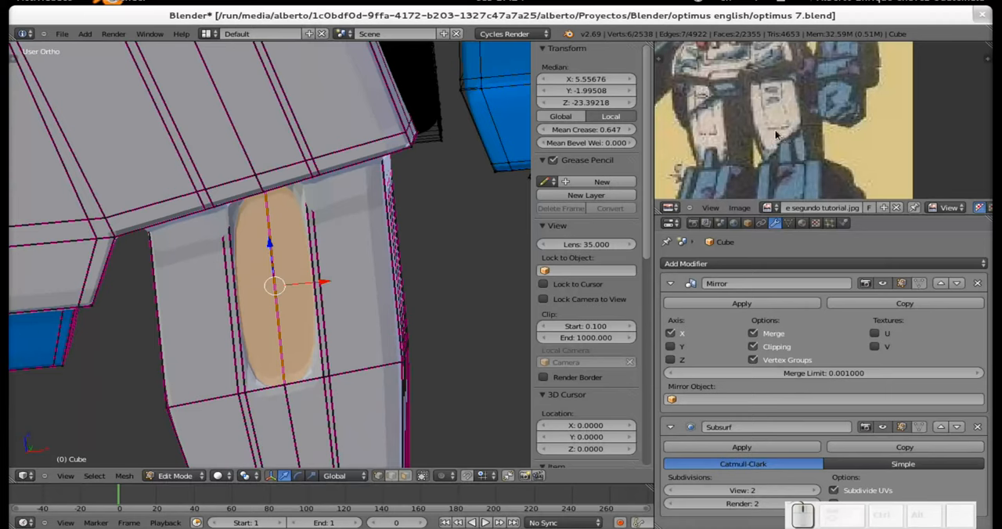
pyautogui.moveTo(438, 241)
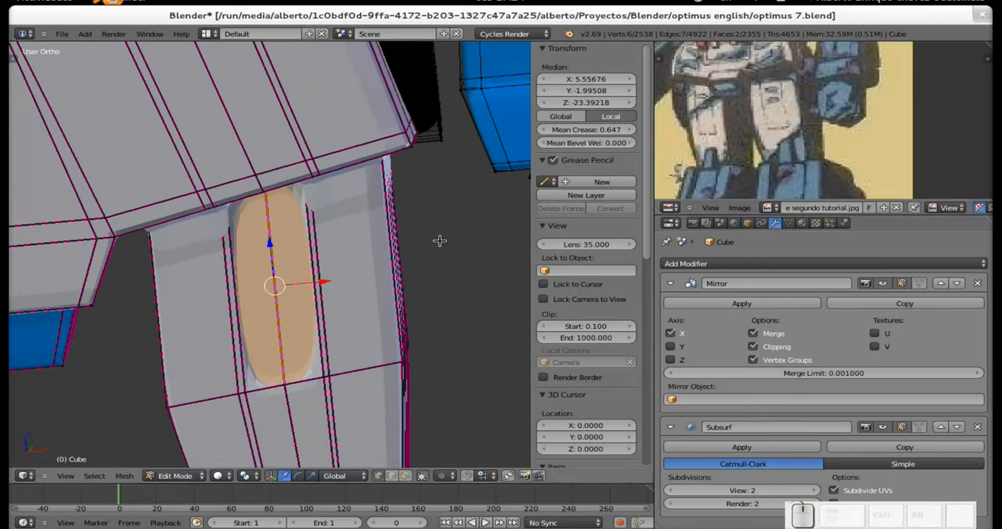
pyautogui.moveTo(241, 349)
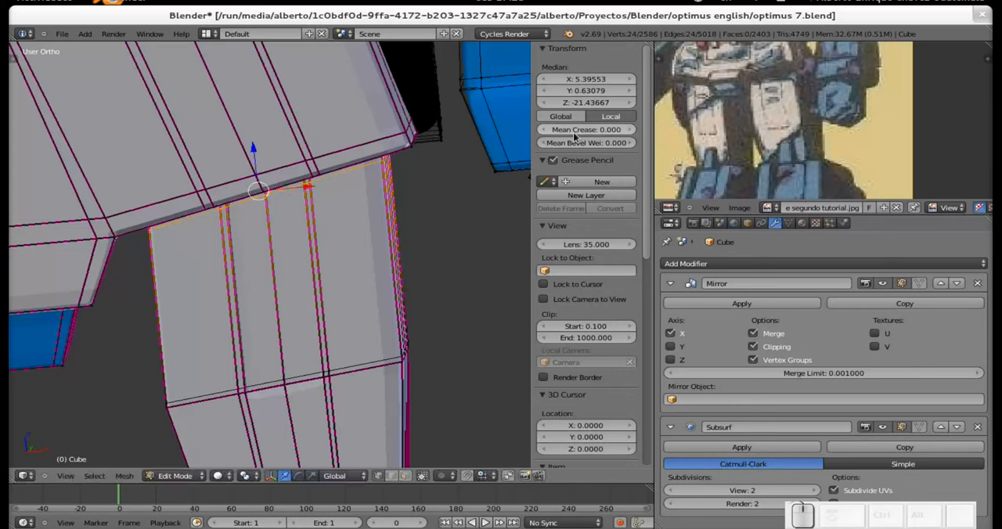
pyautogui.moveTo(342, 241)
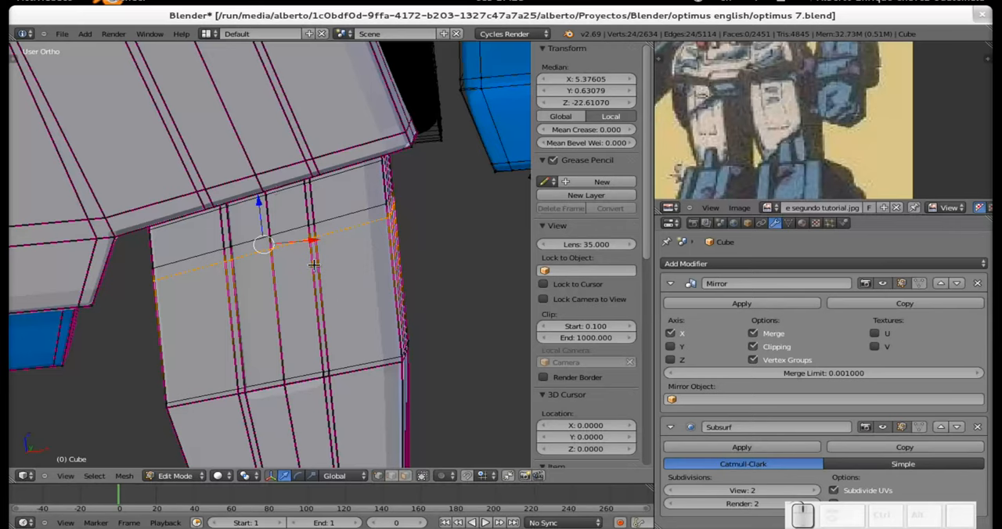
pyautogui.moveTo(398, 121)
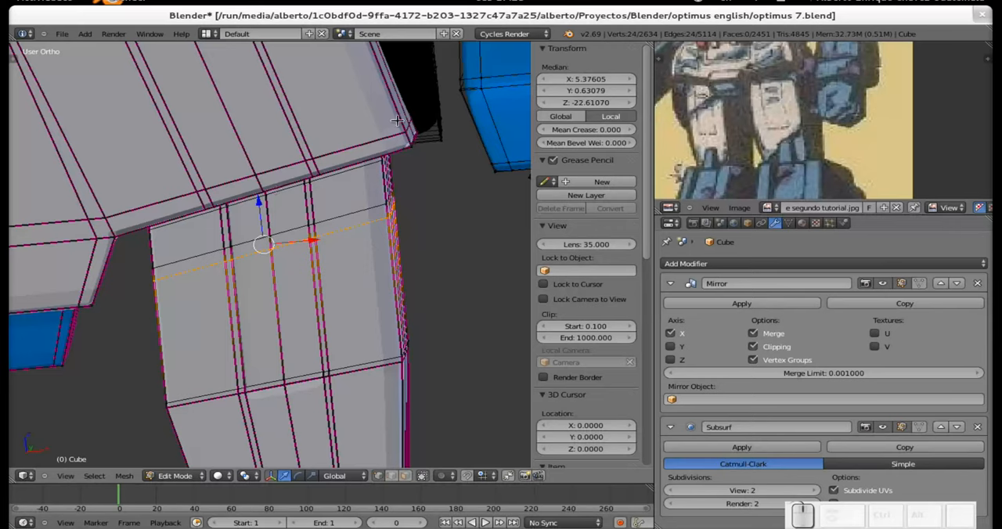
pyautogui.moveTo(364, 158)
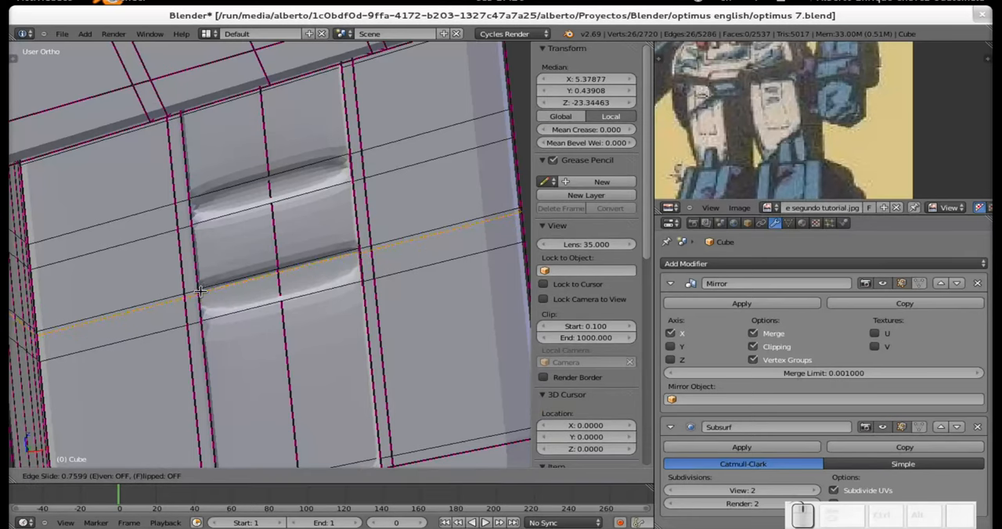
# Add a loop cut just below the thigh slots and leave Edit Mode to check the ridges.
pyautogui.press('ctrl+r')
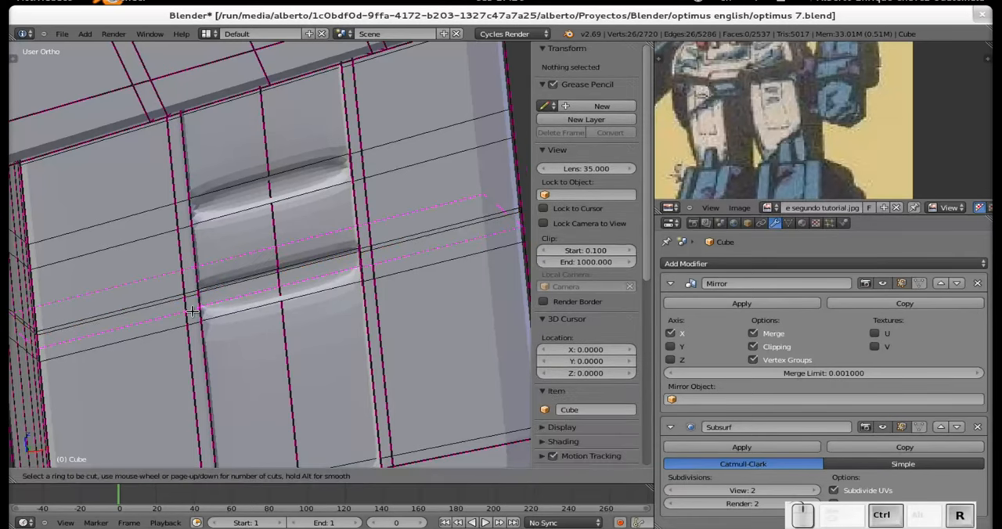
pyautogui.click(194, 315)
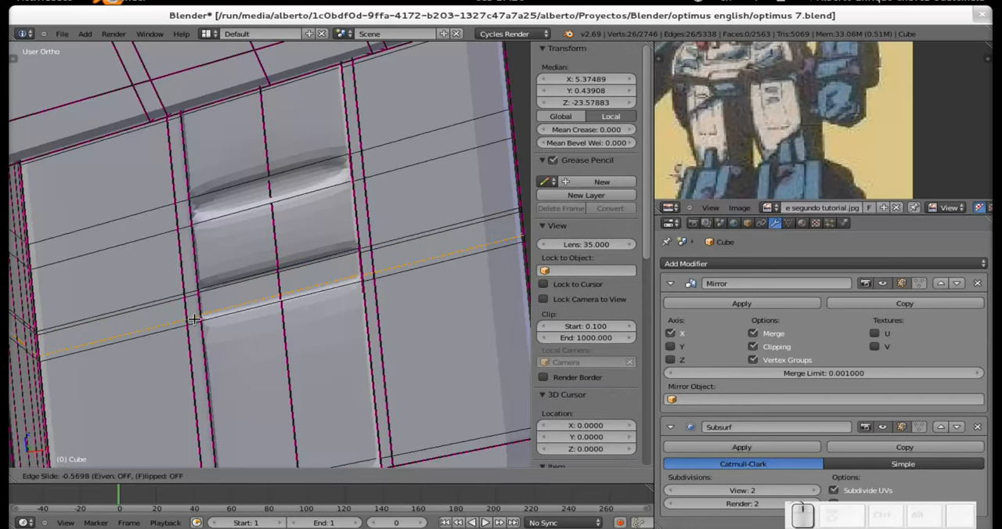
pyautogui.click(194, 319)
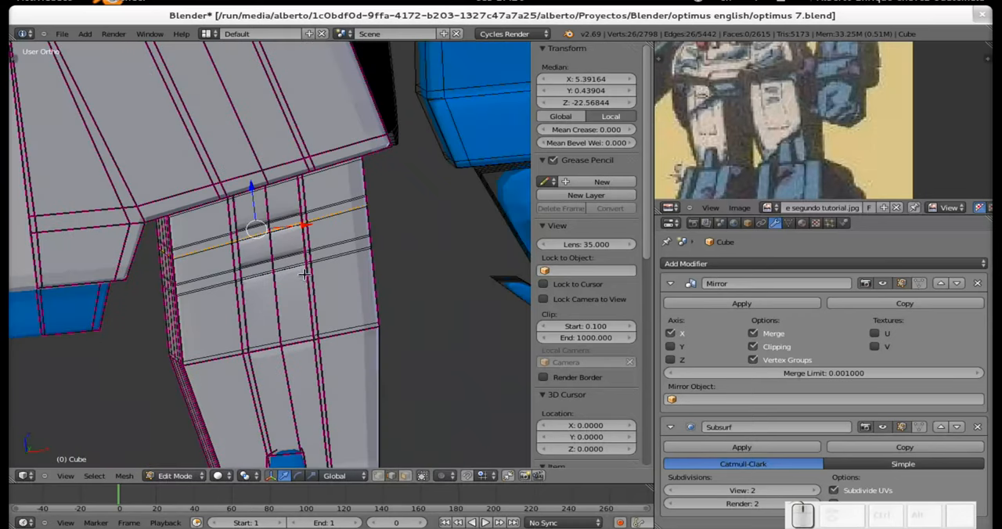
pyautogui.press('Tab')
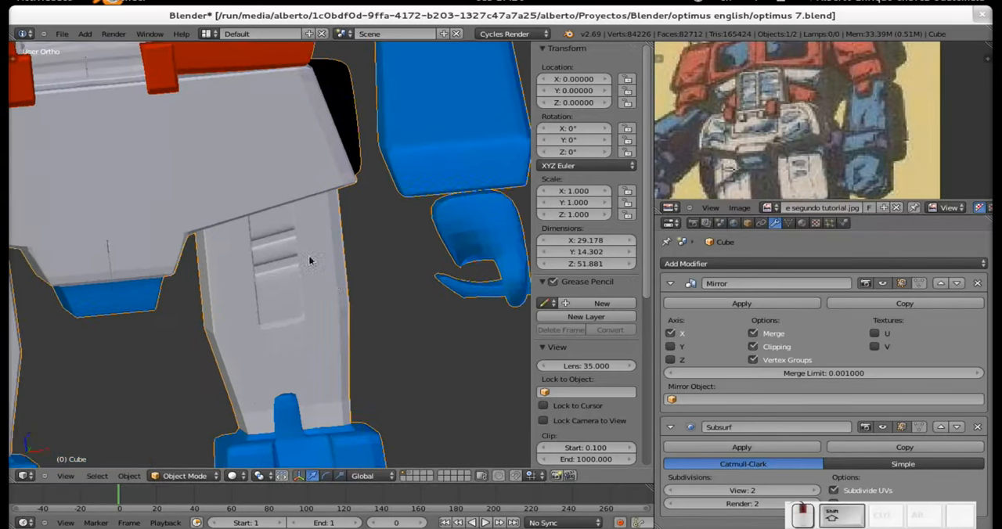
# Crease the abdomen panel under the red chest block and run extra loops across the hip block.
pyautogui.moveTo(313, 258); pyautogui.dragTo(329, 313)
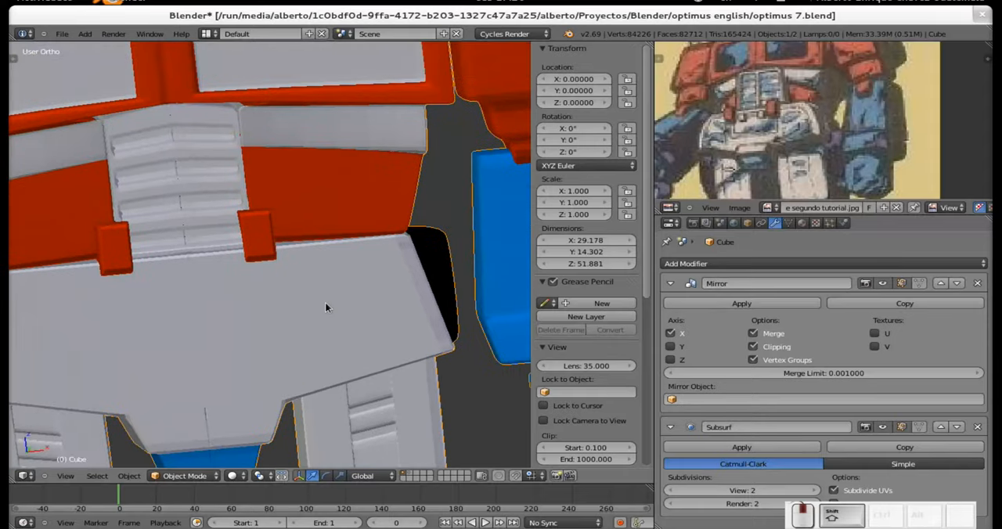
pyautogui.press('Tab')
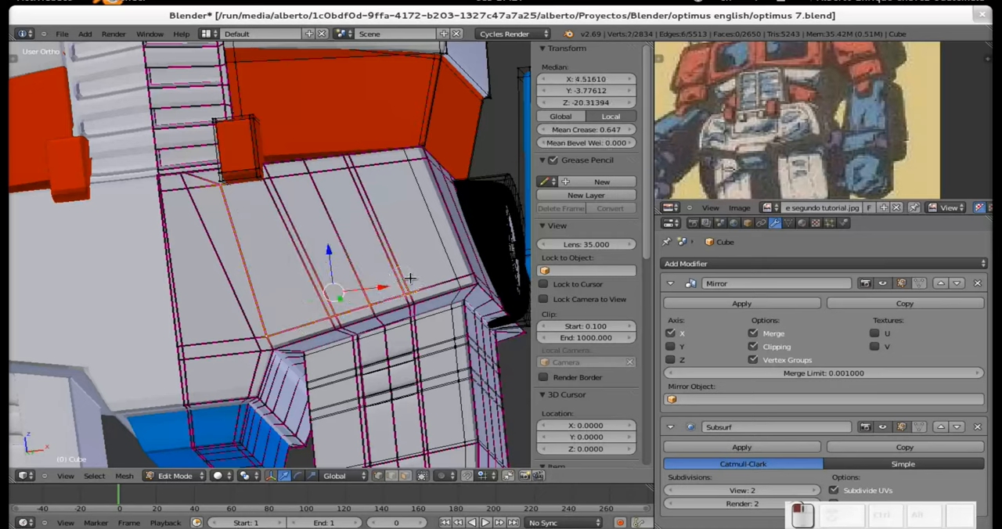
pyautogui.moveTo(404, 185)
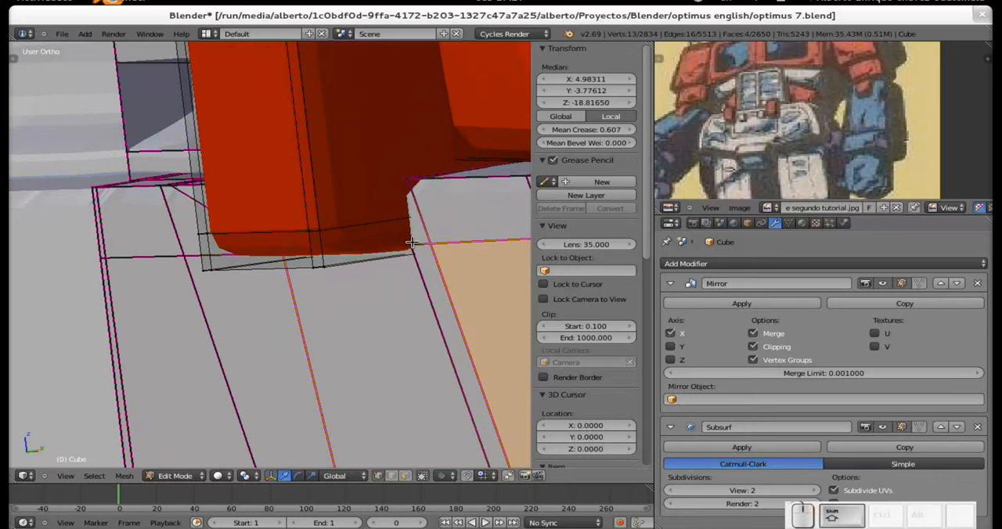
pyautogui.moveTo(413, 243); pyautogui.dragTo(435, 247)
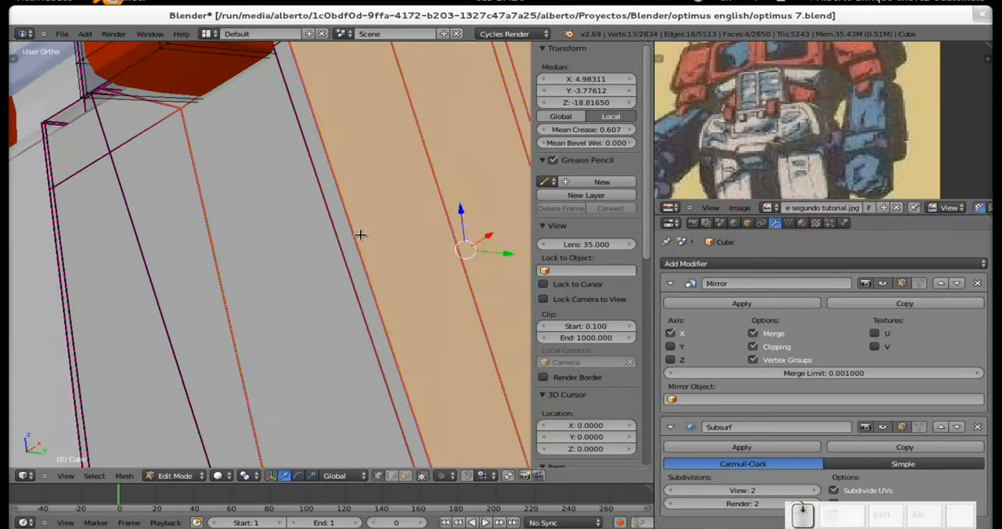
pyautogui.moveTo(360, 235); pyautogui.dragTo(299, 274)
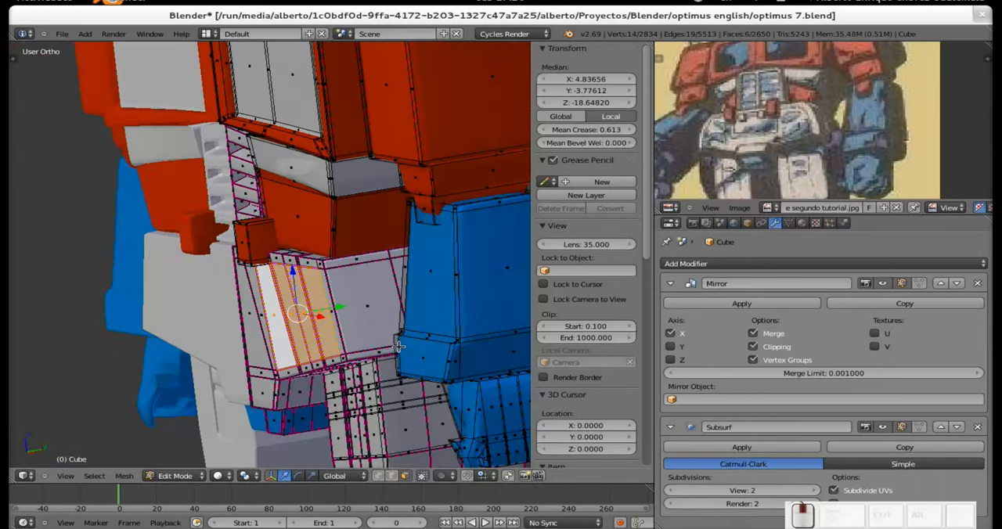
# Knife-cut a small diamond shape into the side face of the grey hip plate.
pyautogui.moveTo(399, 346); pyautogui.dragTo(373, 353)
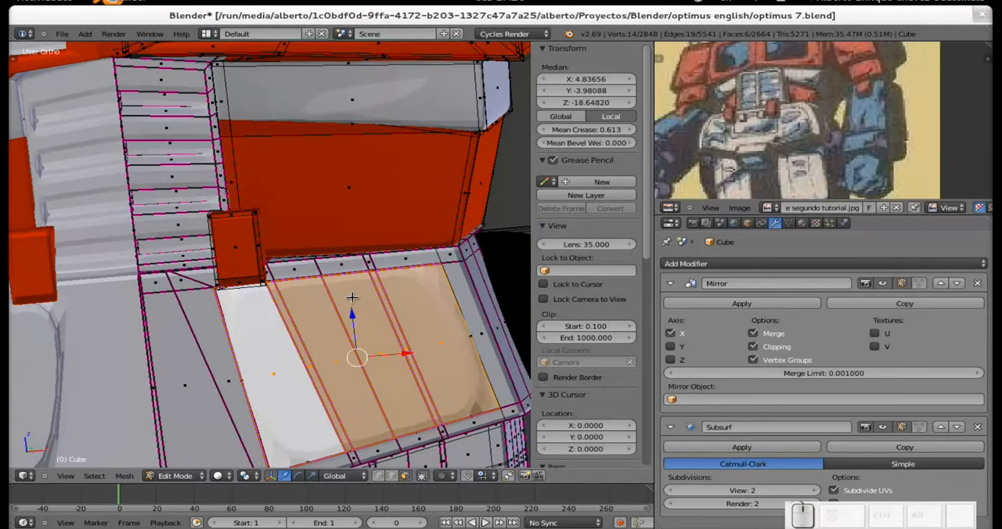
pyautogui.moveTo(398, 335)
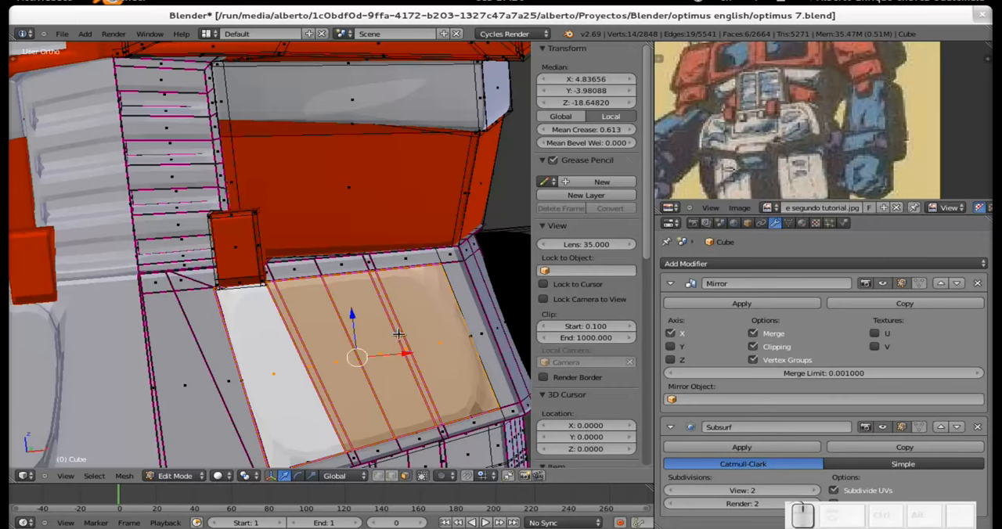
pyautogui.press('k')
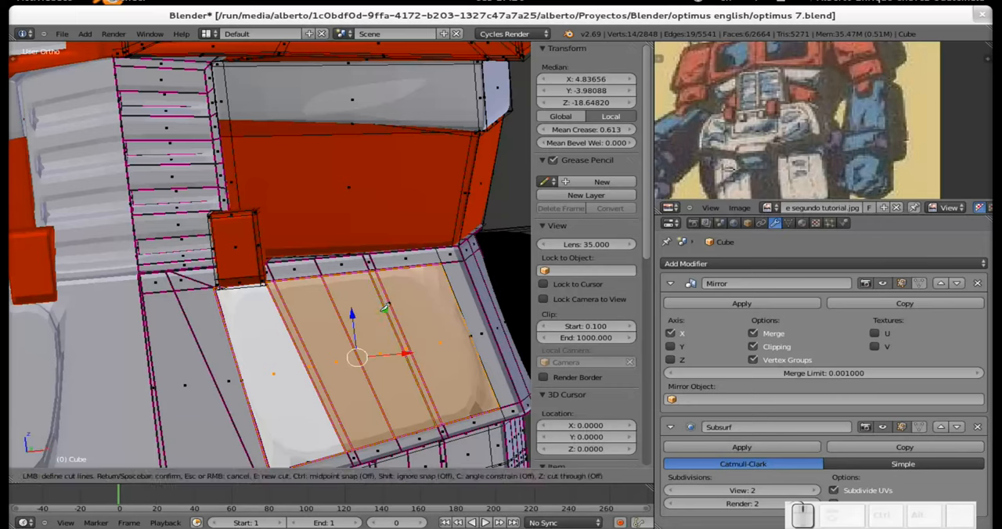
pyautogui.moveTo(379, 310)
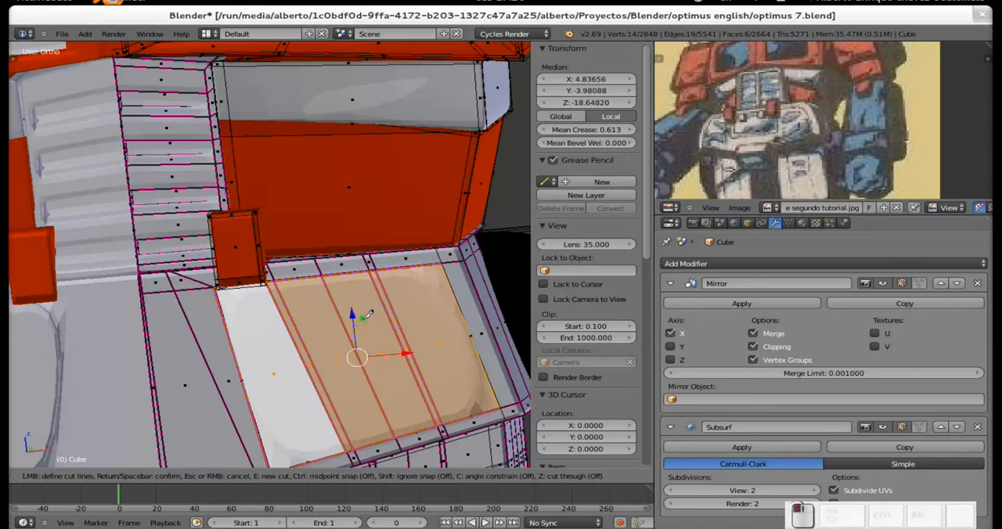
pyautogui.moveTo(372, 294)
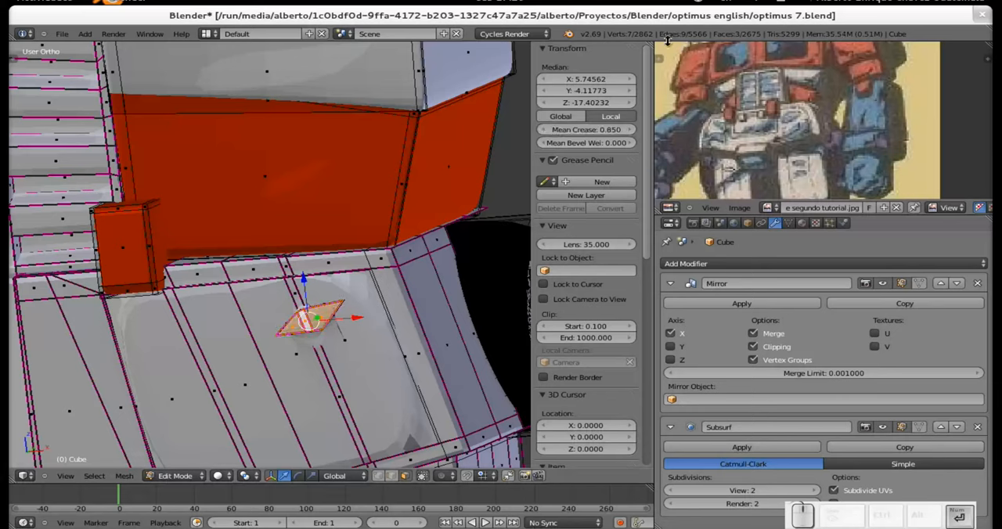
# Raise the crease on the diamond detail's edges and check it reads crisp on the smoothed hip.
pyautogui.press('Tab')
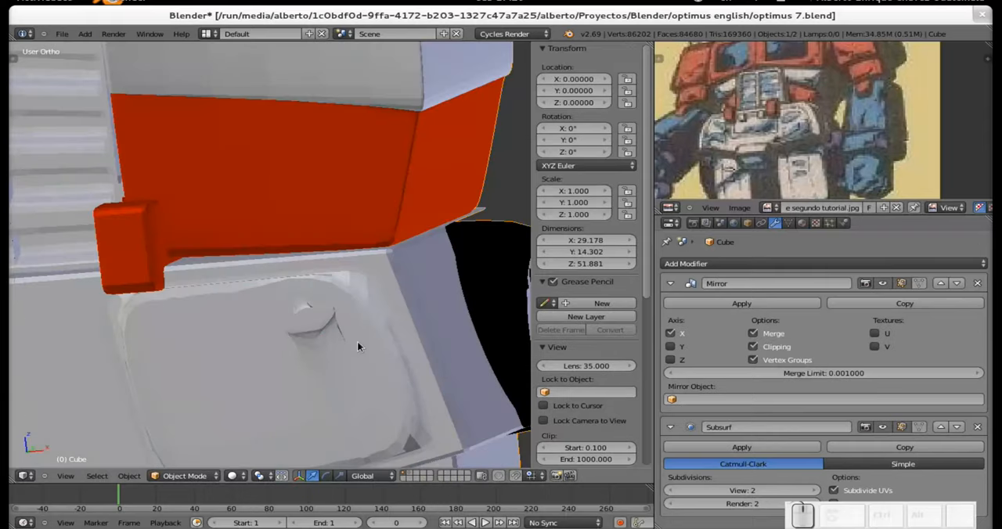
pyautogui.moveTo(352, 345); pyautogui.dragTo(297, 321)
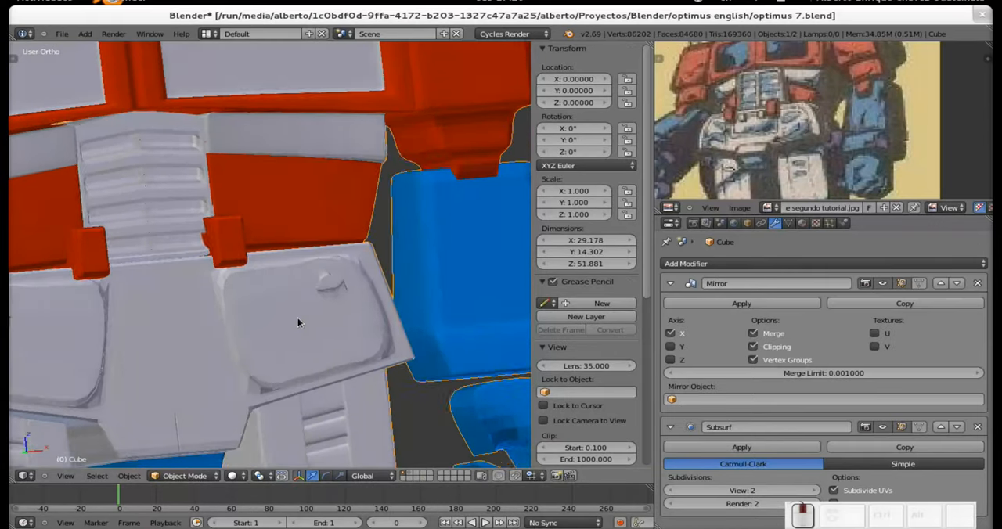
pyautogui.moveTo(297, 323); pyautogui.dragTo(376, 357)
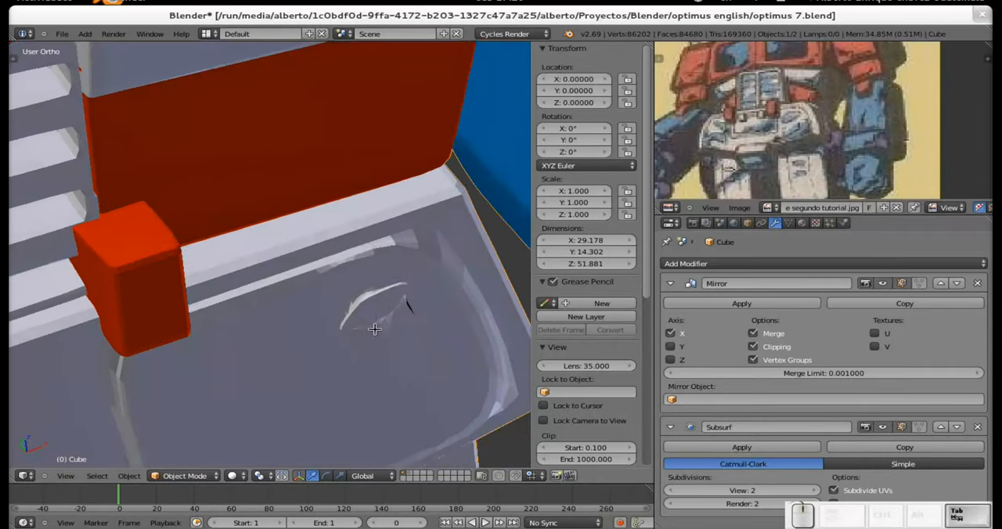
pyautogui.press('Tab')
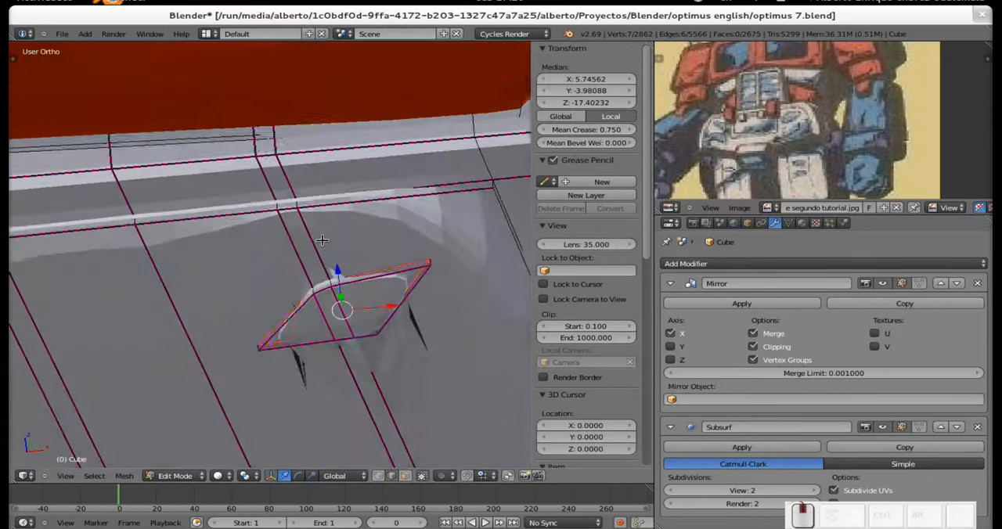
pyautogui.press('Tab')
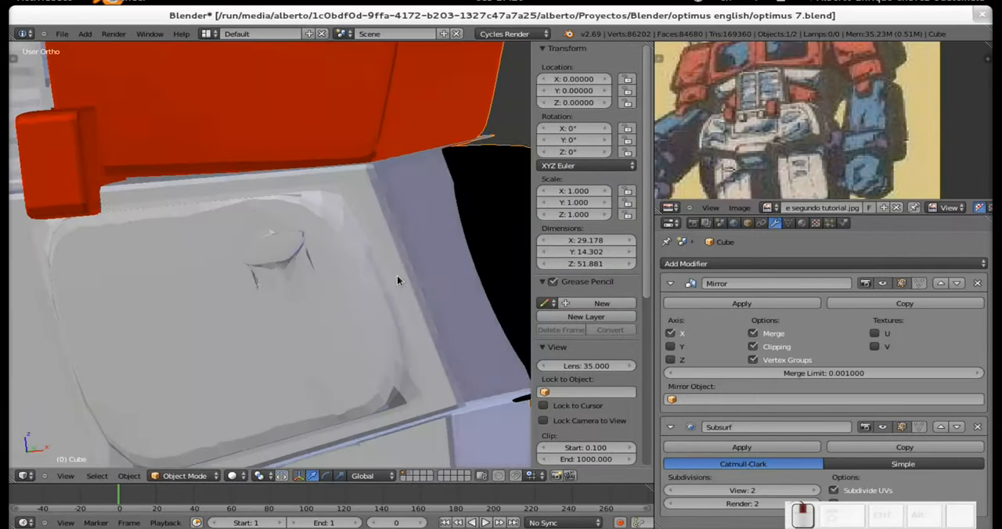
pyautogui.press('Tab')
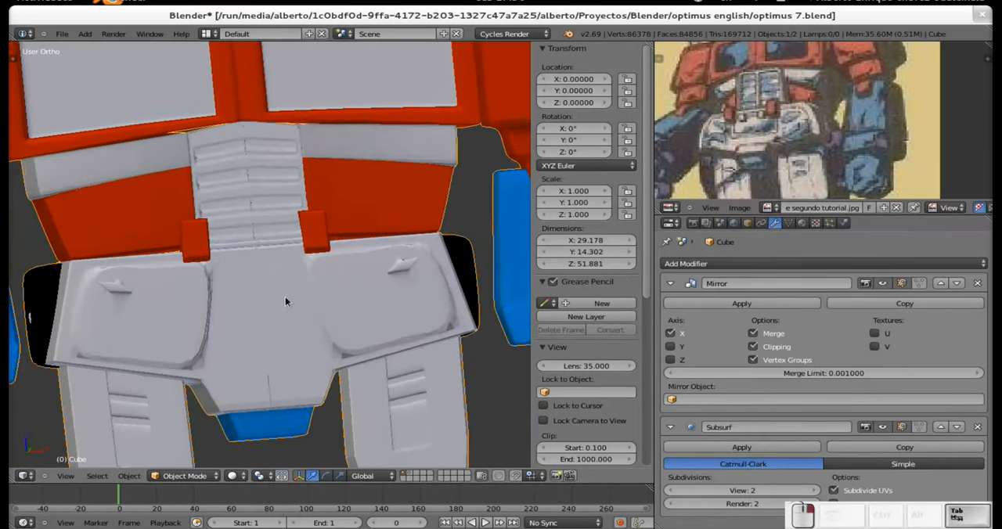
# Place extra loop cuts through the grey hip plates beneath the ribbed waist.
pyautogui.press('Tab')
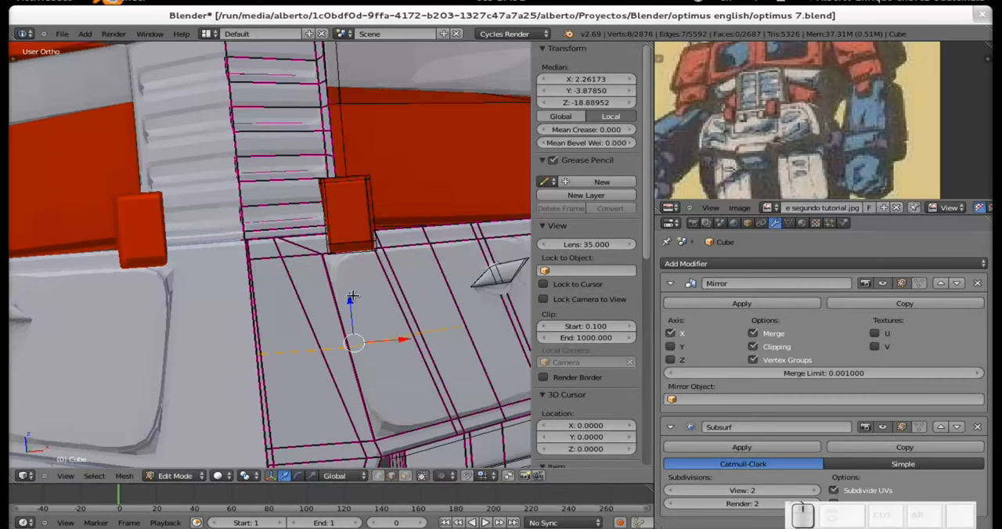
pyautogui.moveTo(382, 316)
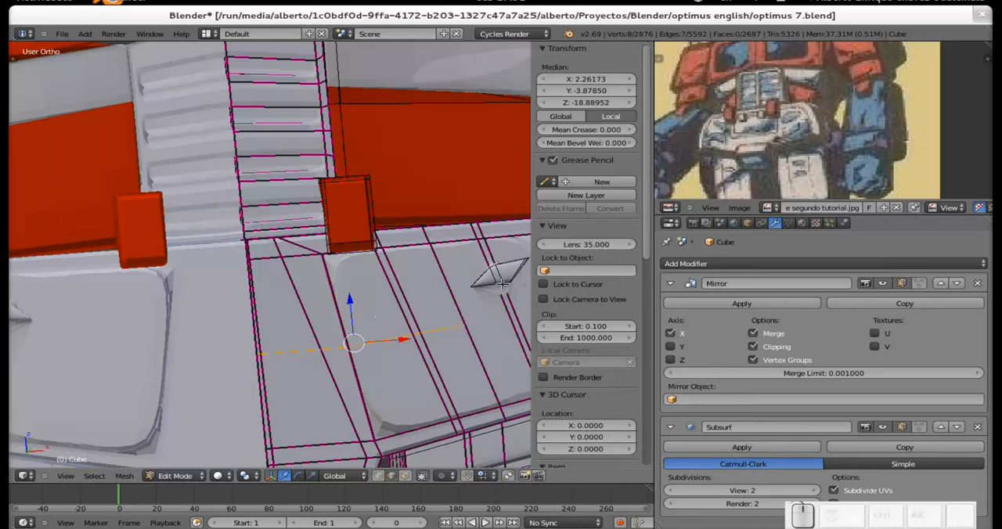
pyautogui.moveTo(493, 276)
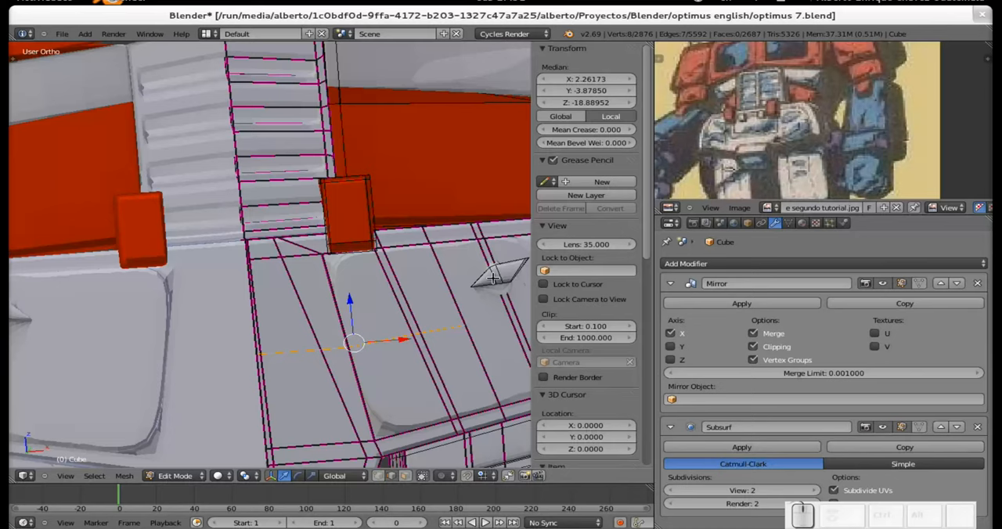
pyautogui.moveTo(460, 328)
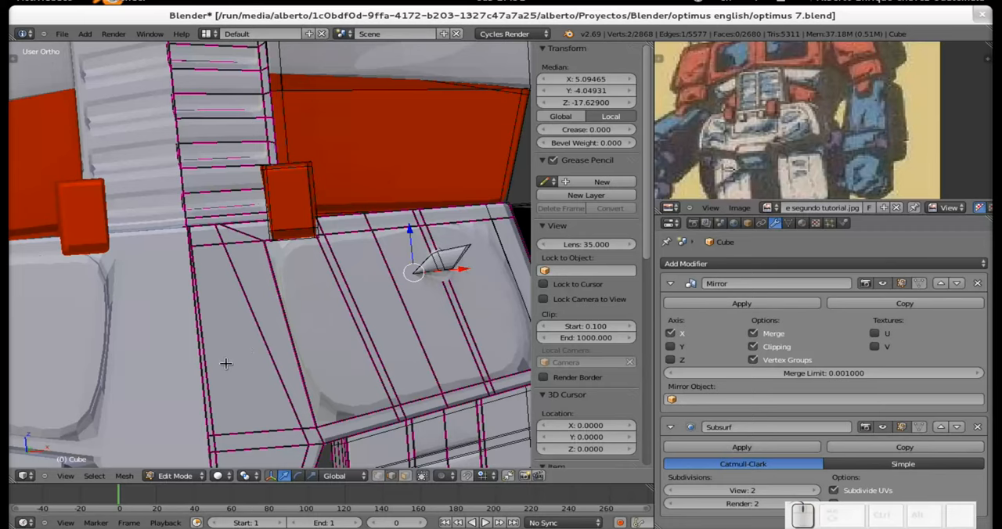
pyautogui.moveTo(202, 368)
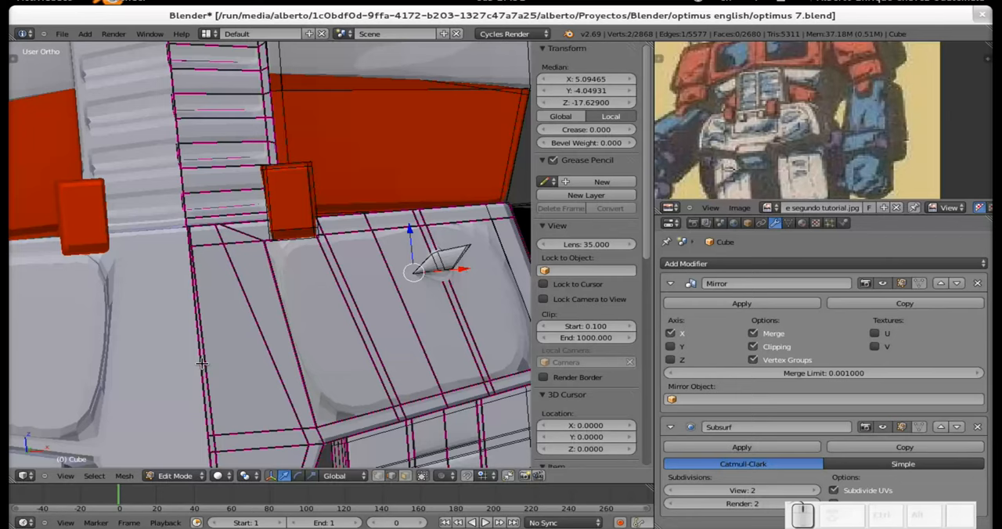
pyautogui.moveTo(452, 341)
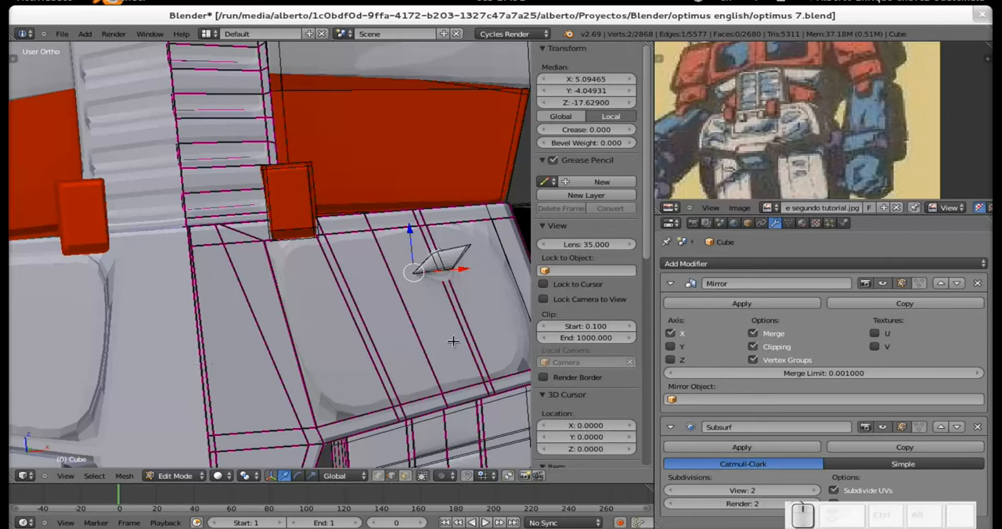
pyautogui.moveTo(417, 336)
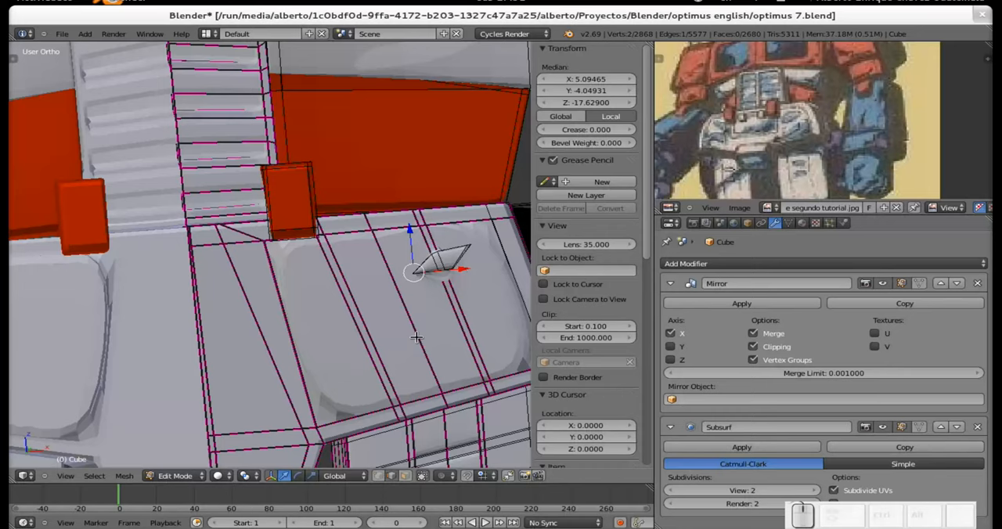
pyautogui.moveTo(448, 262)
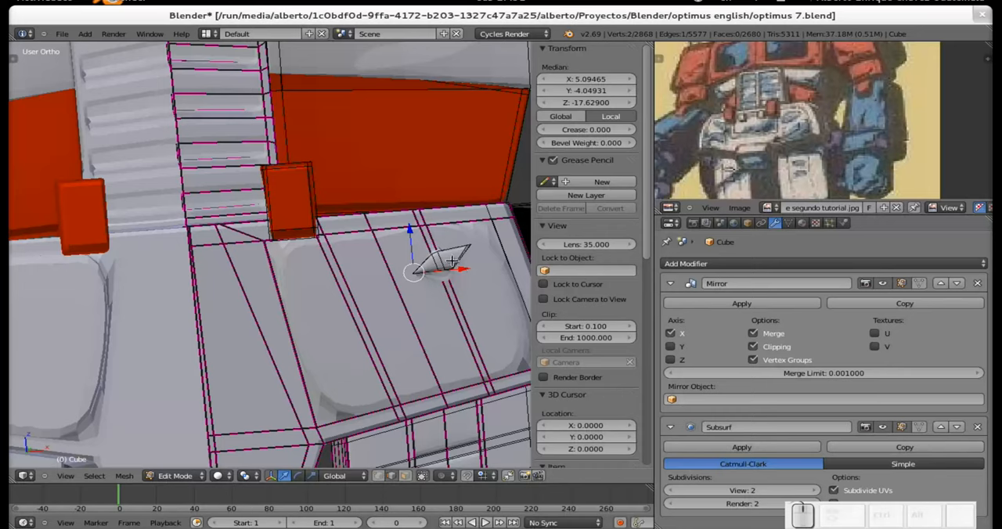
pyautogui.moveTo(454, 269)
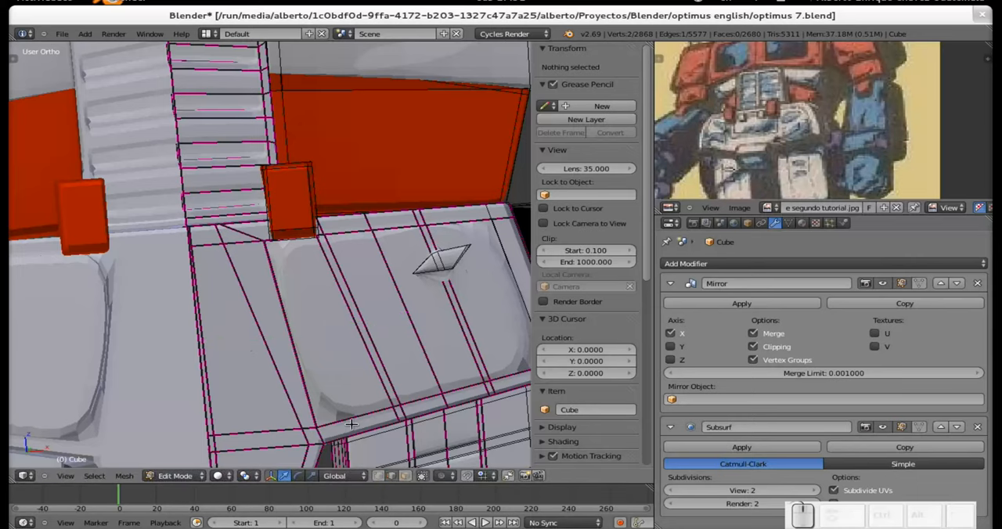
pyautogui.moveTo(350, 423)
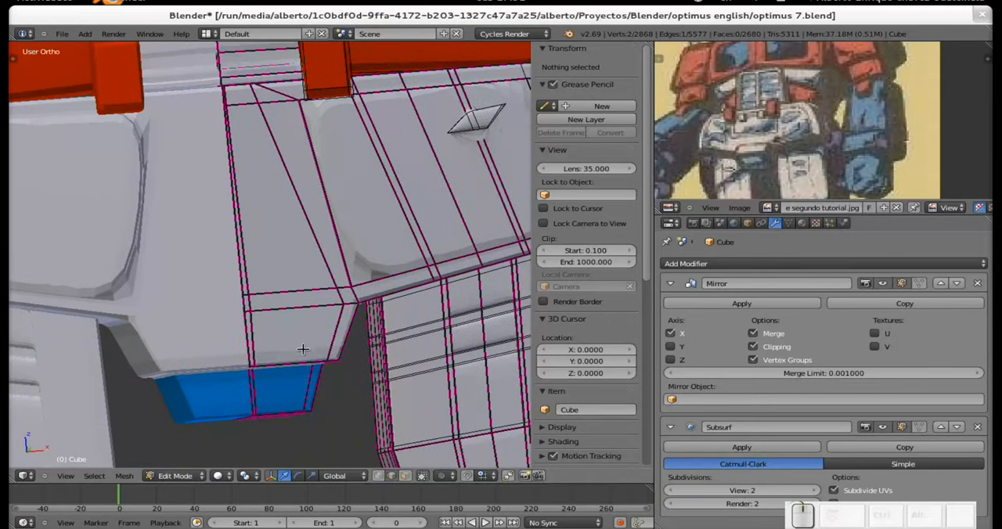
# Crease the crotch piece and tall hip panel borders, then review the smoothed hips from the side.
pyautogui.click(301, 336)
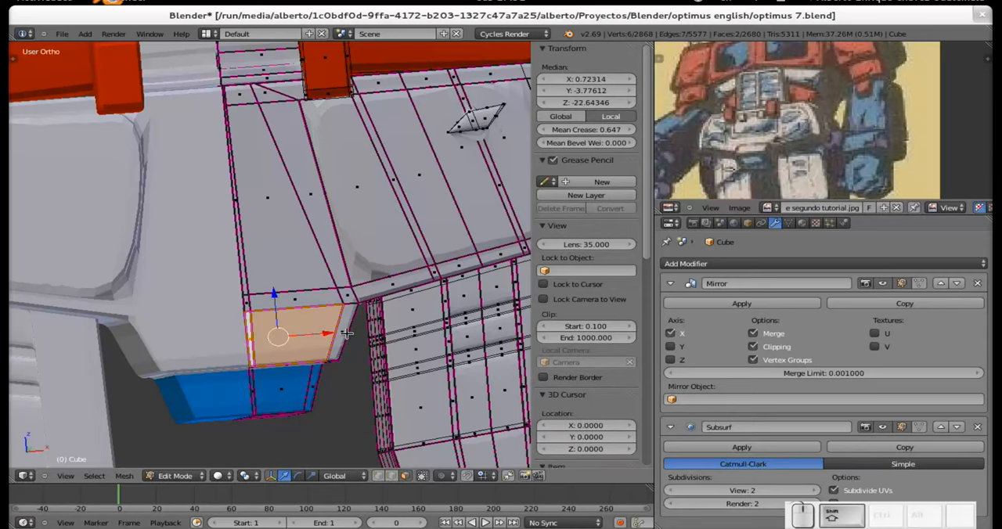
pyautogui.moveTo(278, 335); pyautogui.dragTo(296, 335)
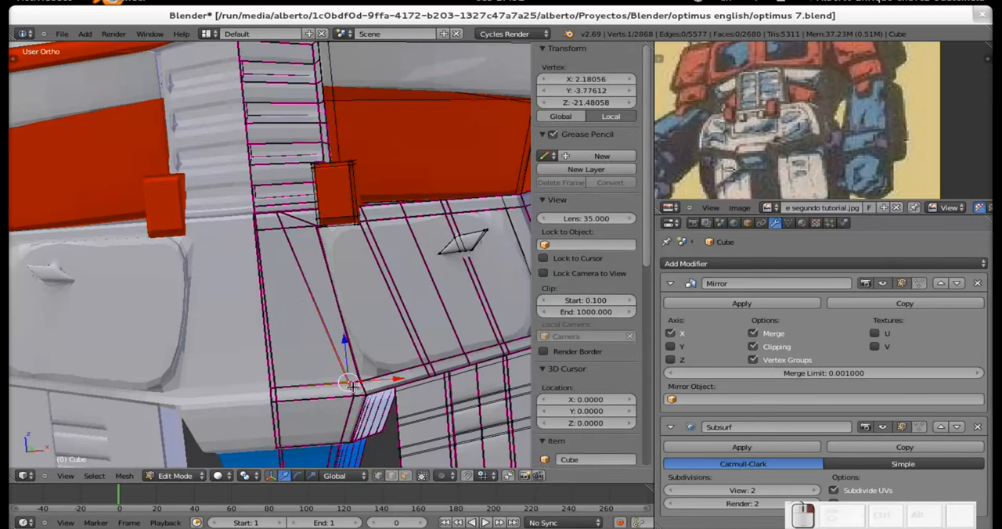
pyautogui.moveTo(347, 383); pyautogui.dragTo(360, 388)
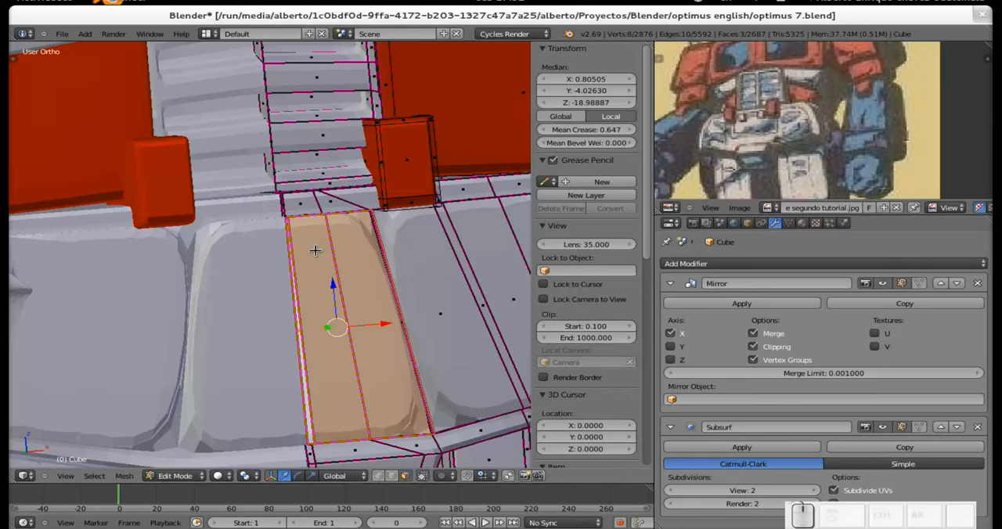
pyautogui.moveTo(309, 246)
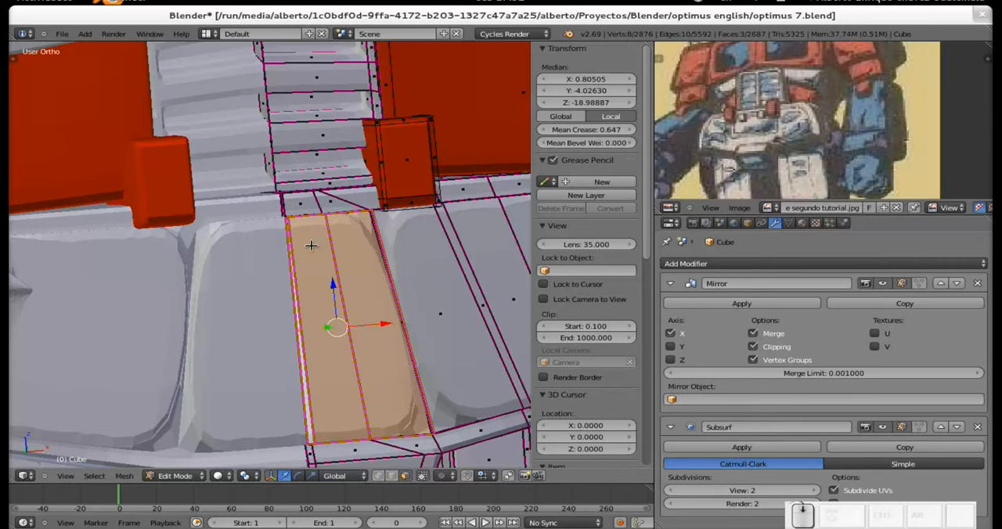
pyautogui.scroll(-3)
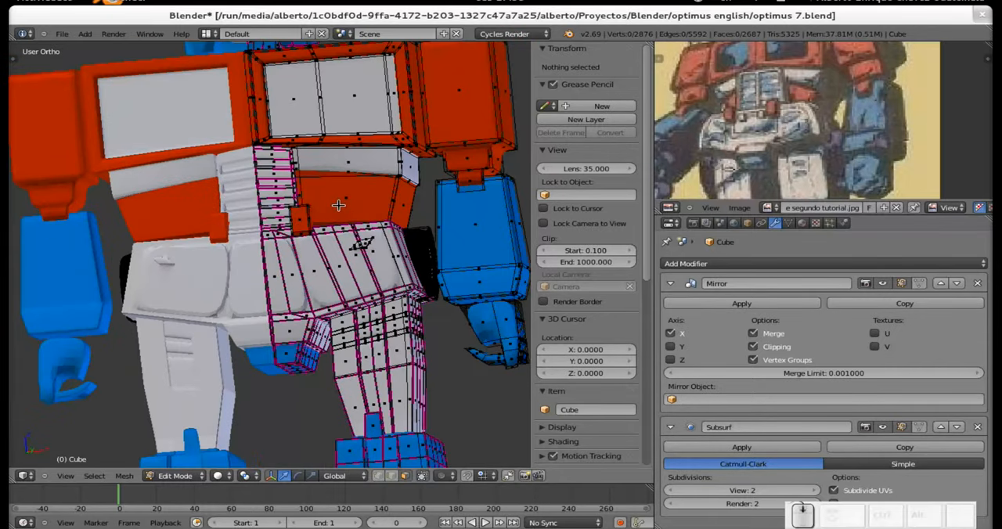
# Adjust the waist block and return to Object Mode with the whole smoothed robot in side view.
pyautogui.click(341, 197)
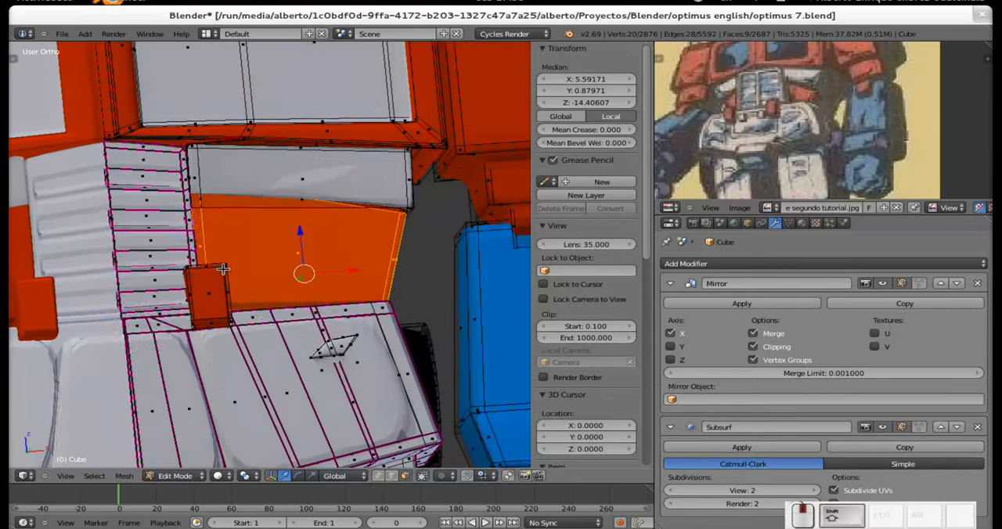
pyautogui.moveTo(301, 266); pyautogui.dragTo(350, 269)
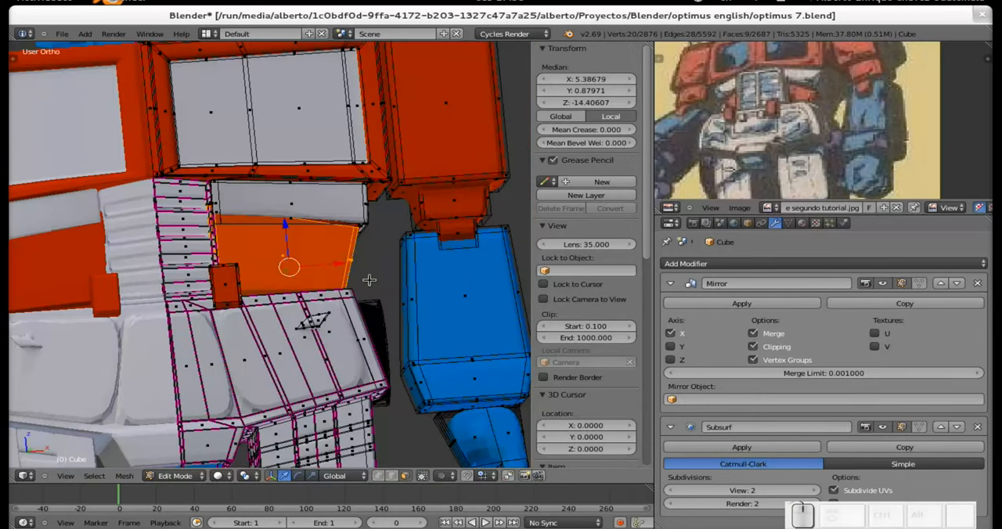
pyautogui.press('s')
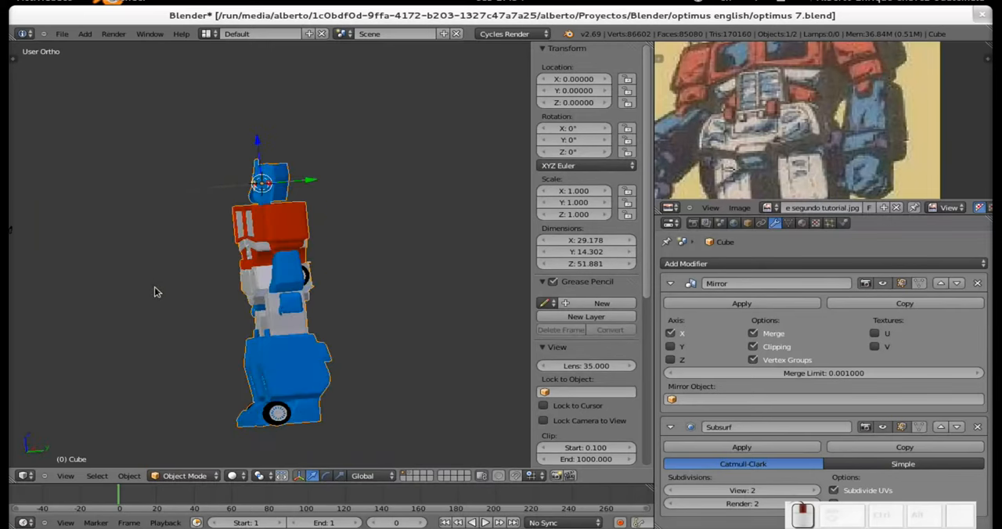
# Orbit to a close head-on view of the helmet, chest windows and waist grille.
pyautogui.moveTo(156, 294); pyautogui.dragTo(425, 196)
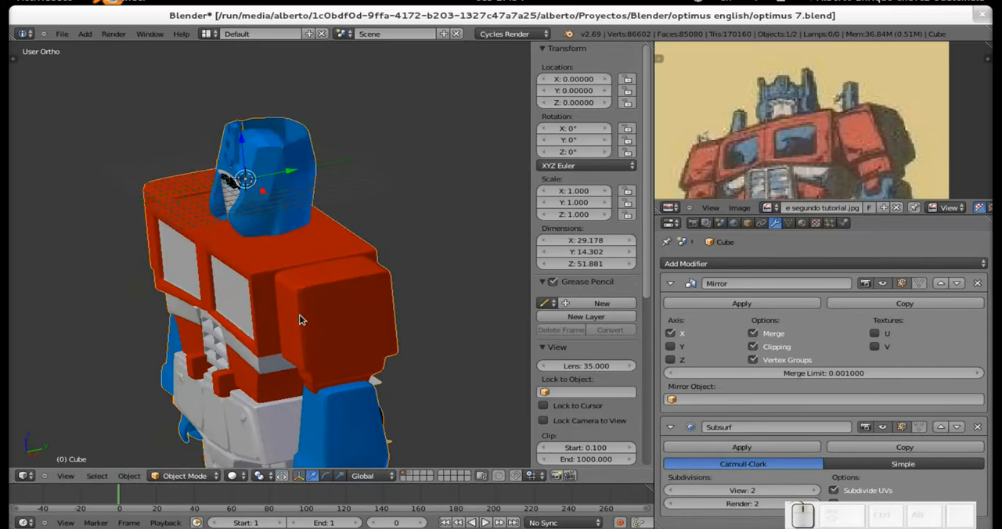
pyautogui.moveTo(300, 320); pyautogui.dragTo(363, 285)
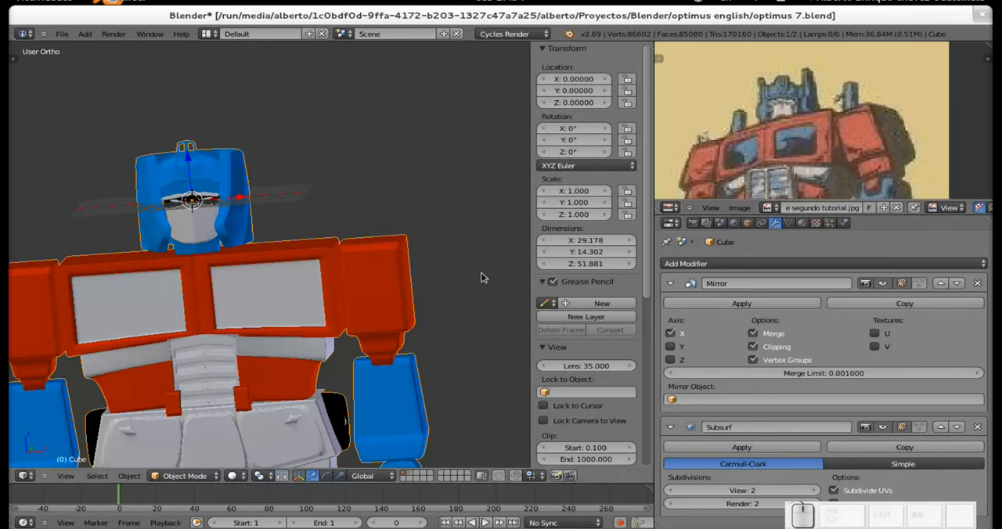
pyautogui.moveTo(413, 302)
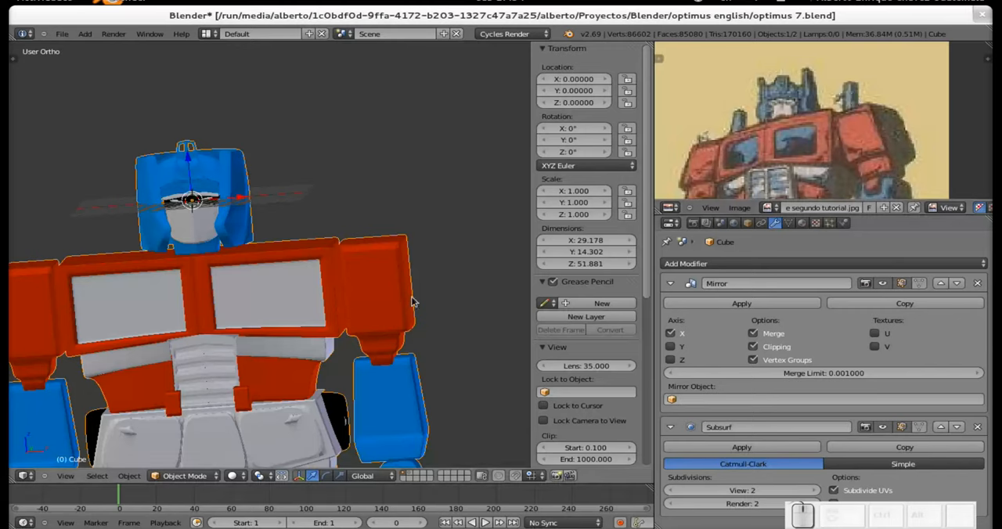
pyautogui.moveTo(393, 248)
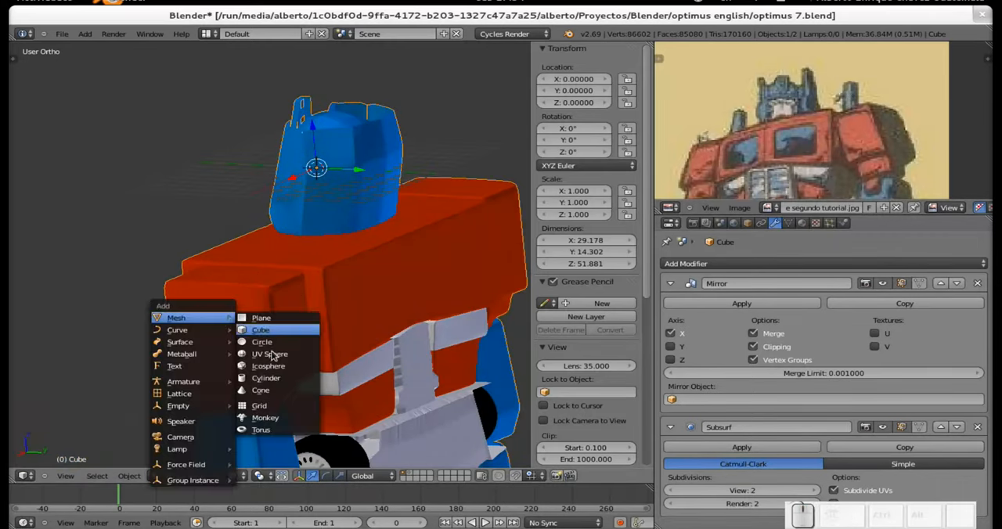
# Add a cylinder smokestack, move it behind the shoulder and edge-slide it into a tall post.
pyautogui.click(264, 378)
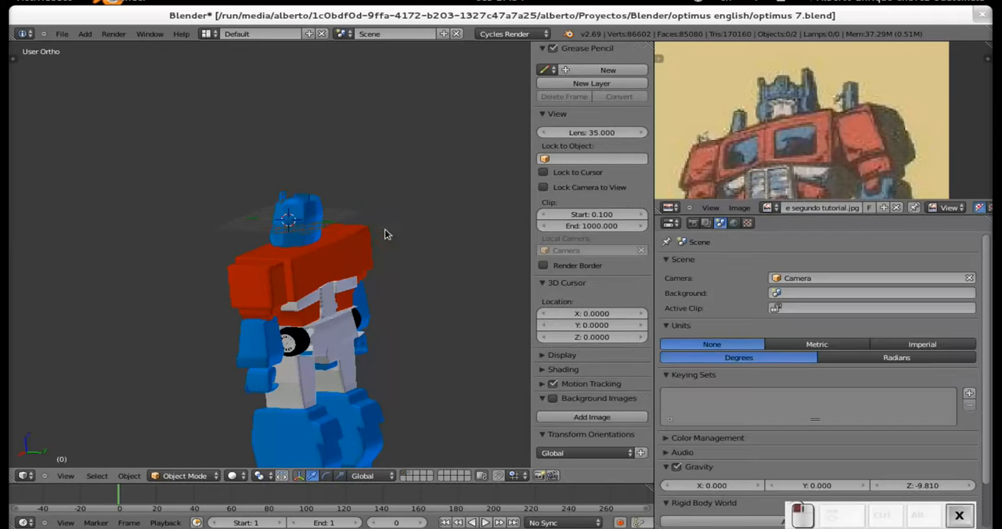
pyautogui.click(297, 266)
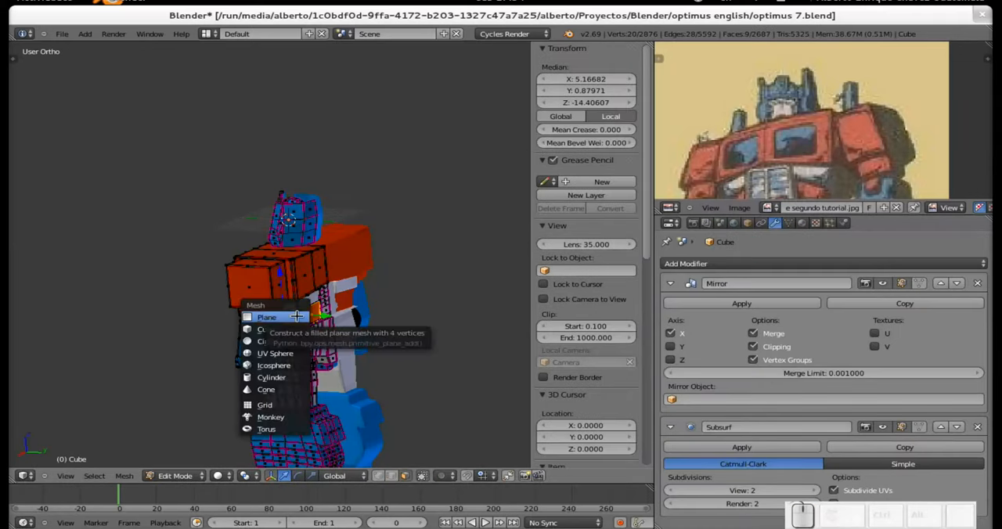
pyautogui.moveTo(279, 354)
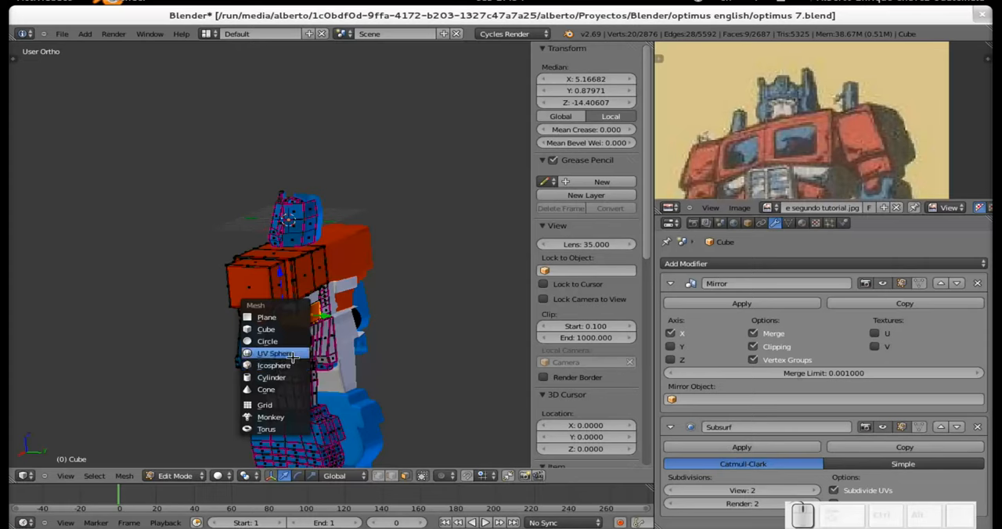
pyautogui.click(273, 354)
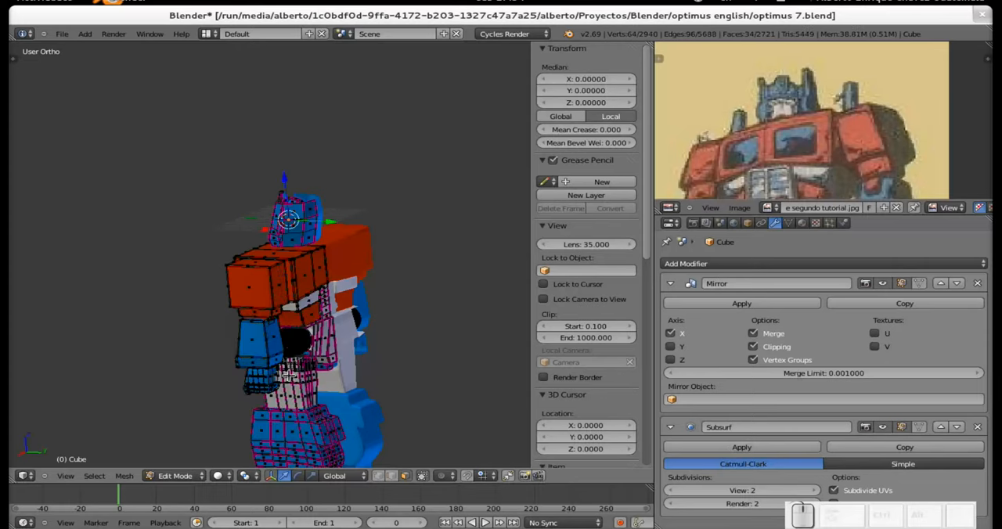
pyautogui.moveTo(290, 219); pyautogui.dragTo(337, 222)
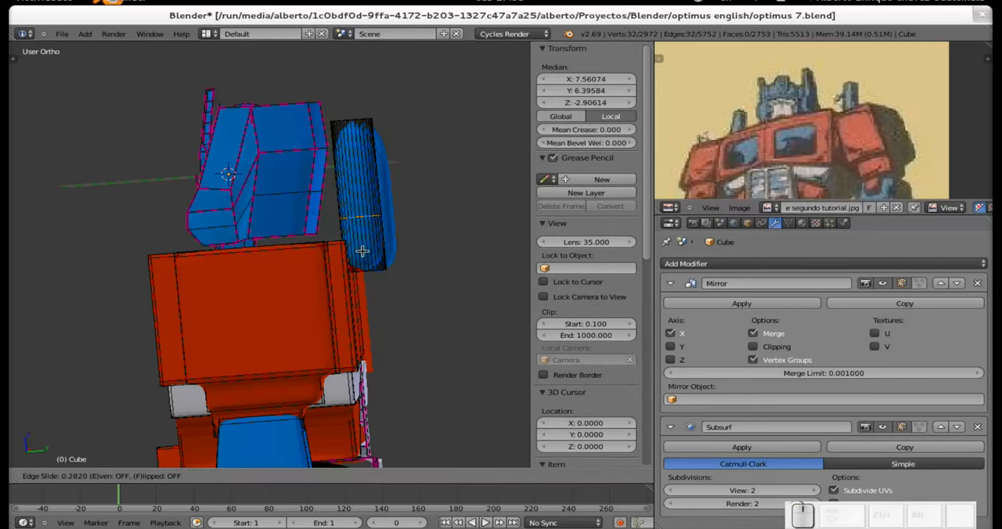
pyautogui.moveTo(363, 250); pyautogui.dragTo(373, 288)
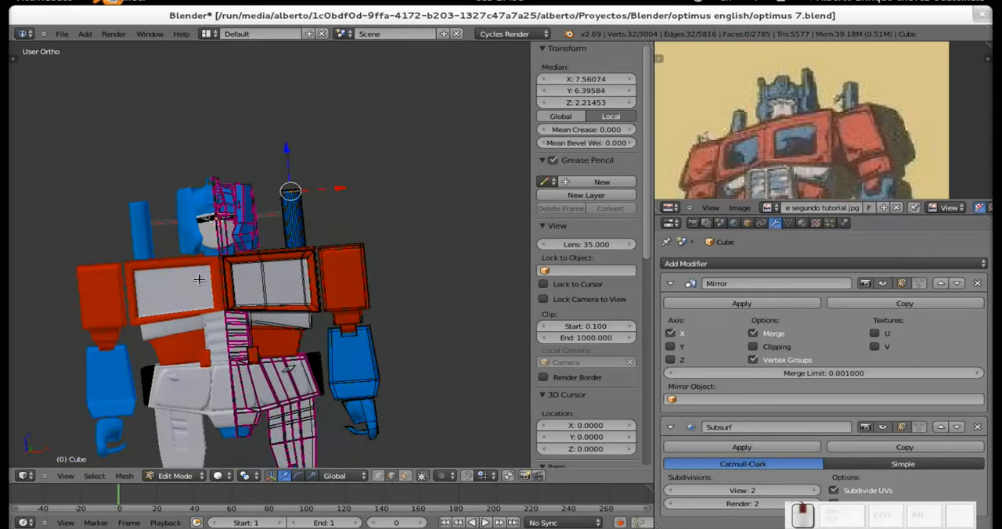
pyautogui.press('Tab')
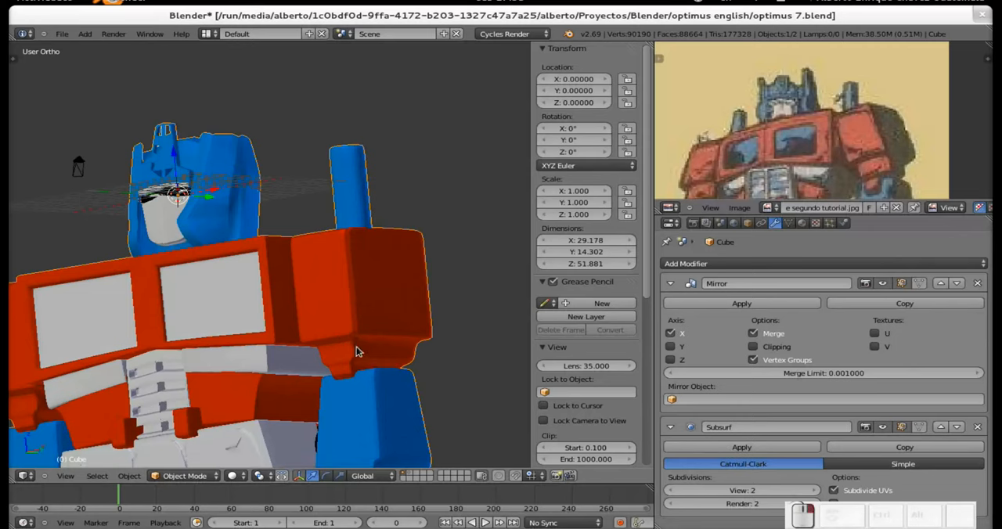
# Nudge the smokestack vertices snug against the shoulders, checking the smoothed arms between edits.
pyautogui.press('Tab')
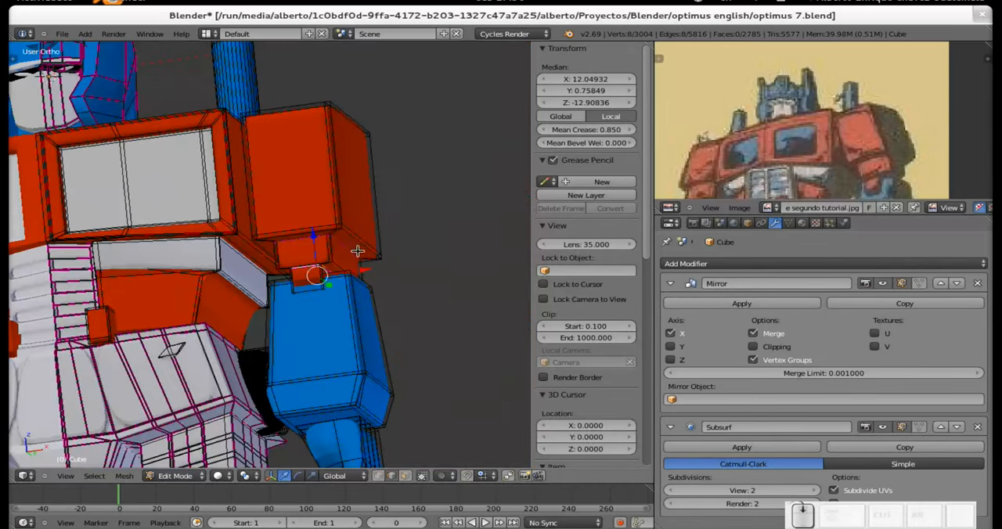
pyautogui.press('Tab')
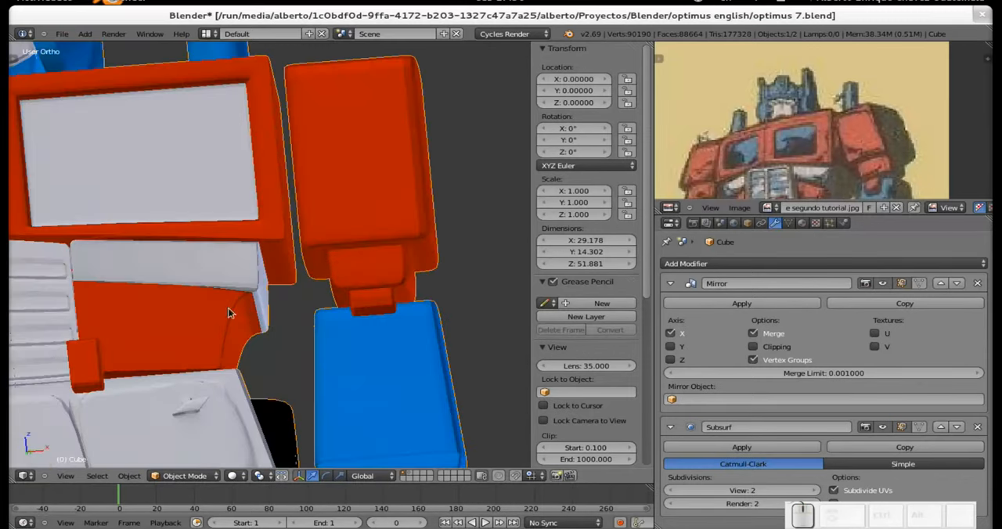
pyautogui.press('Tab')
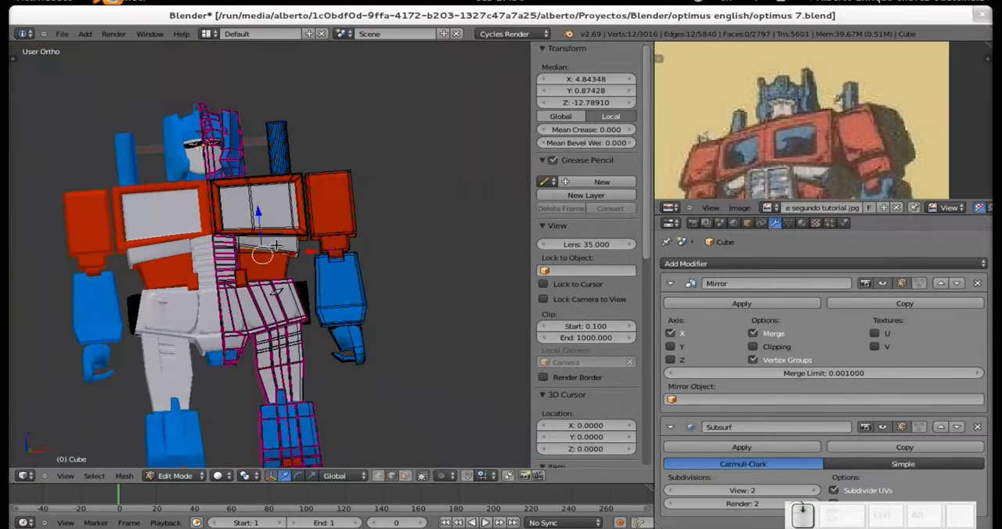
pyautogui.press('TAB')
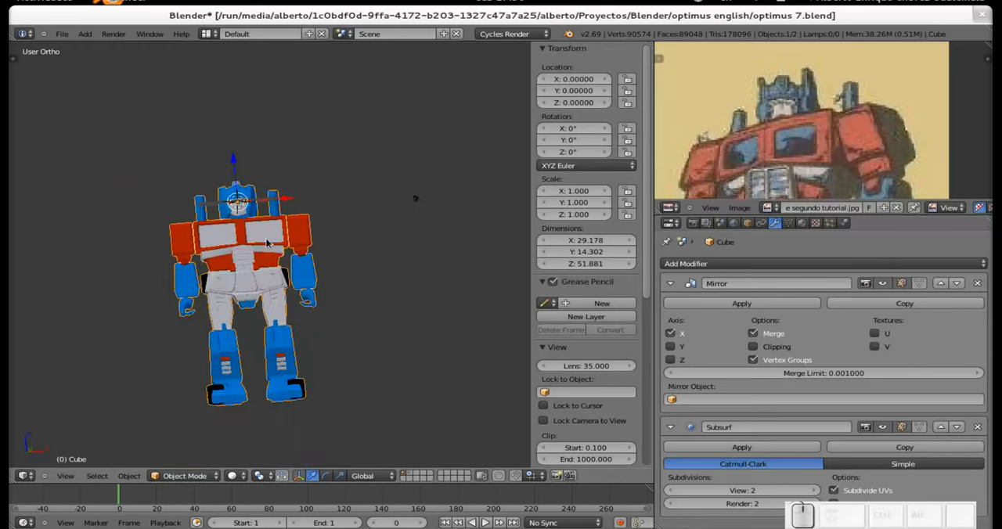
# Push the head half outward to widen it to the reference and select an edge near the eye.
pyautogui.press('Tab')
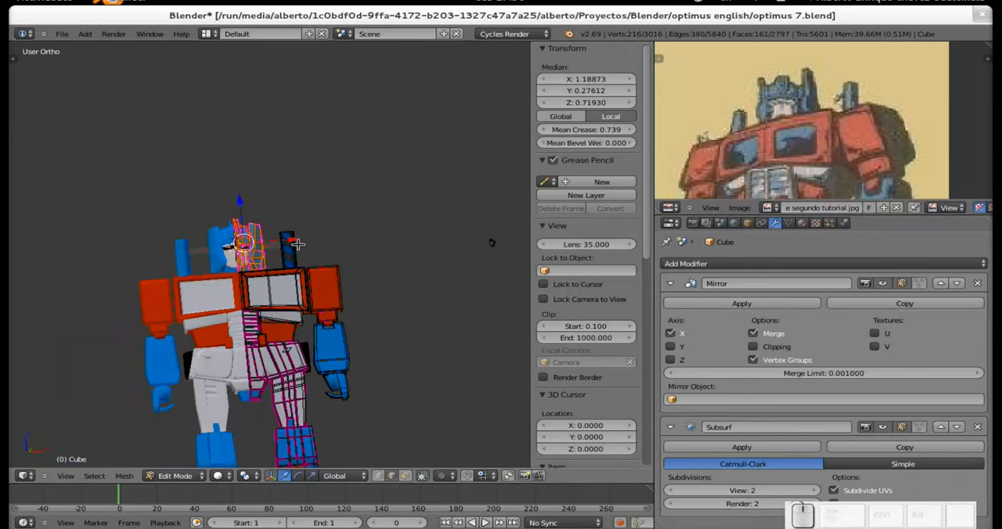
pyautogui.press('s')
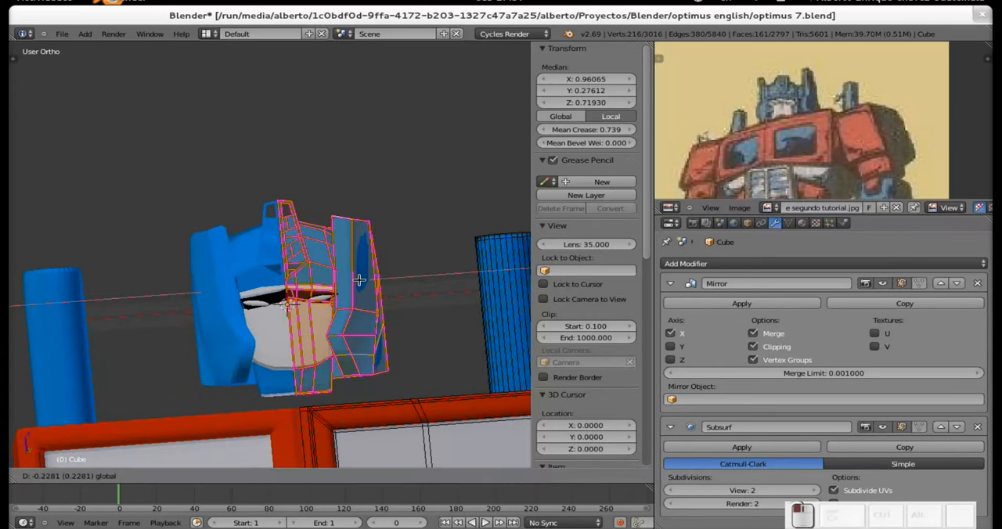
pyautogui.moveTo(360, 280); pyautogui.dragTo(350, 281)
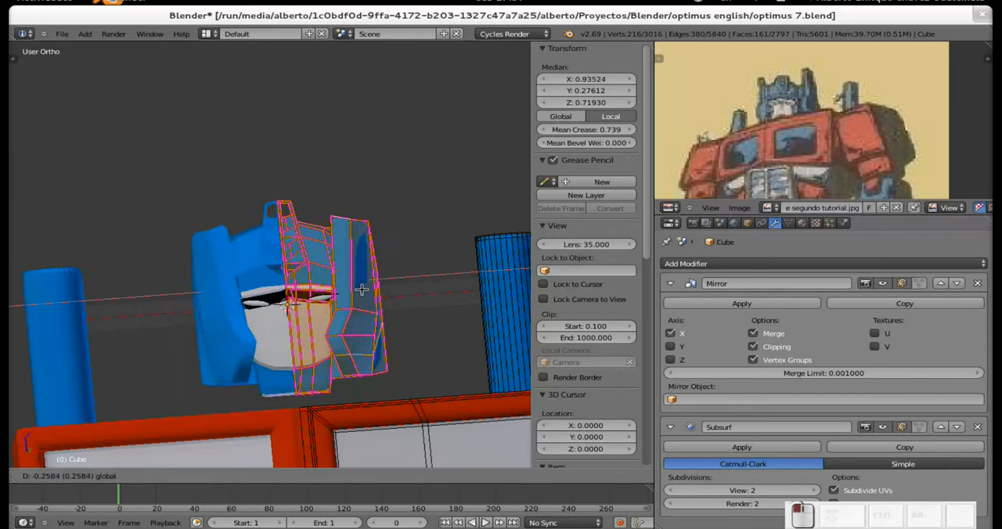
pyautogui.moveTo(363, 289); pyautogui.dragTo(336, 298)
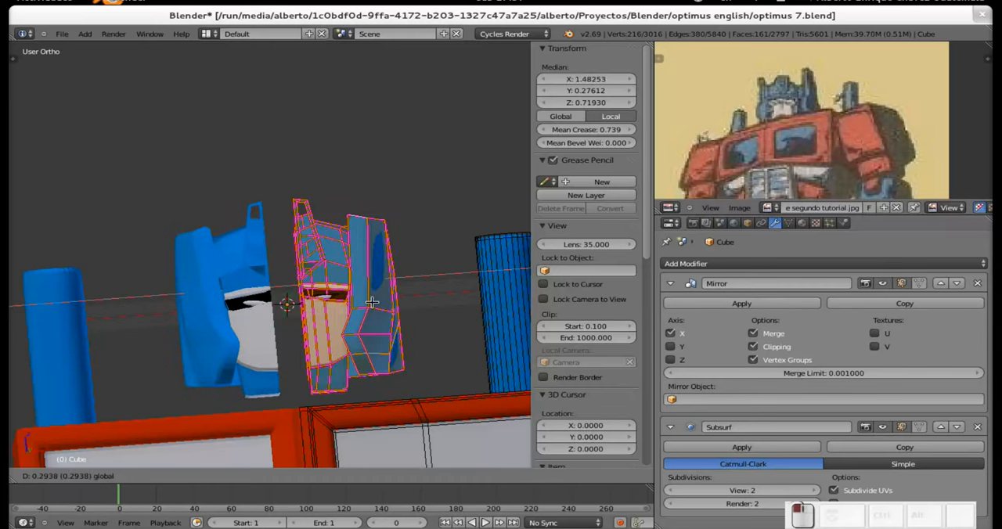
pyautogui.moveTo(372, 304); pyautogui.dragTo(360, 303)
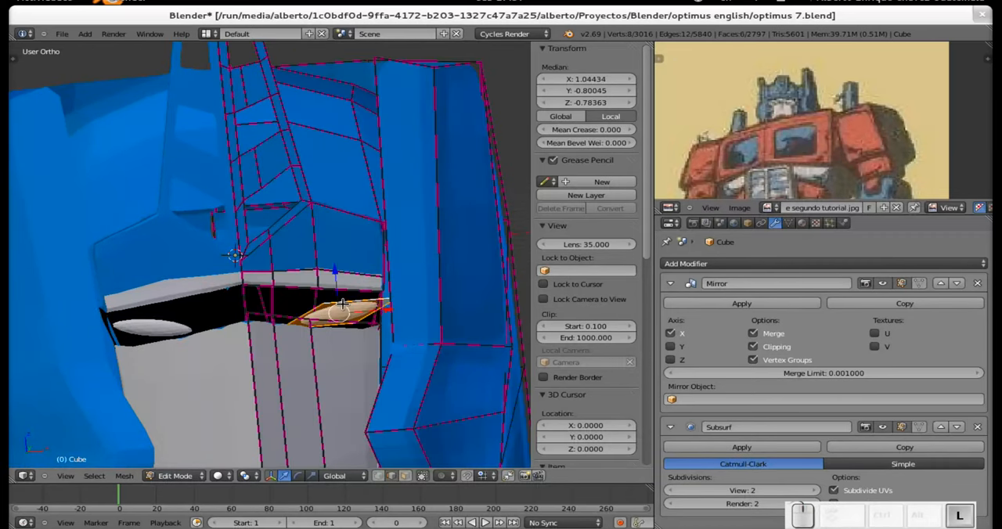
pyautogui.click(586, 128)
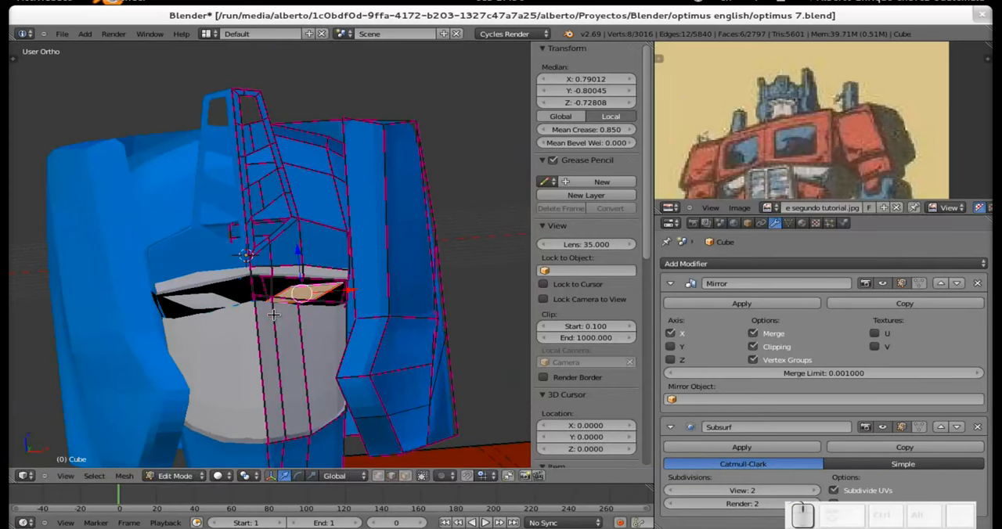
pyautogui.moveTo(354, 322)
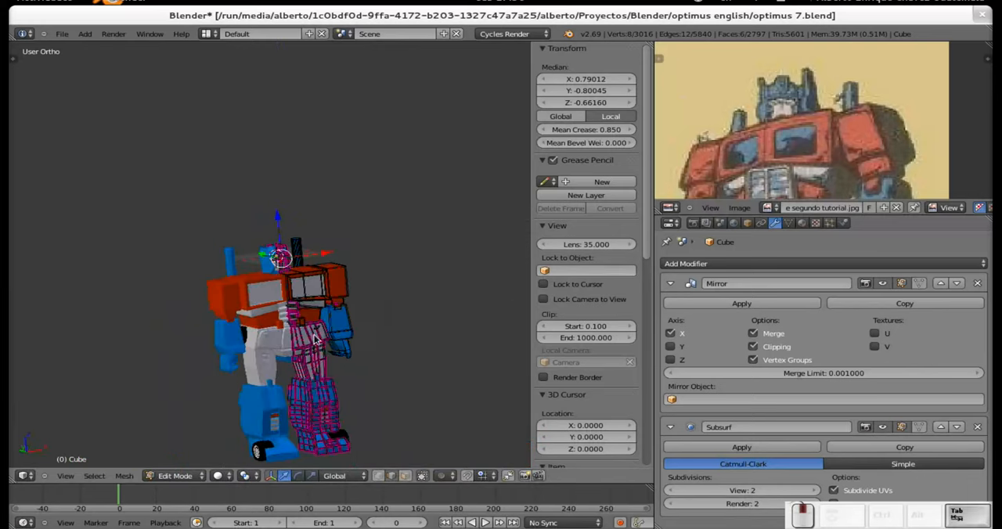
# Review the whole figure out of Edit Mode, then return to editing the leg cage.
pyautogui.press('Tab')
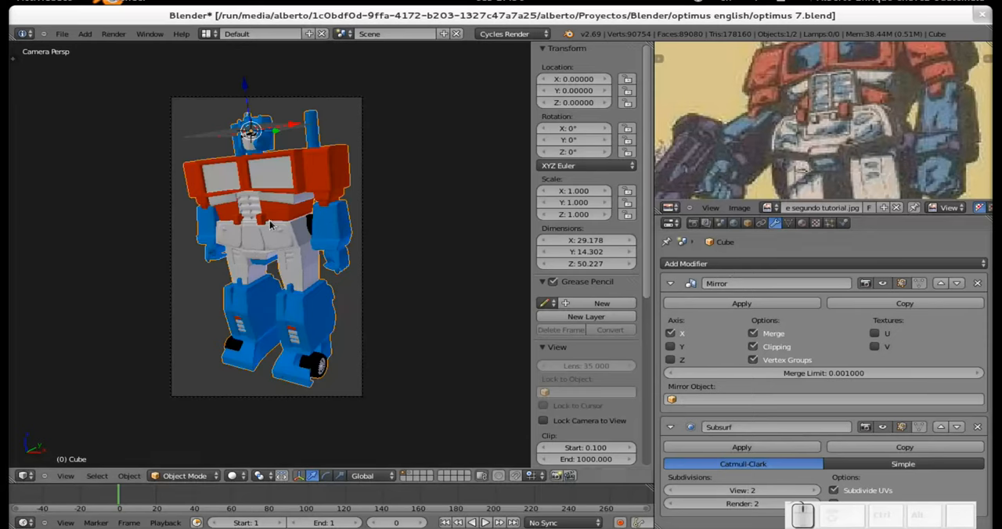
pyautogui.press('Tab')
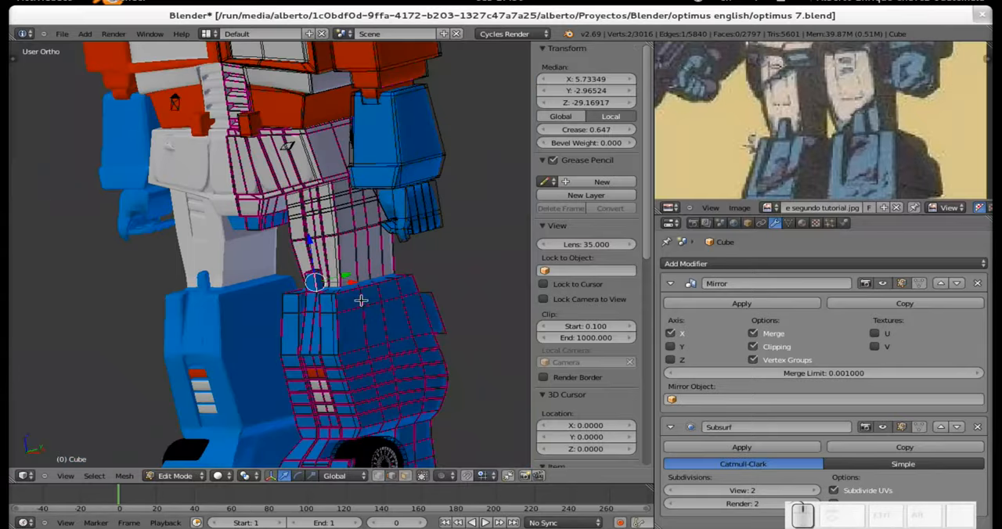
pyautogui.scroll(-3)
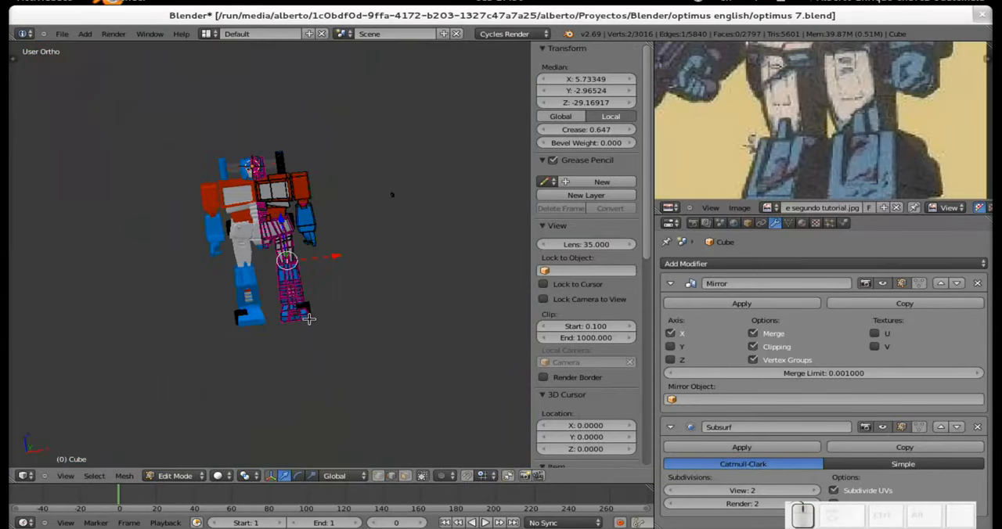